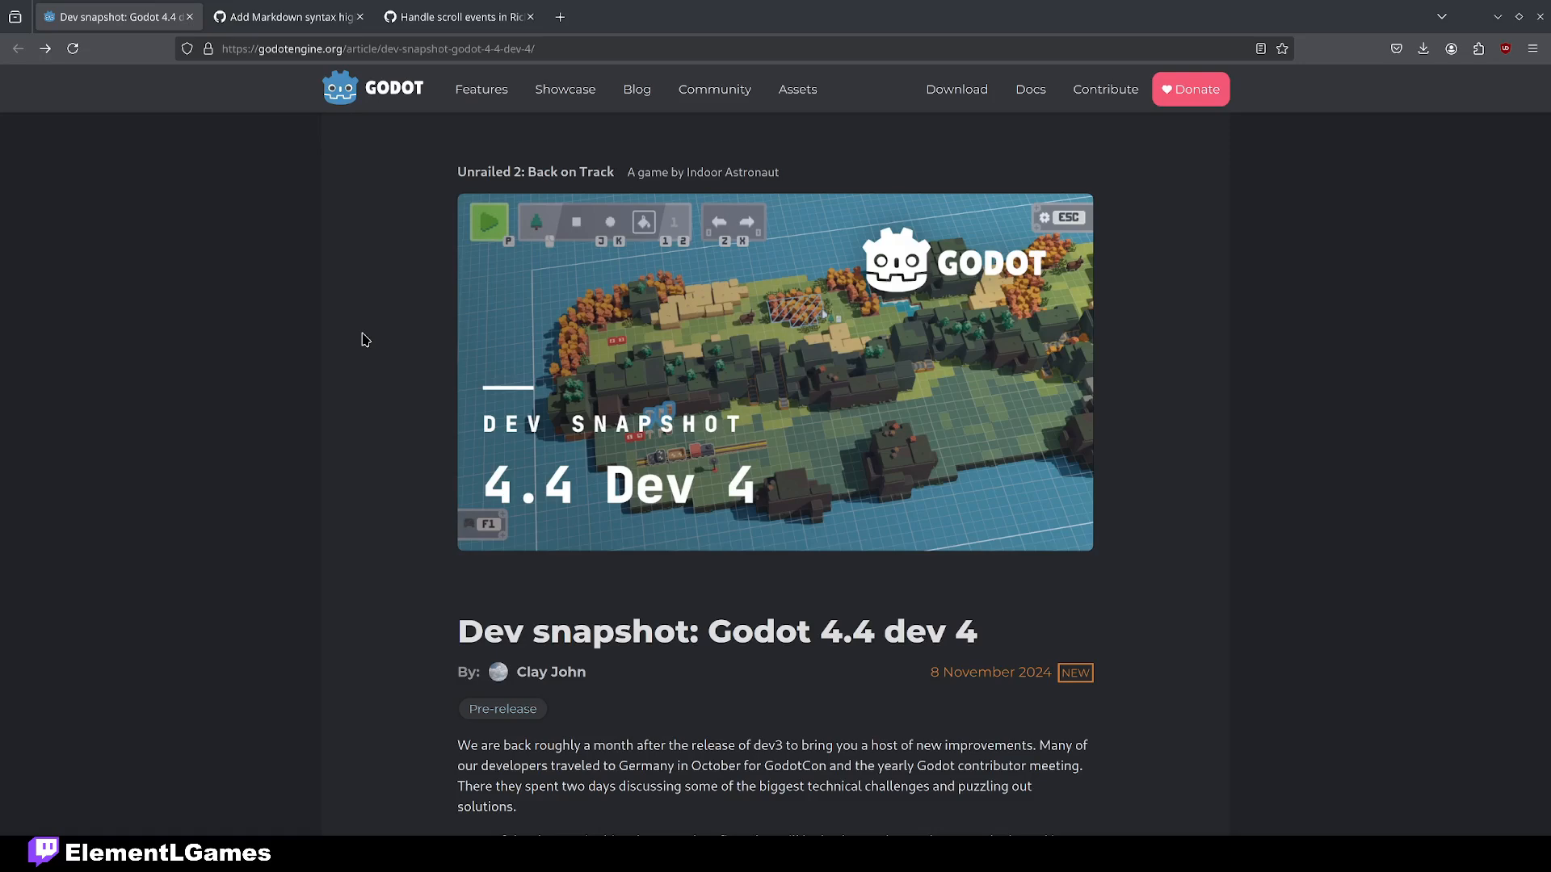
Scroll the 4.4 dev 4 release notes down to the Interactive in-game editing highlight
scroll("down", 3)
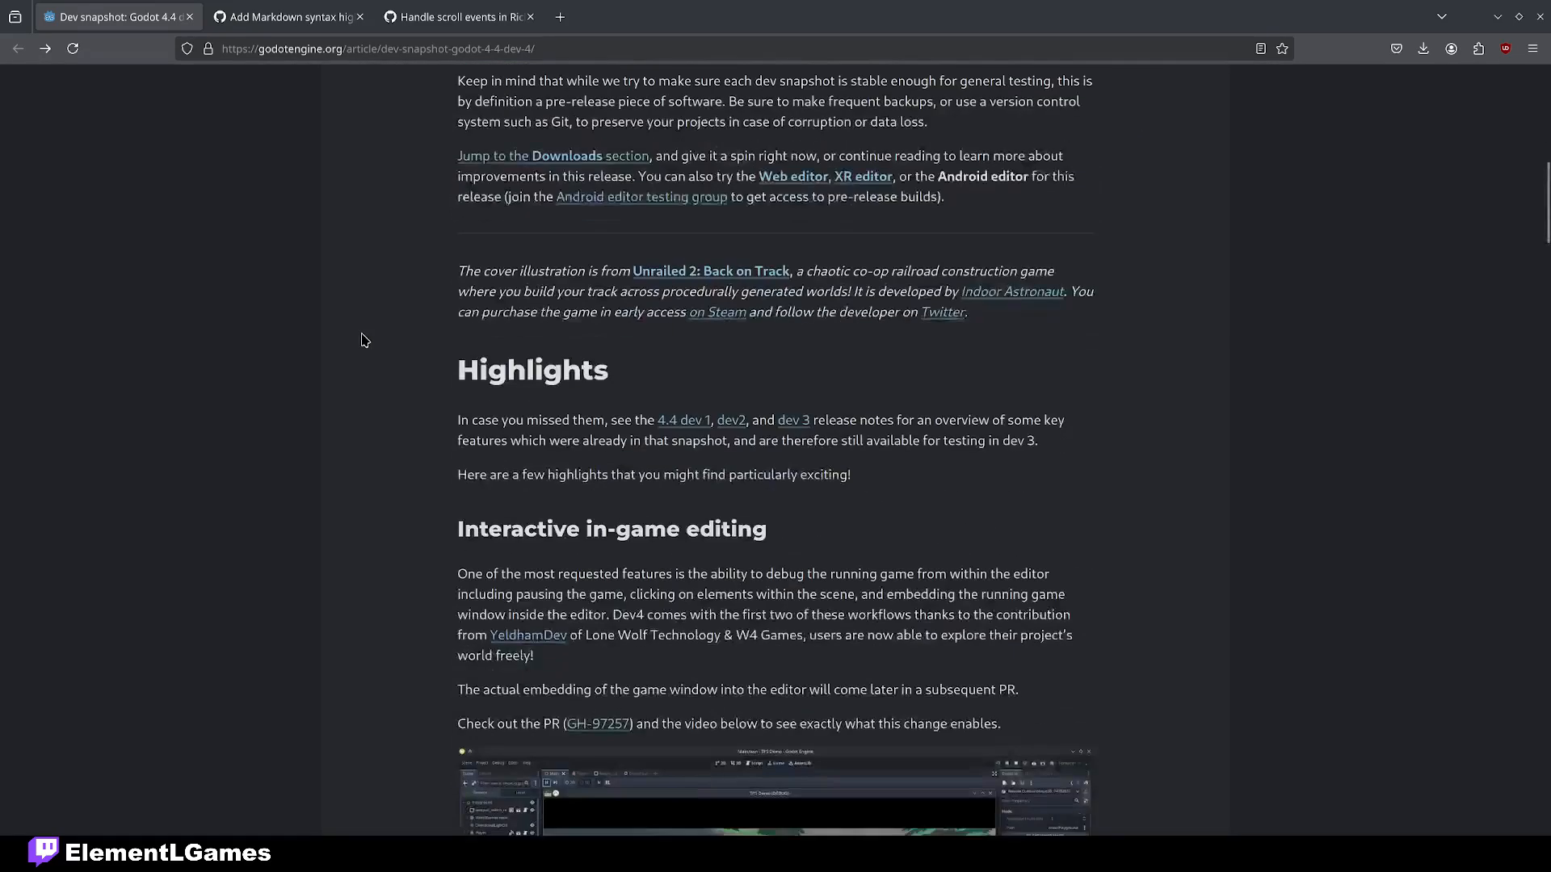
scroll("down", 3)
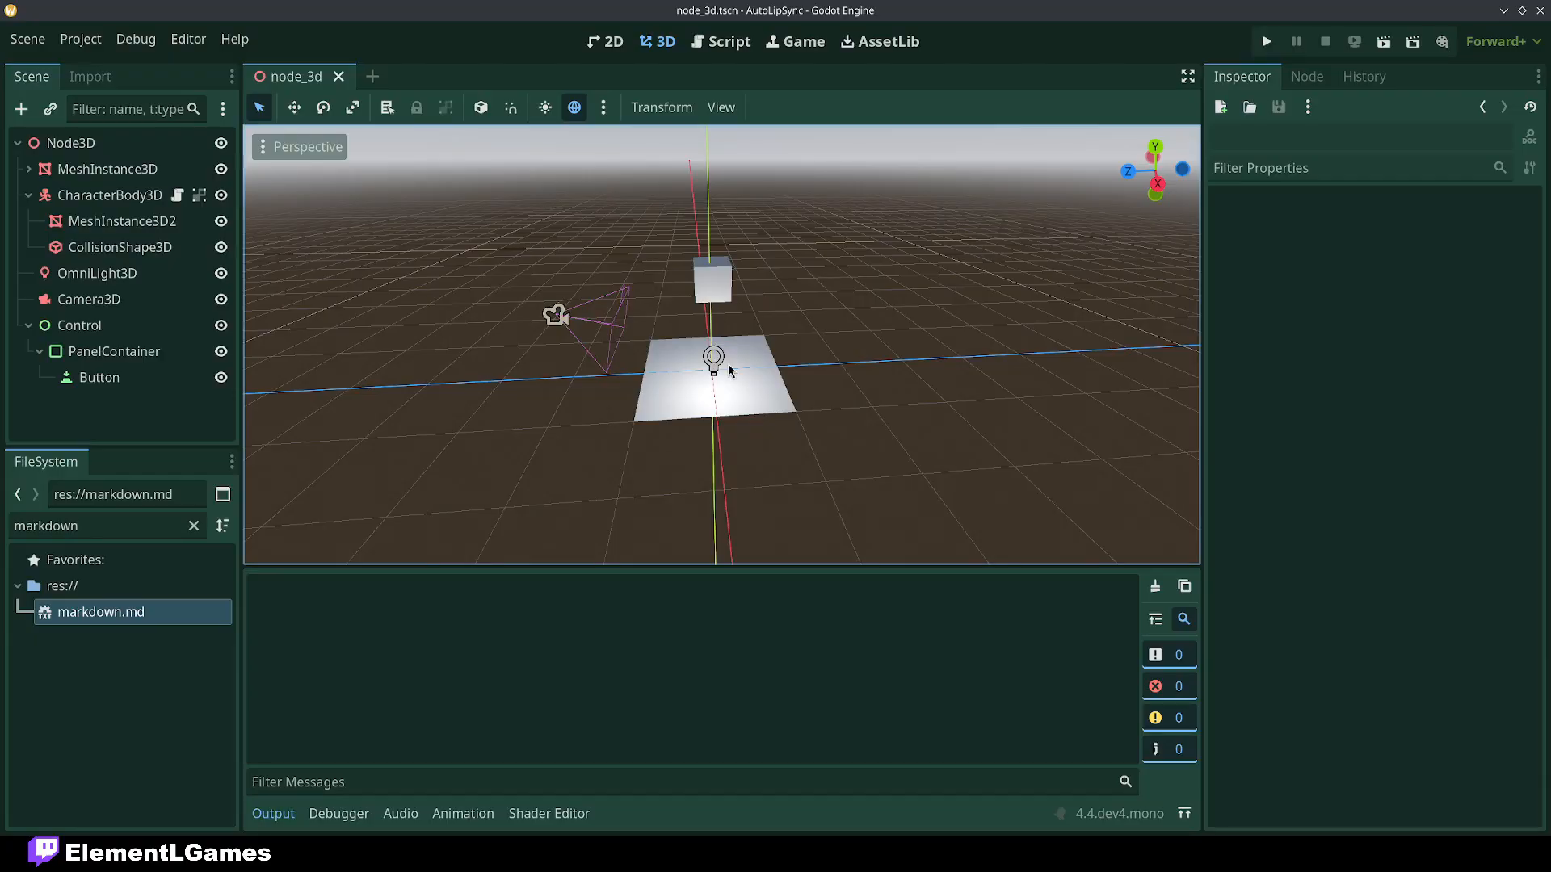
mouse_move(783, 215)
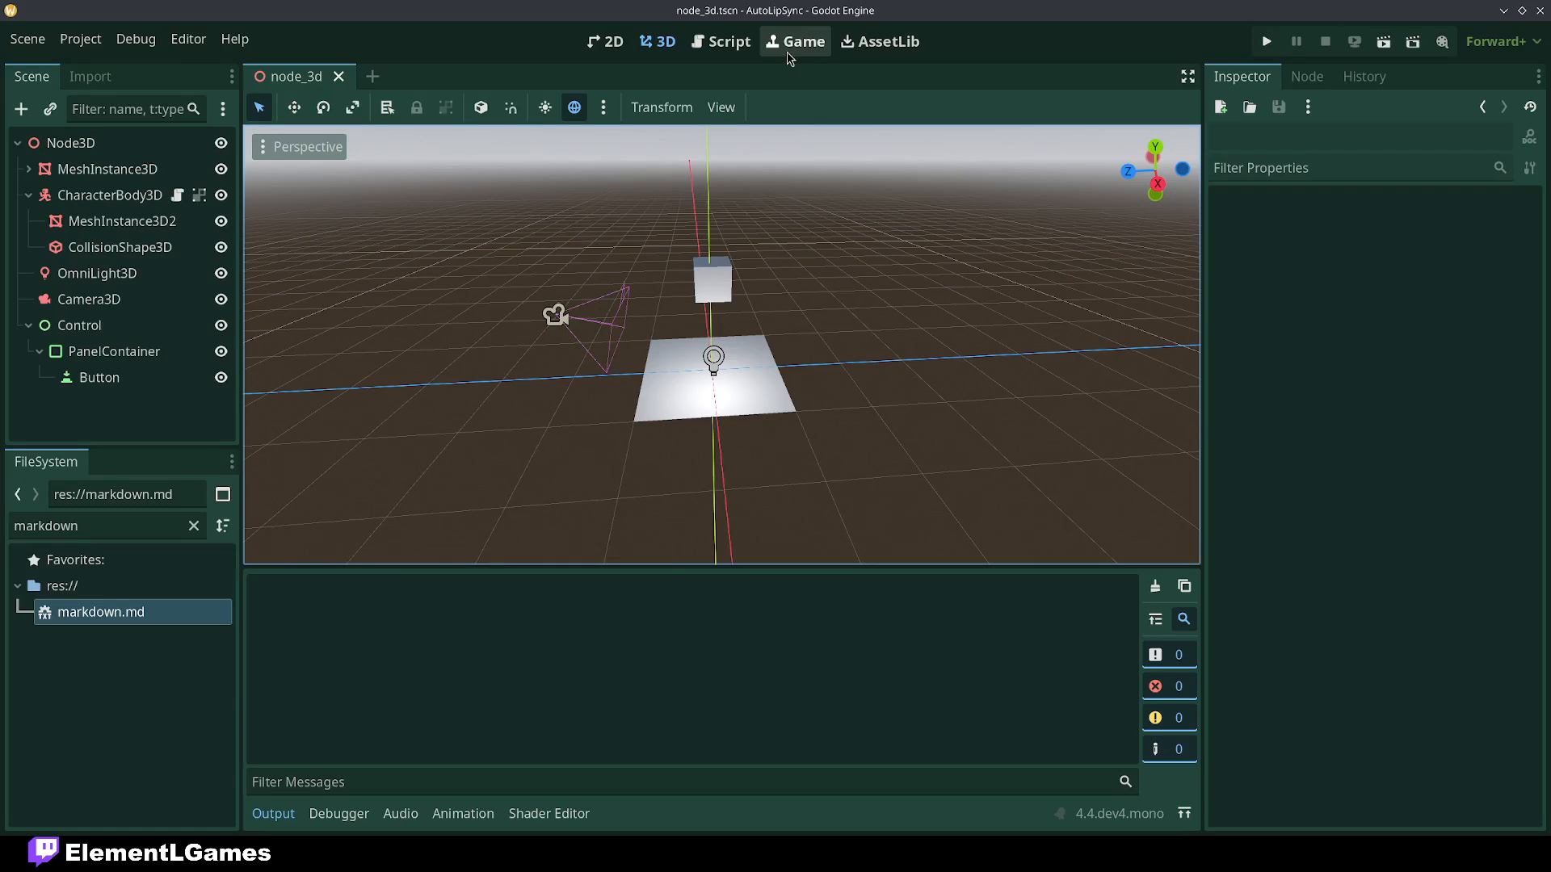
Switch to the Game workspace, run the project, and pause the running game
left_click(794, 41)
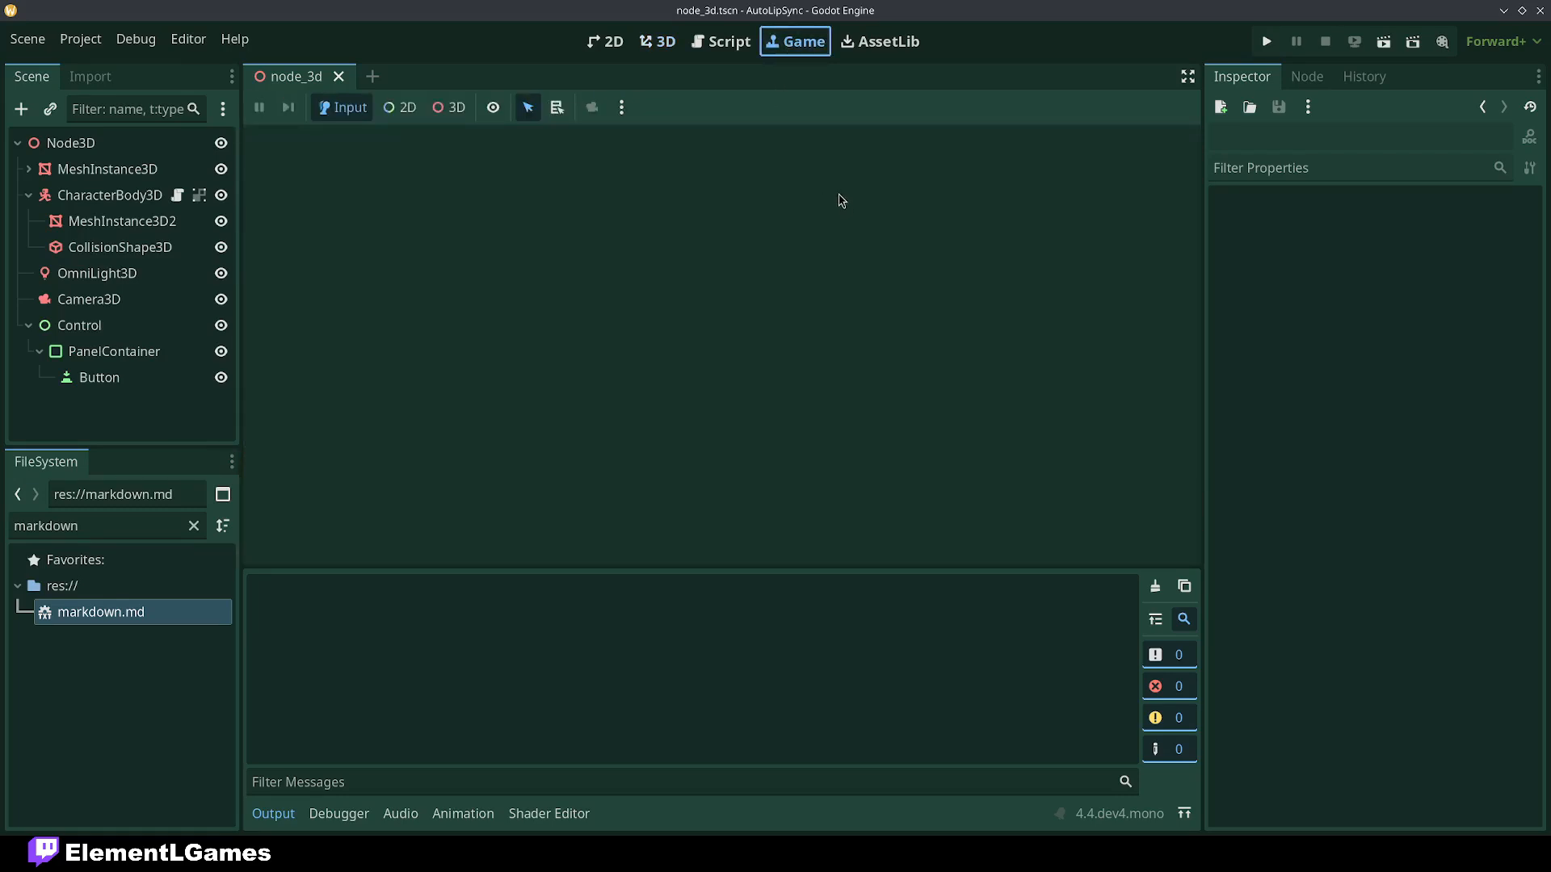
mouse_move(1364, 77)
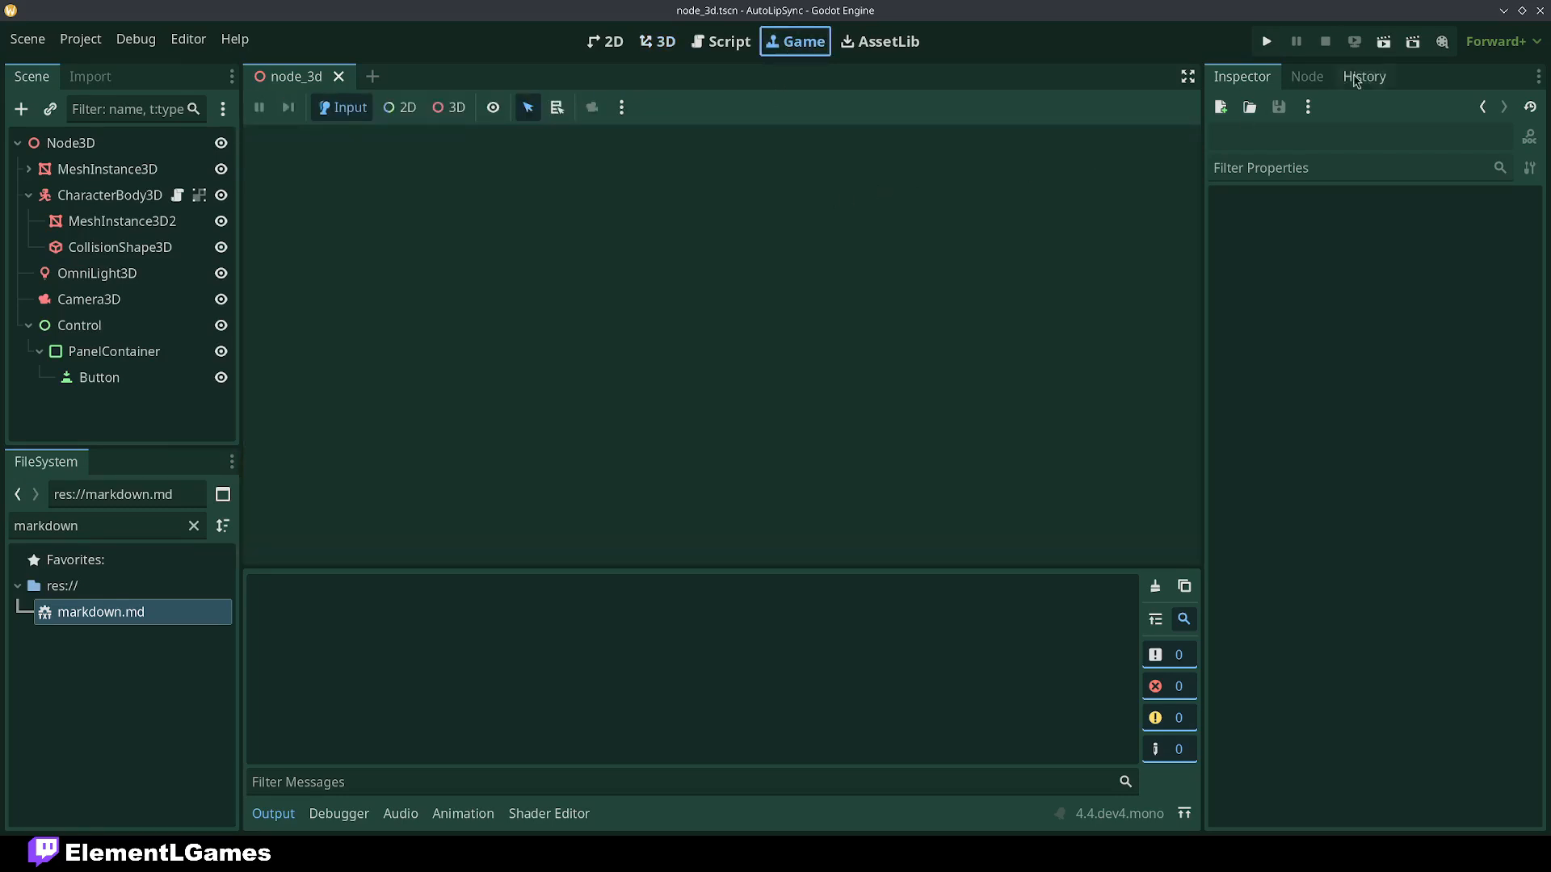
left_click(1265, 40)
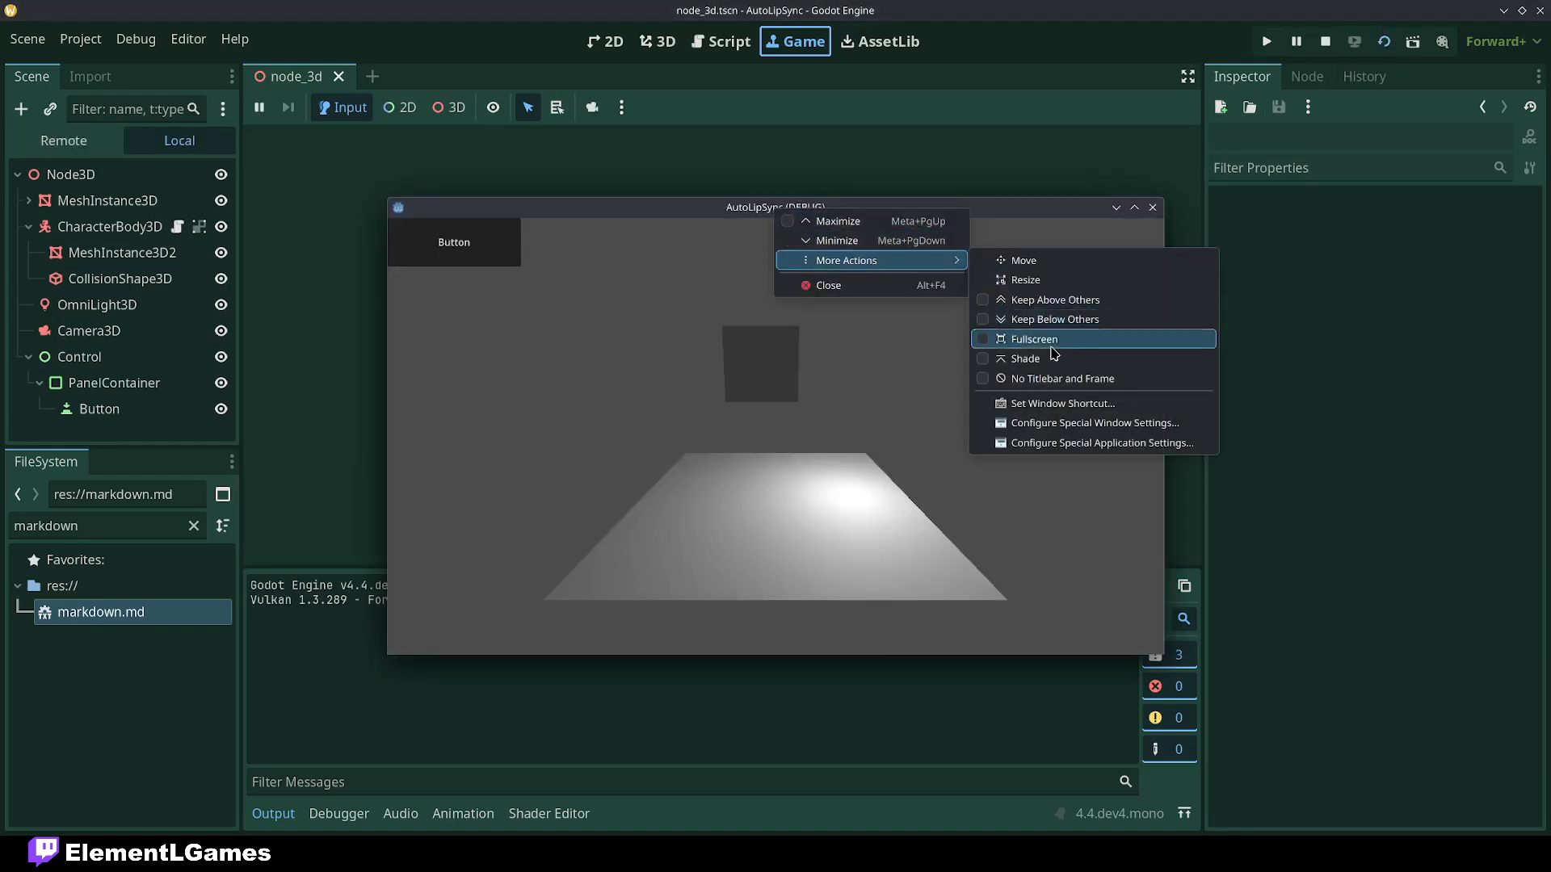
left_click(806, 299)
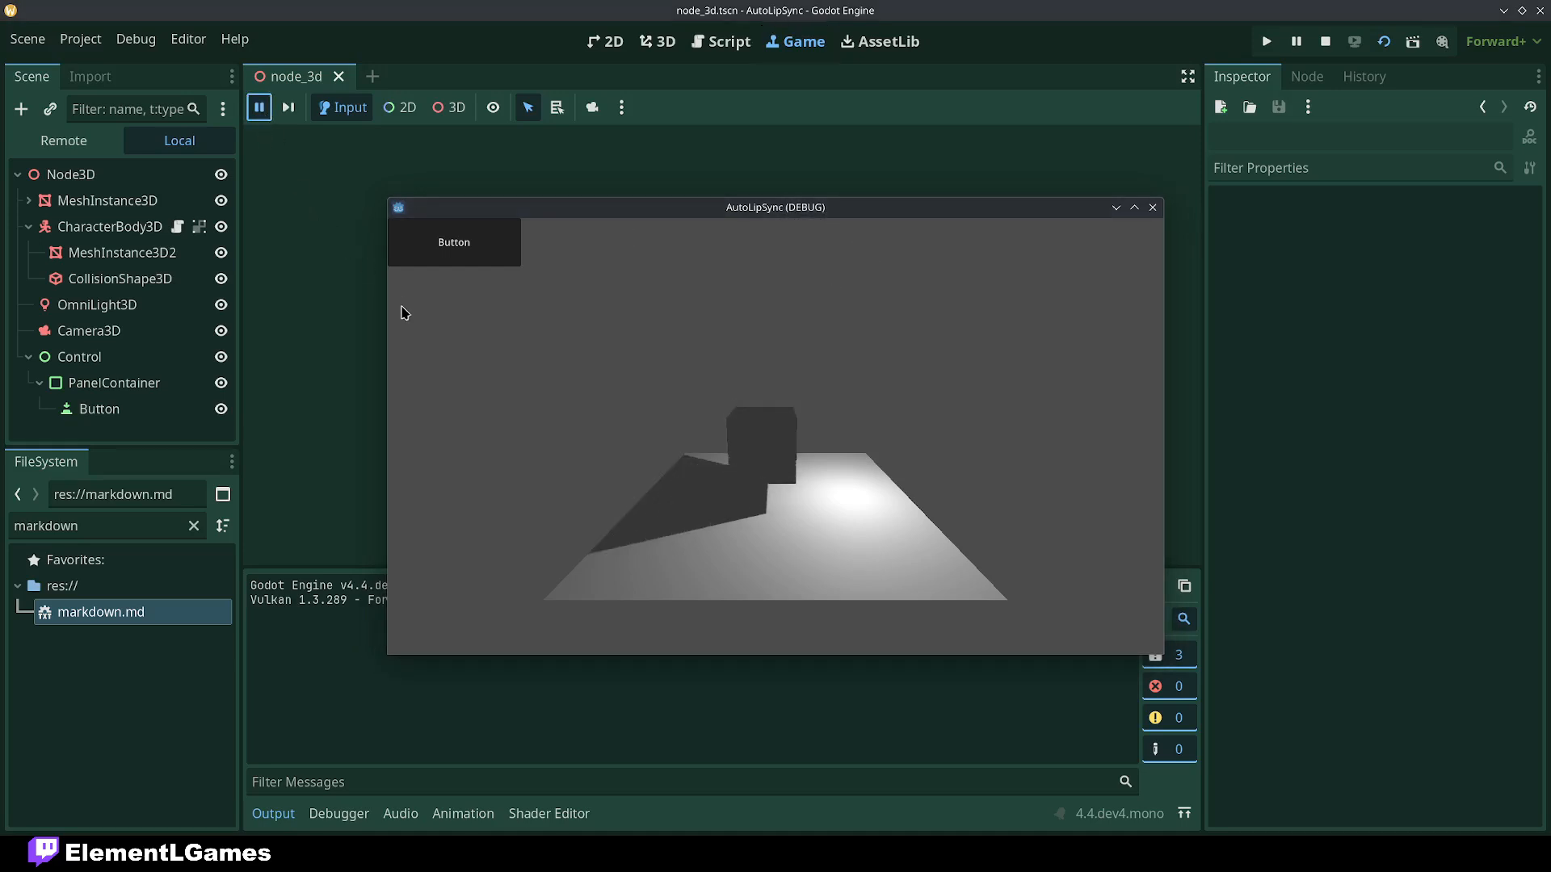
mouse_move(259, 106)
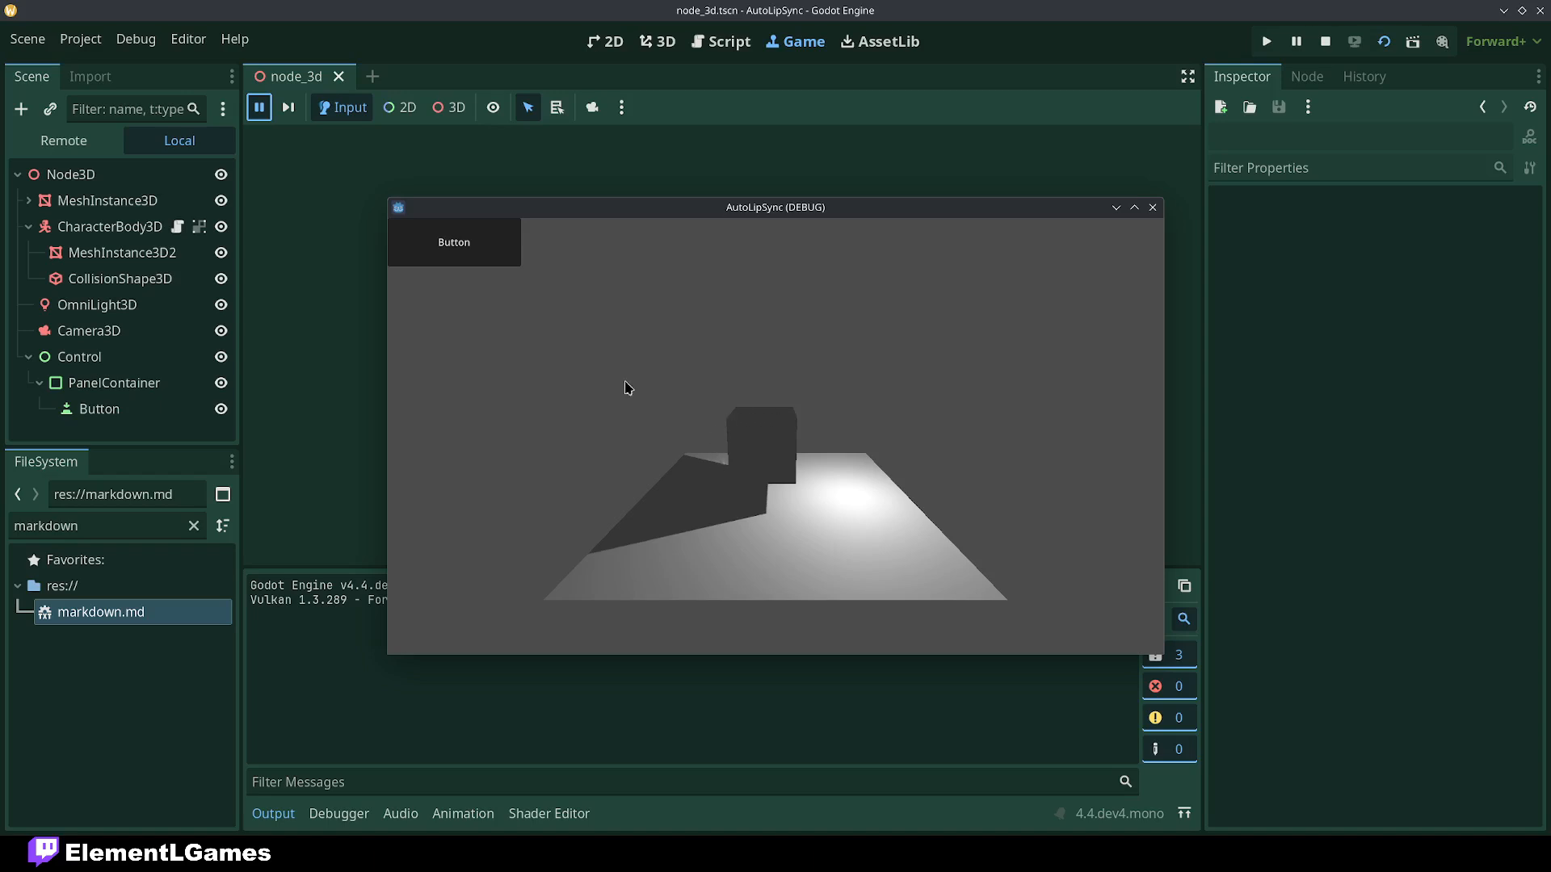
mouse_move(288, 107)
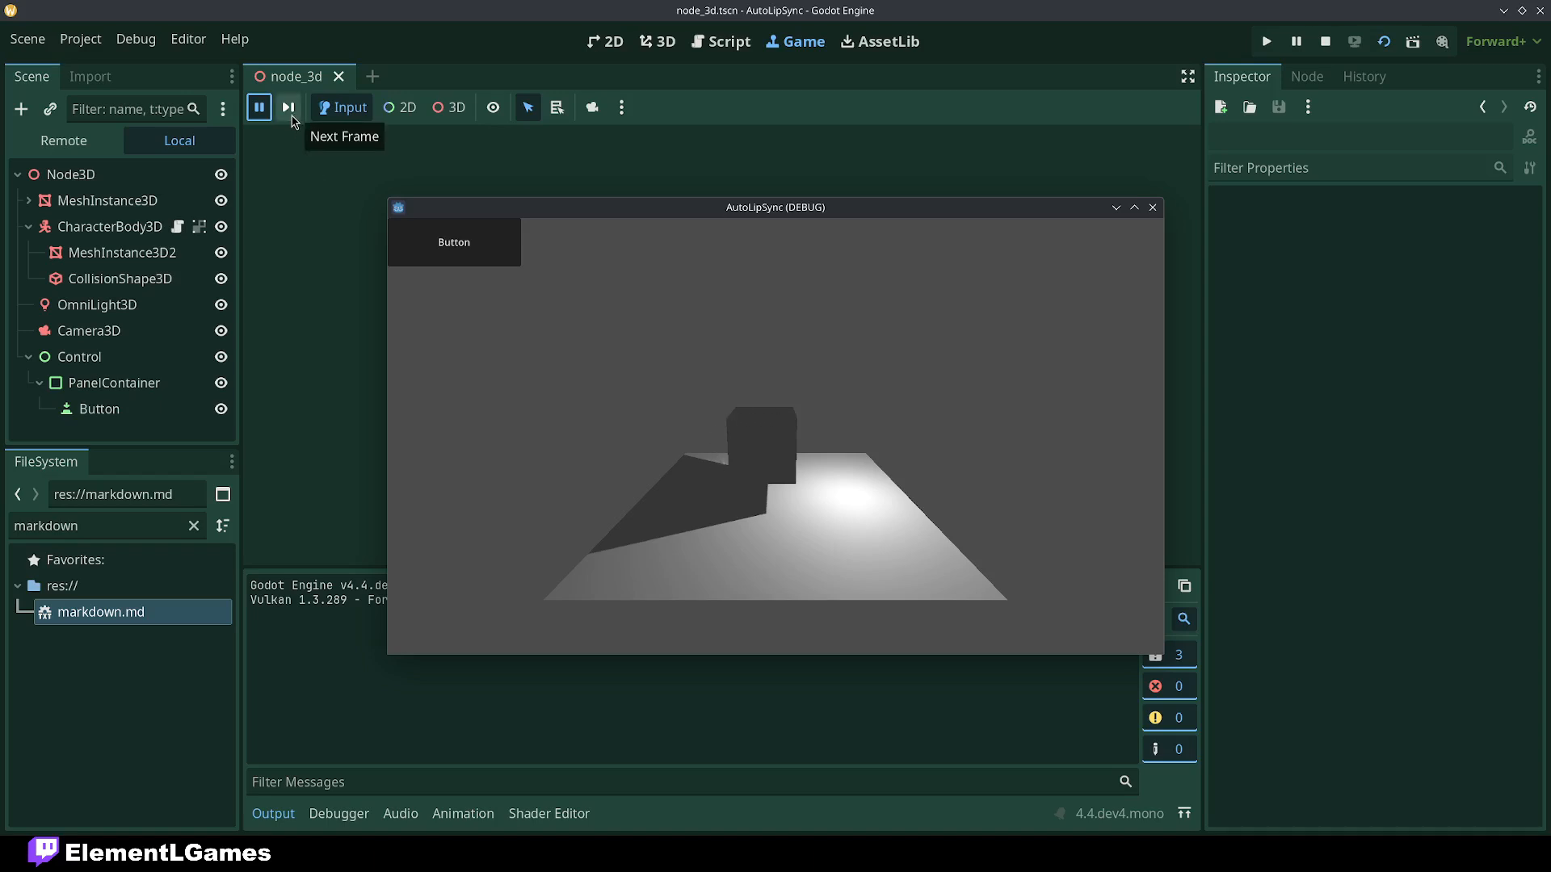
Step the paused game forward two frames so the box settles lower
left_click(287, 107)
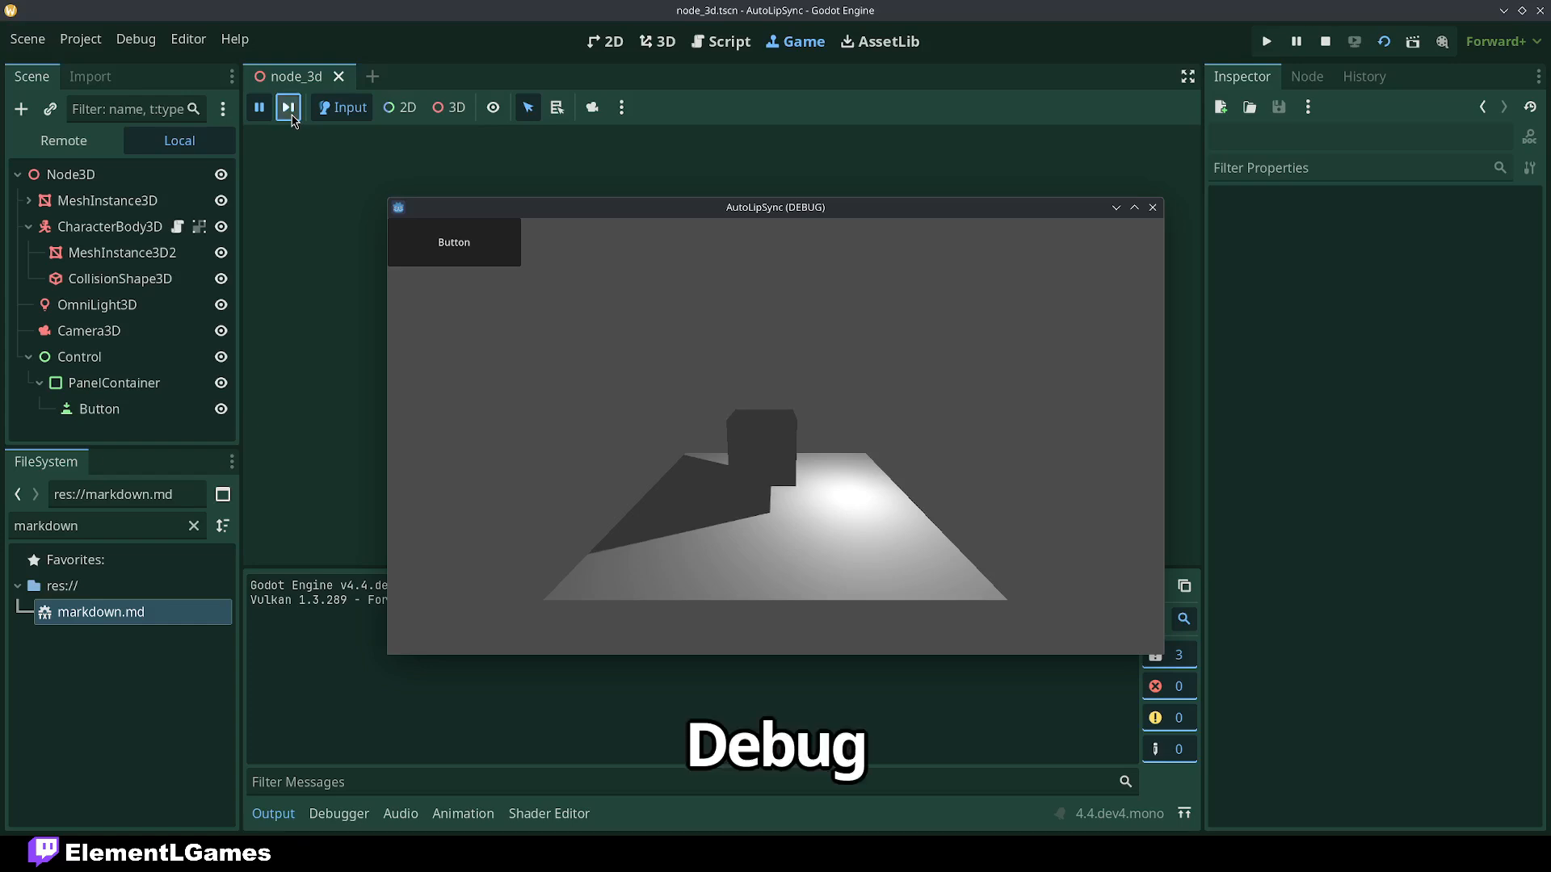
left_click(288, 107)
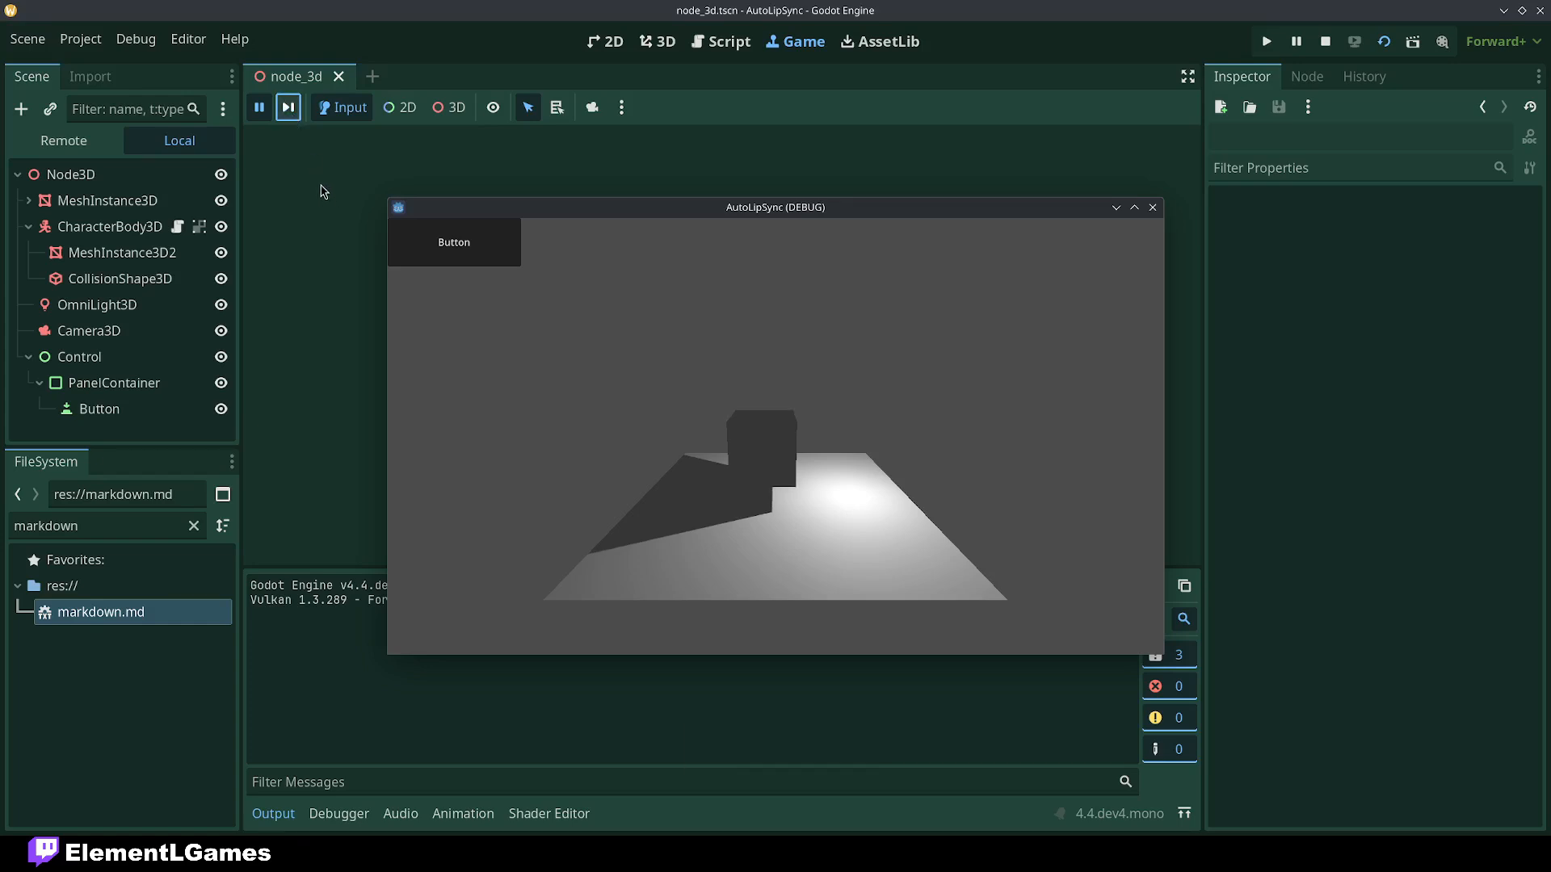
mouse_move(340, 123)
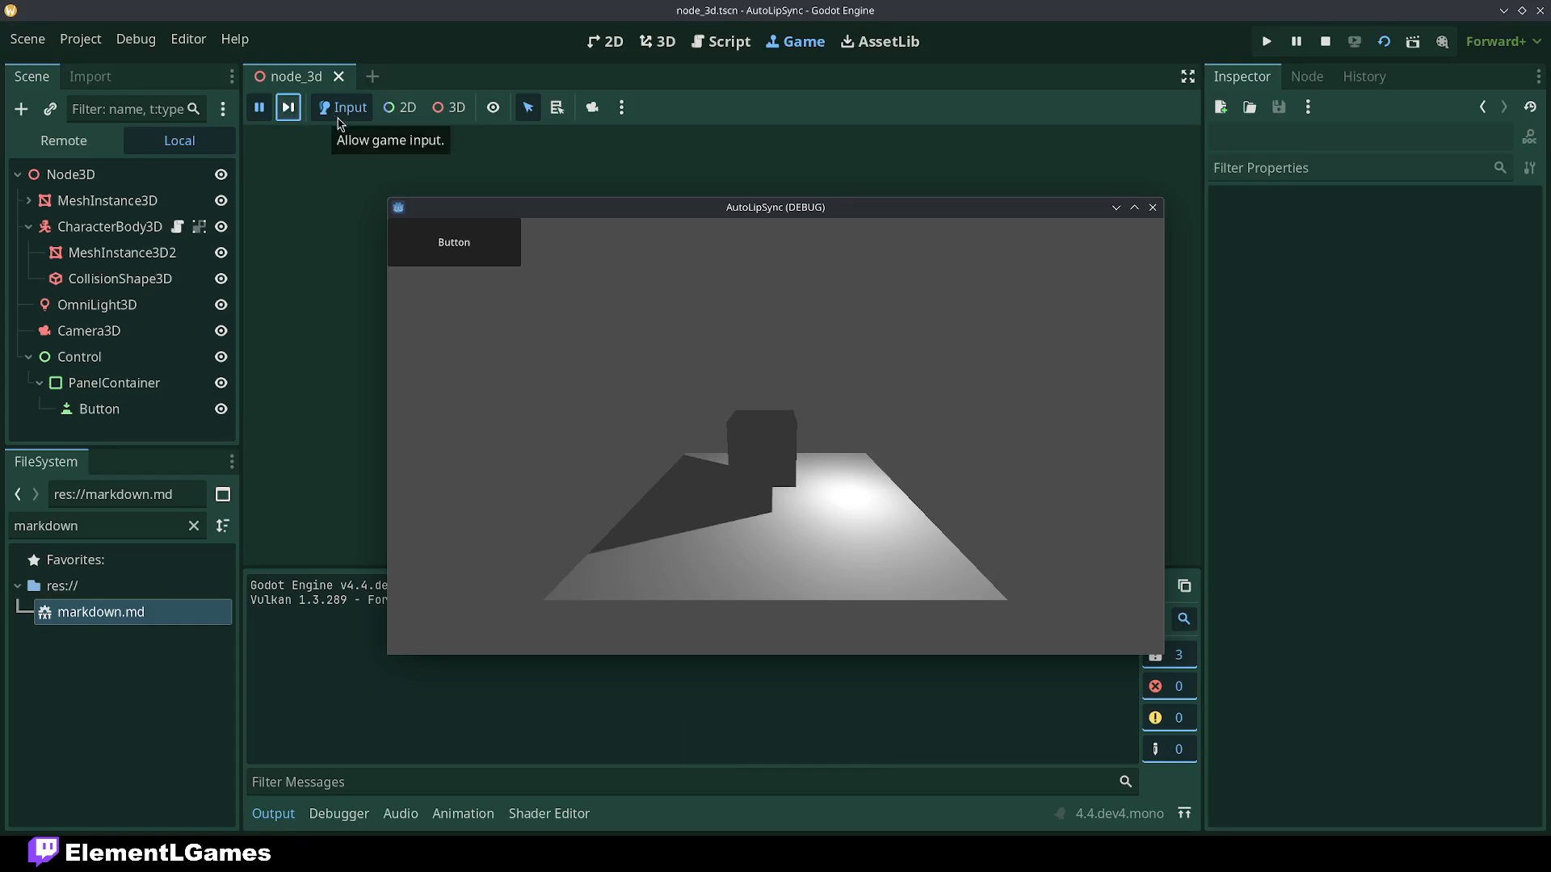
mouse_move(356, 129)
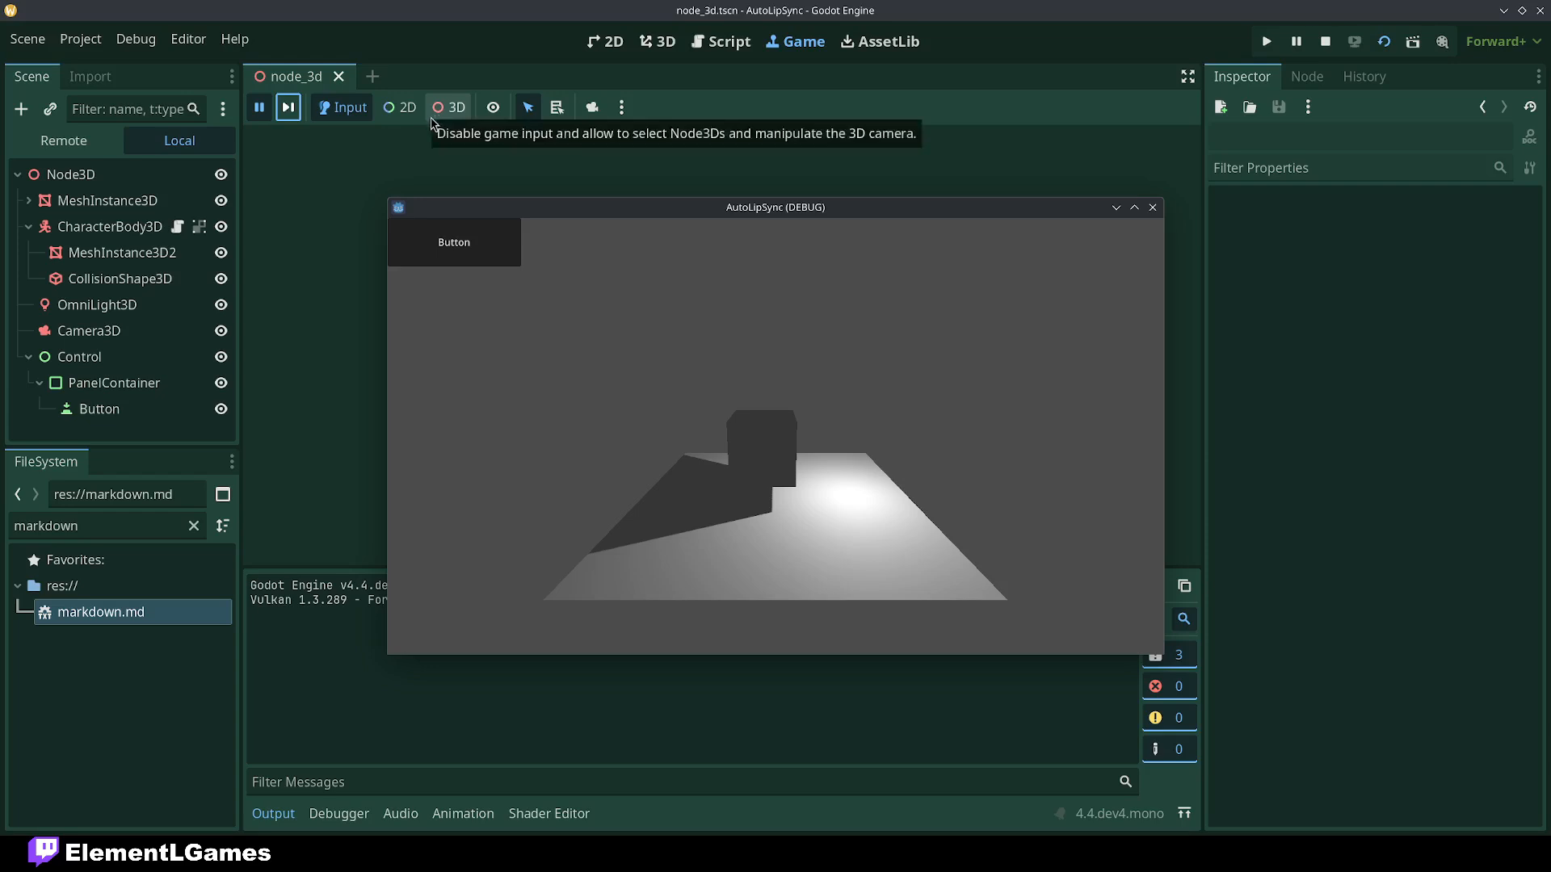
Enable 2D picking, select the game's Button, and scroll through its remote properties
left_click(405, 106)
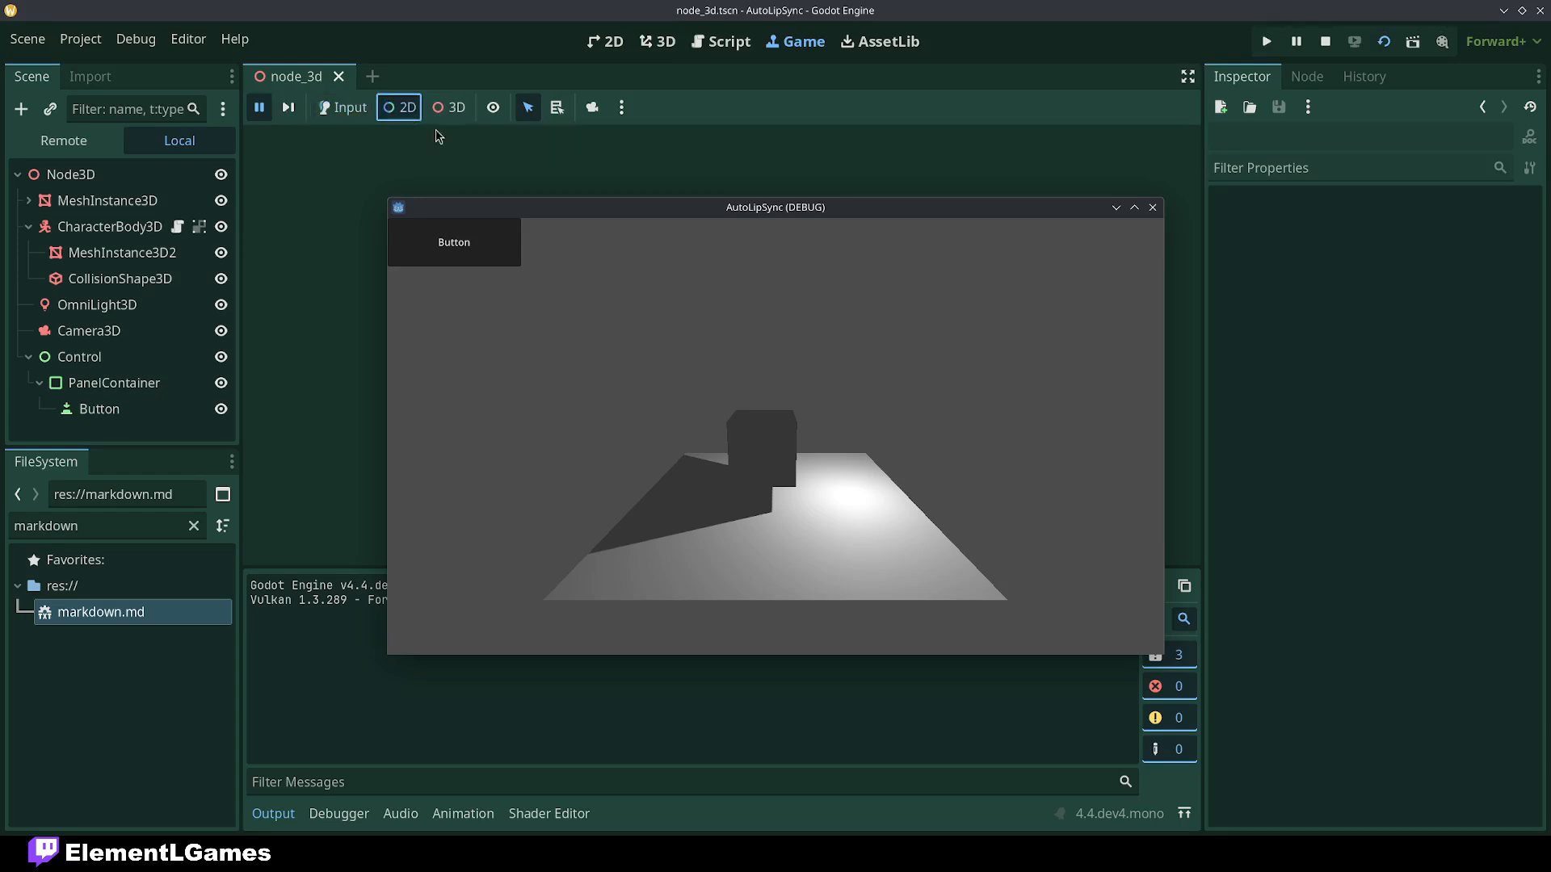
mouse_move(447, 138)
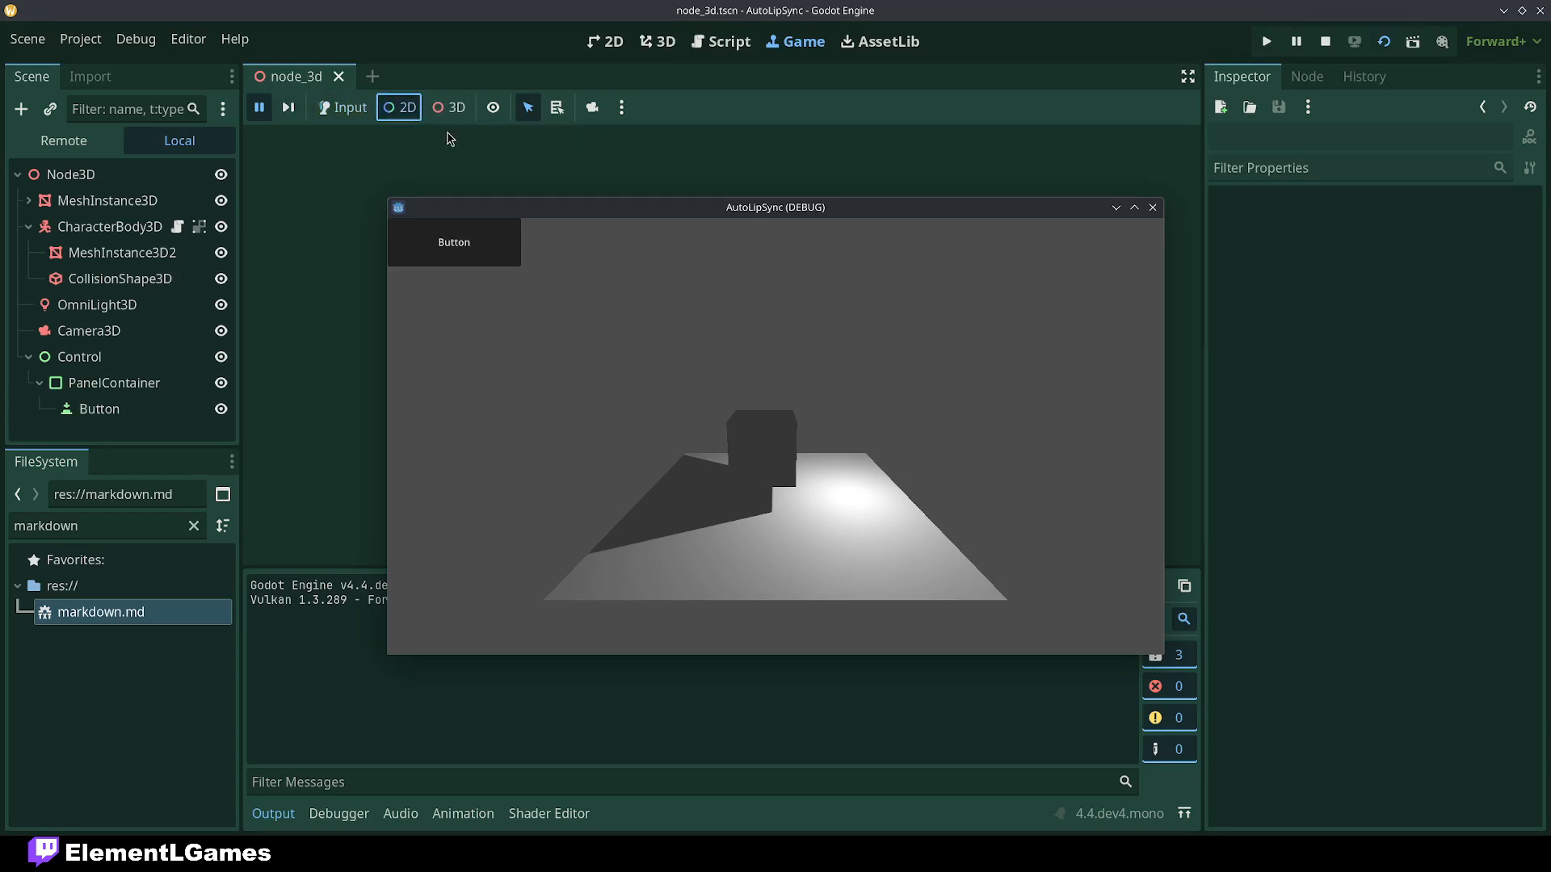
mouse_move(458, 206)
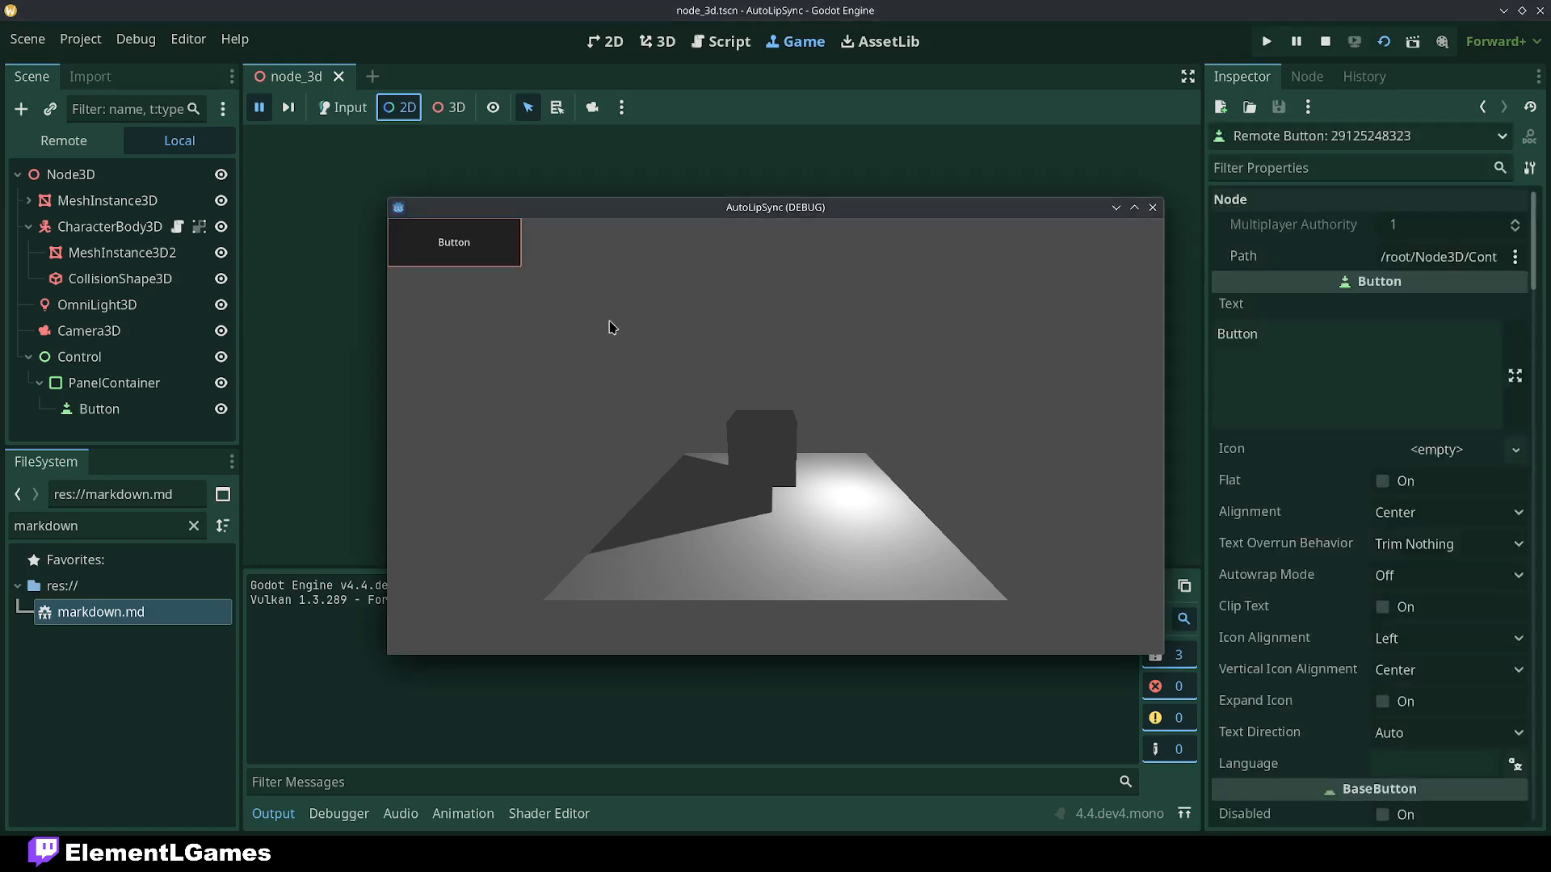
mouse_move(899, 307)
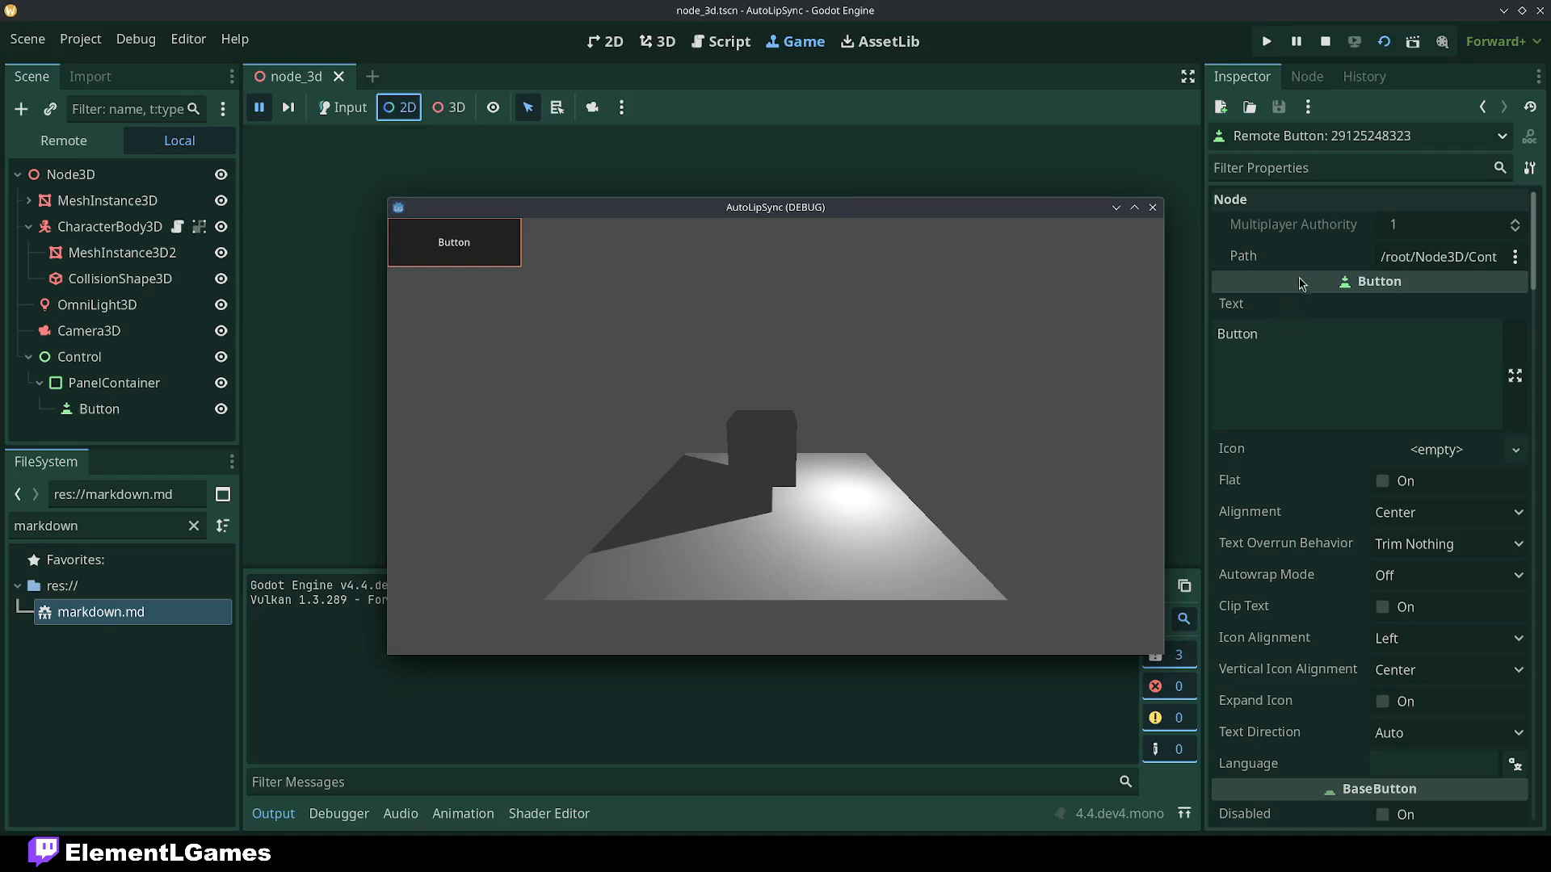
scroll("down", 3)
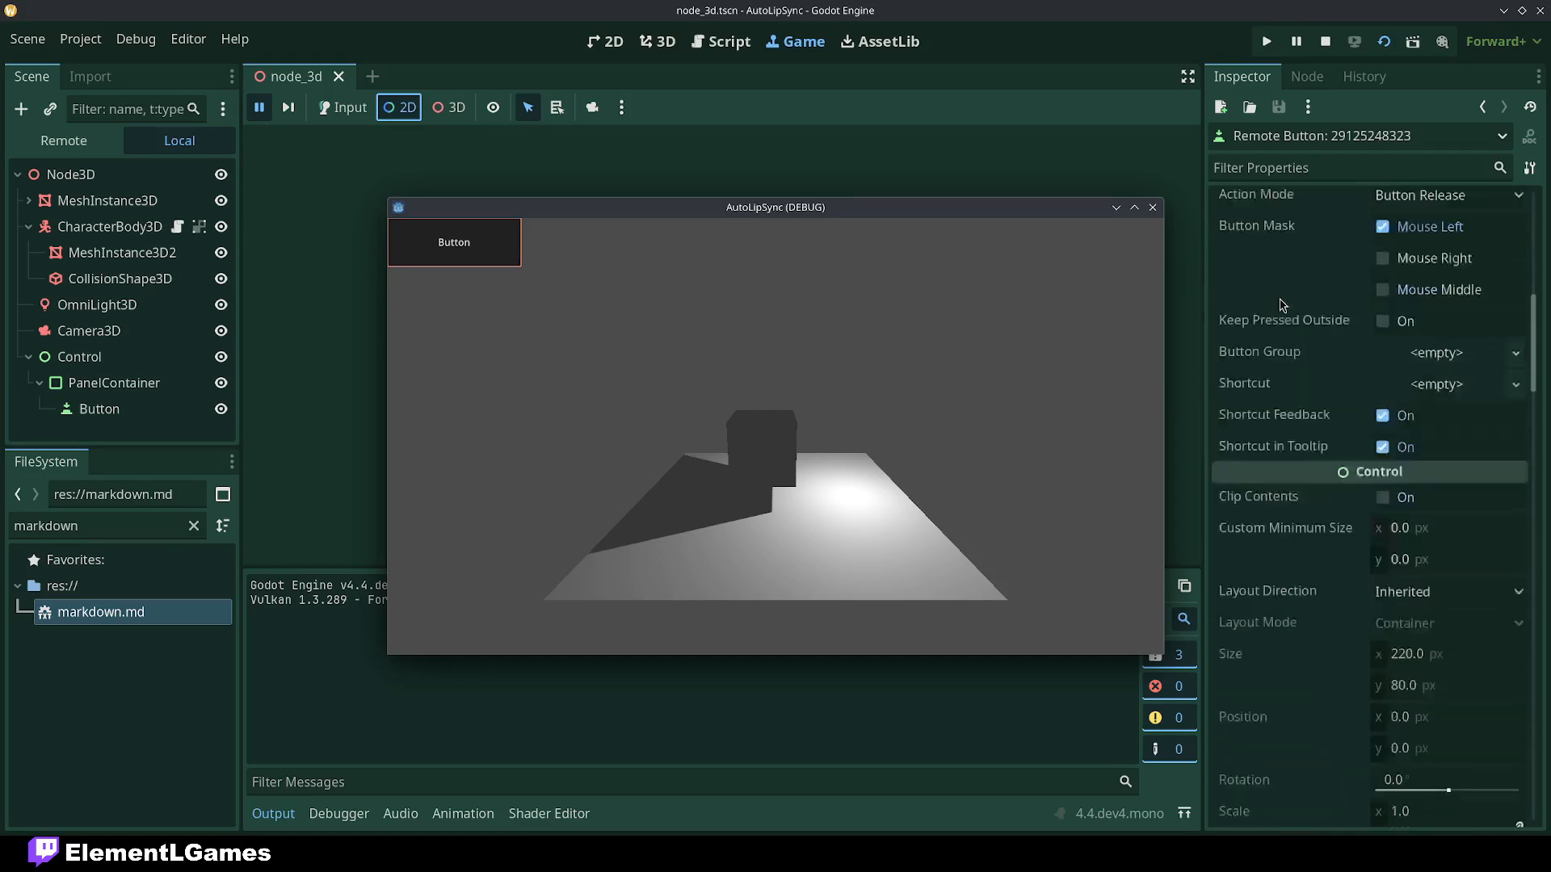
scroll("down", 3)
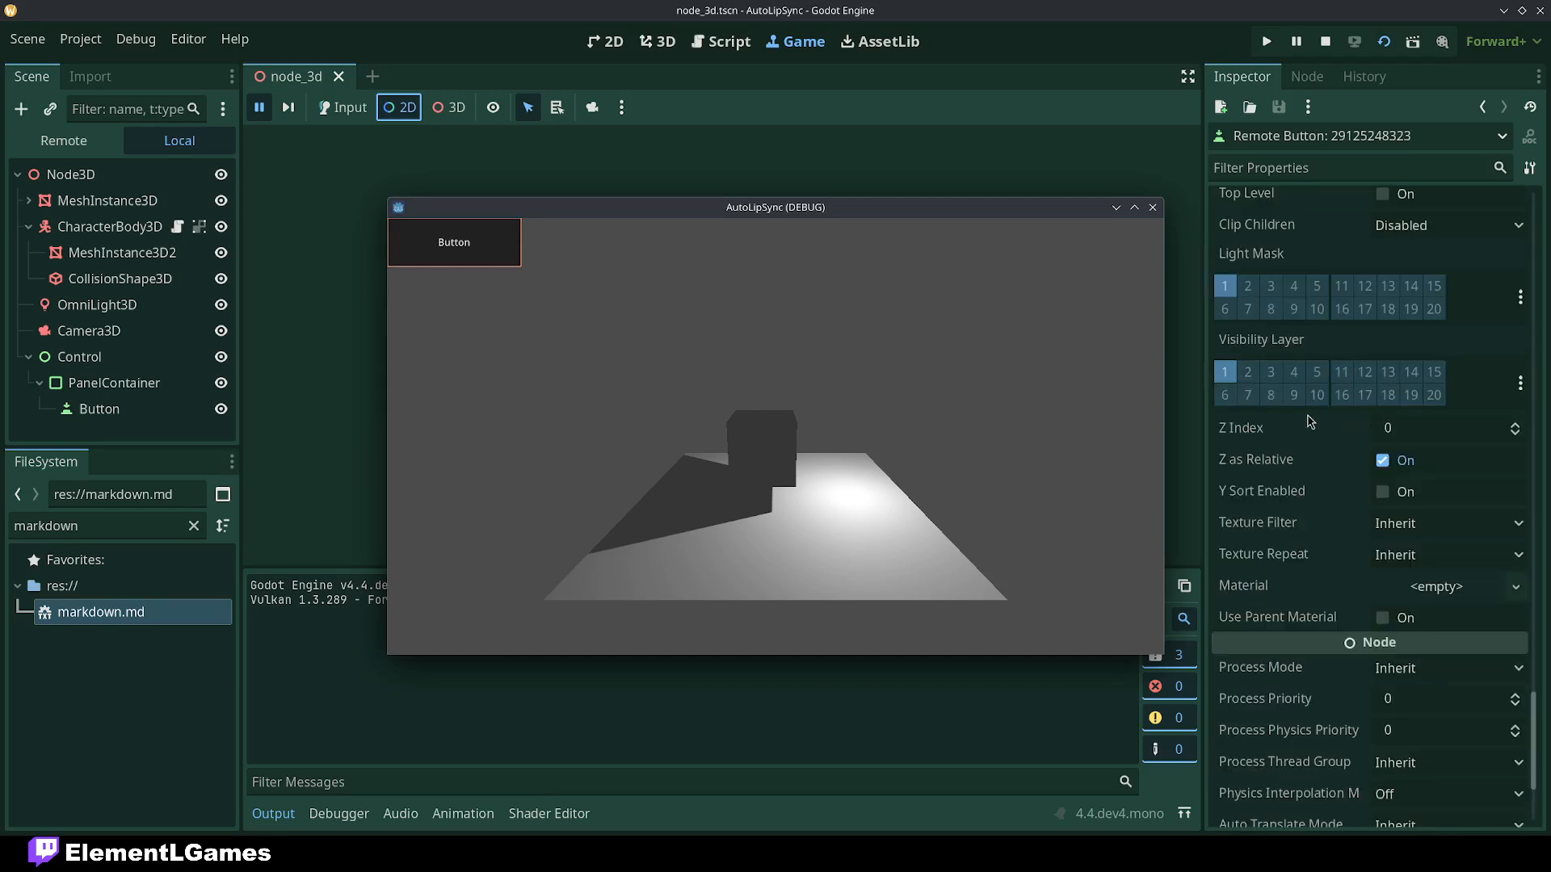
mouse_move(536, 244)
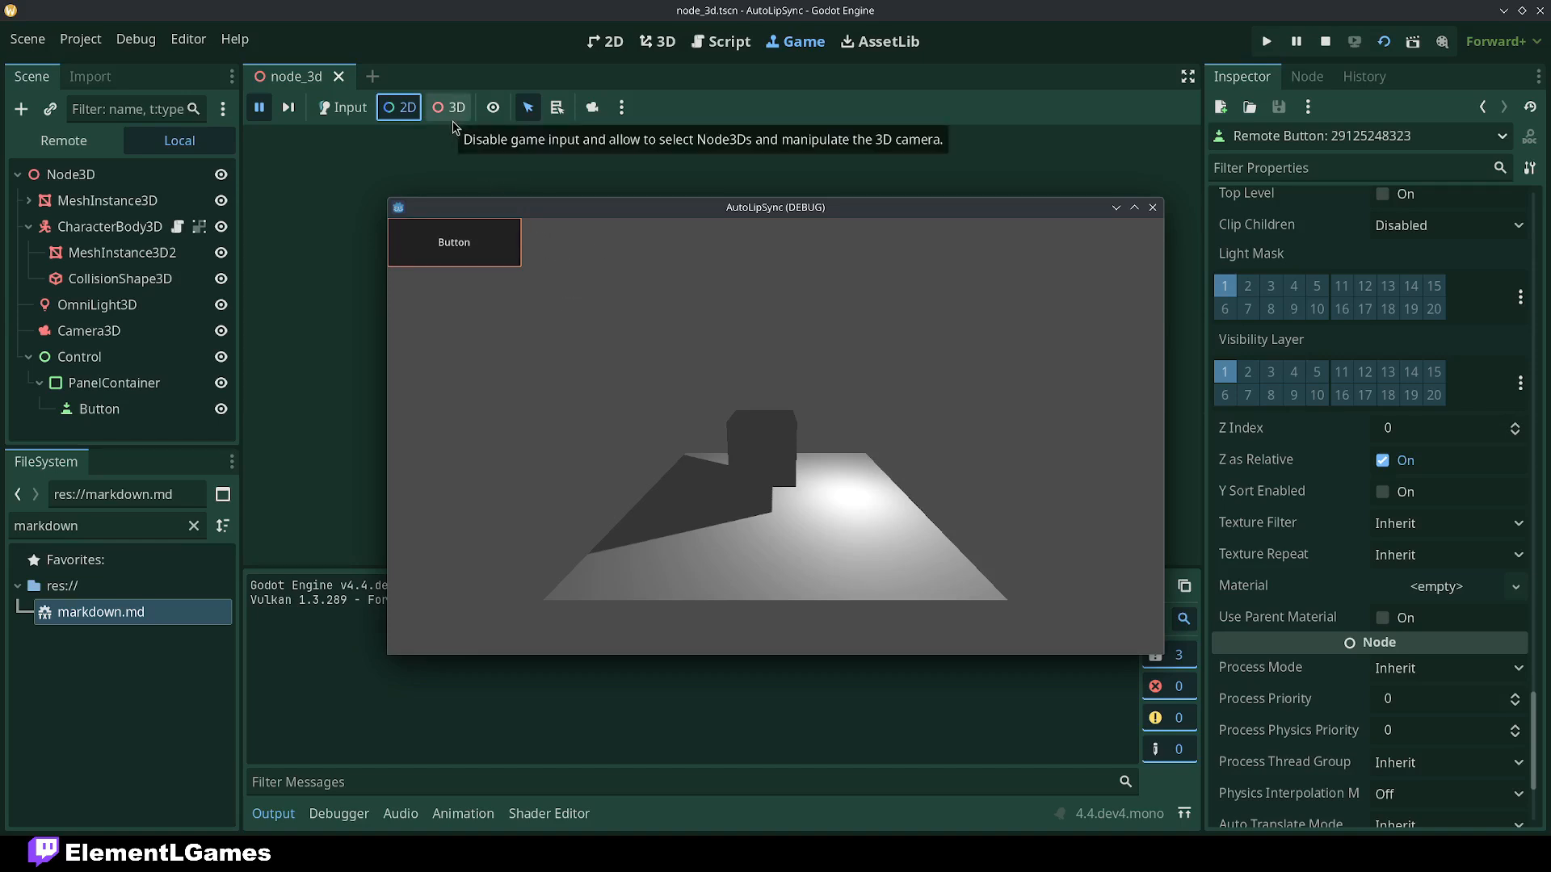
Enable 3D picking and scroll the Inspector to the floor plane's Position
left_click(454, 107)
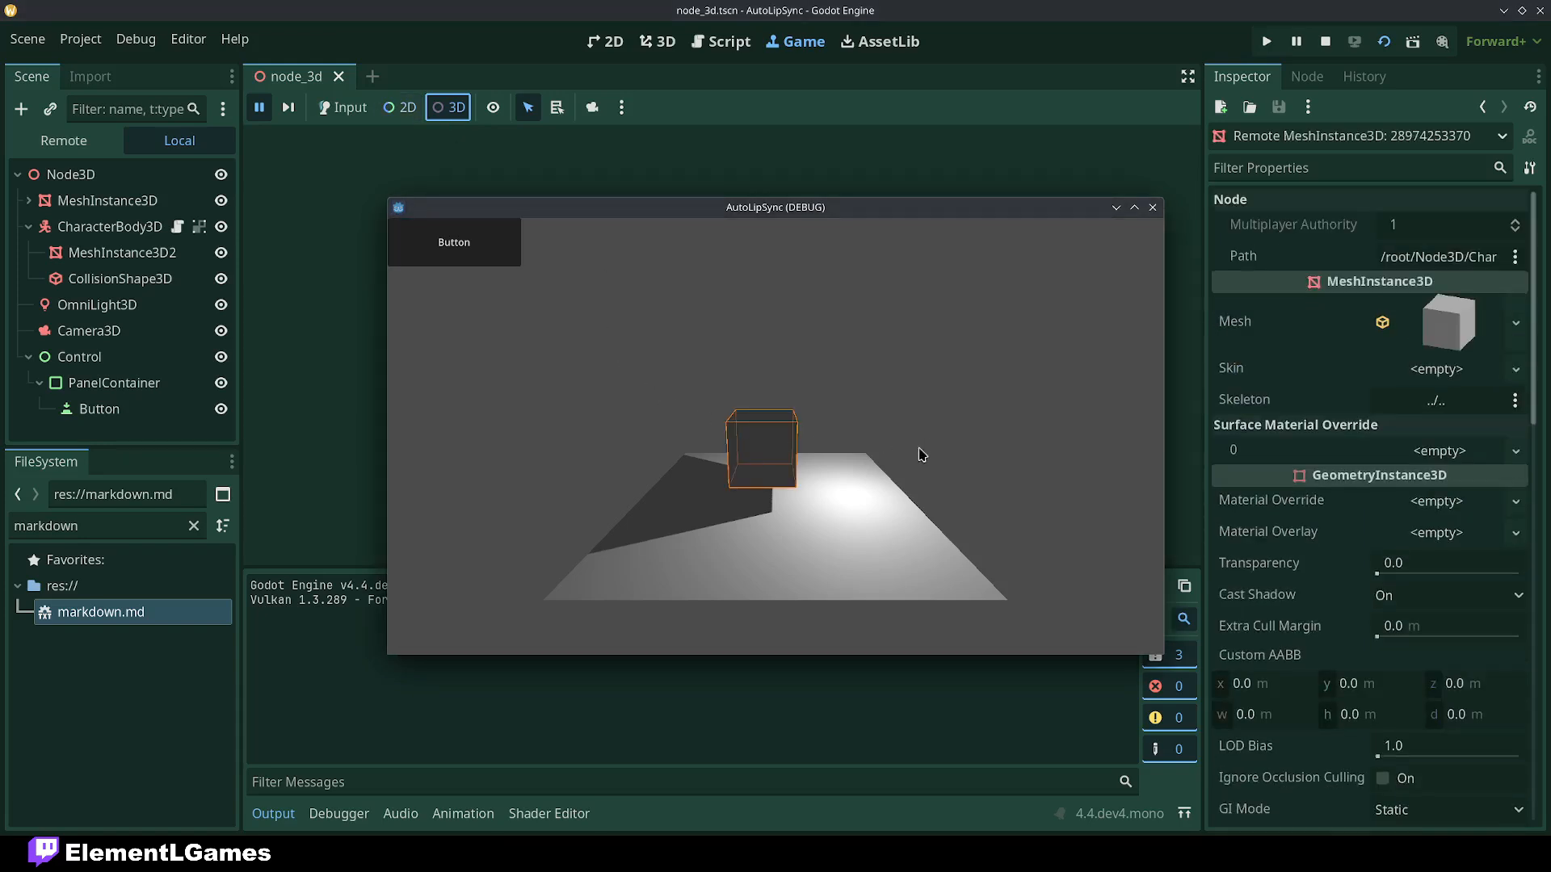
mouse_move(776, 476)
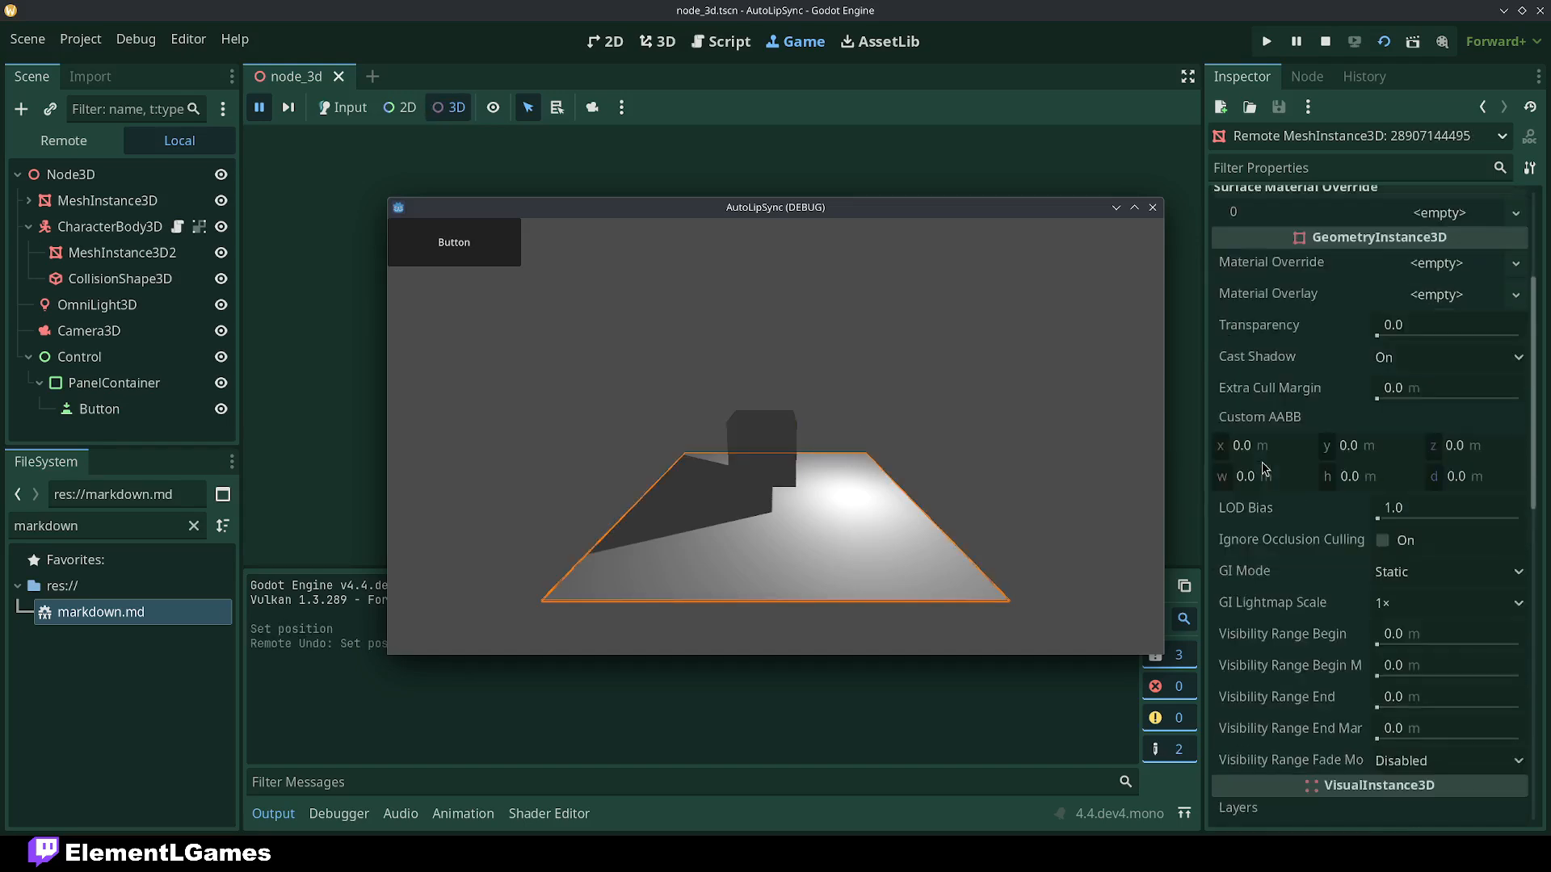
scroll("down", 3)
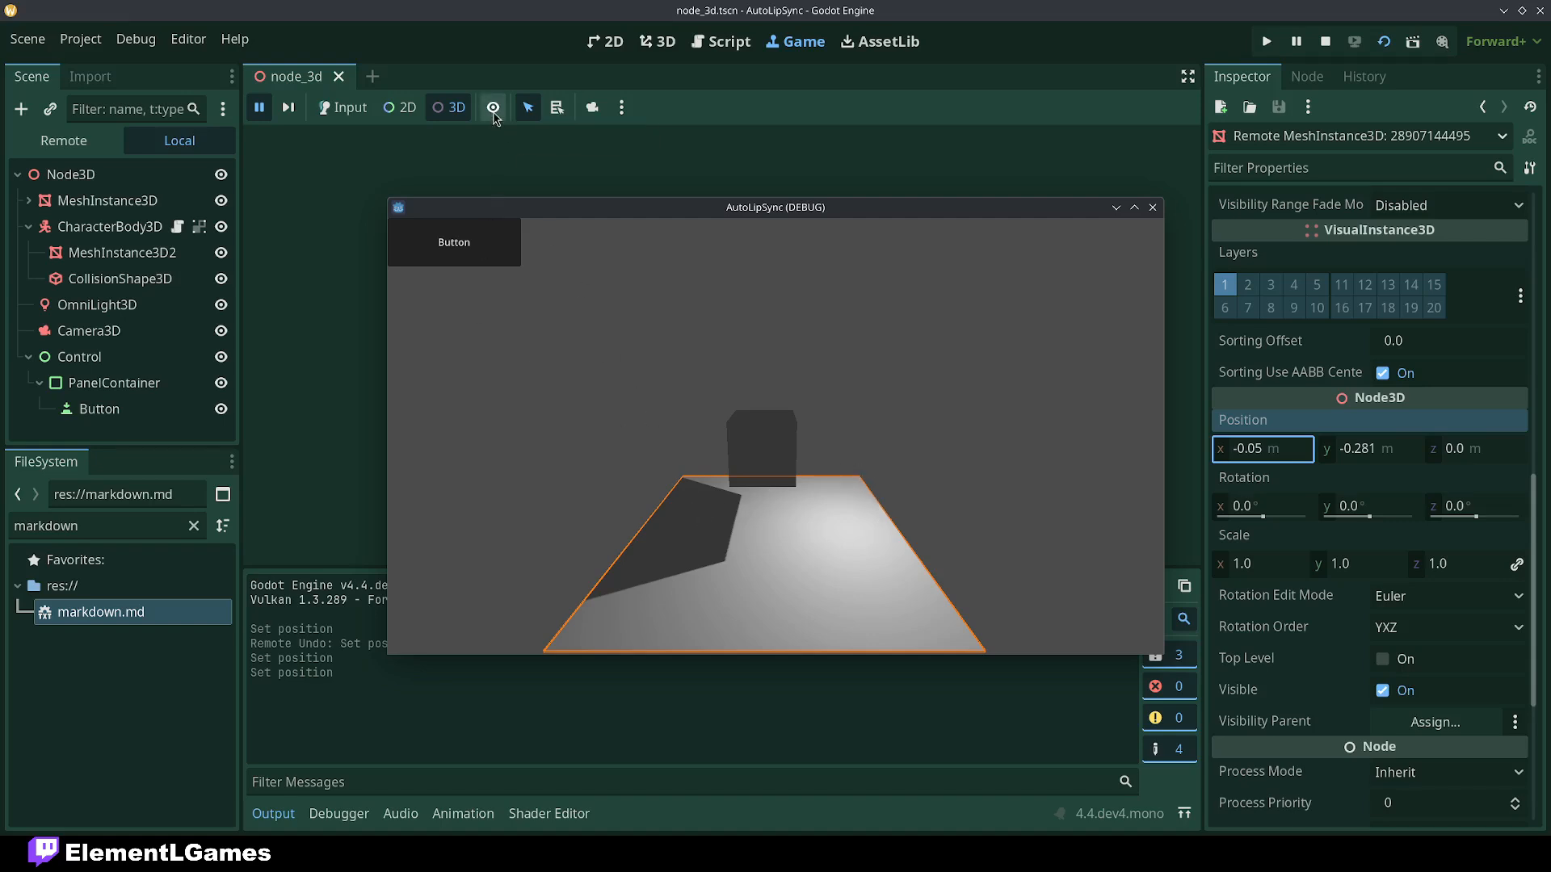
Hide and re-show in-game selection outlines, then turn on the editor camera override
left_click(493, 107)
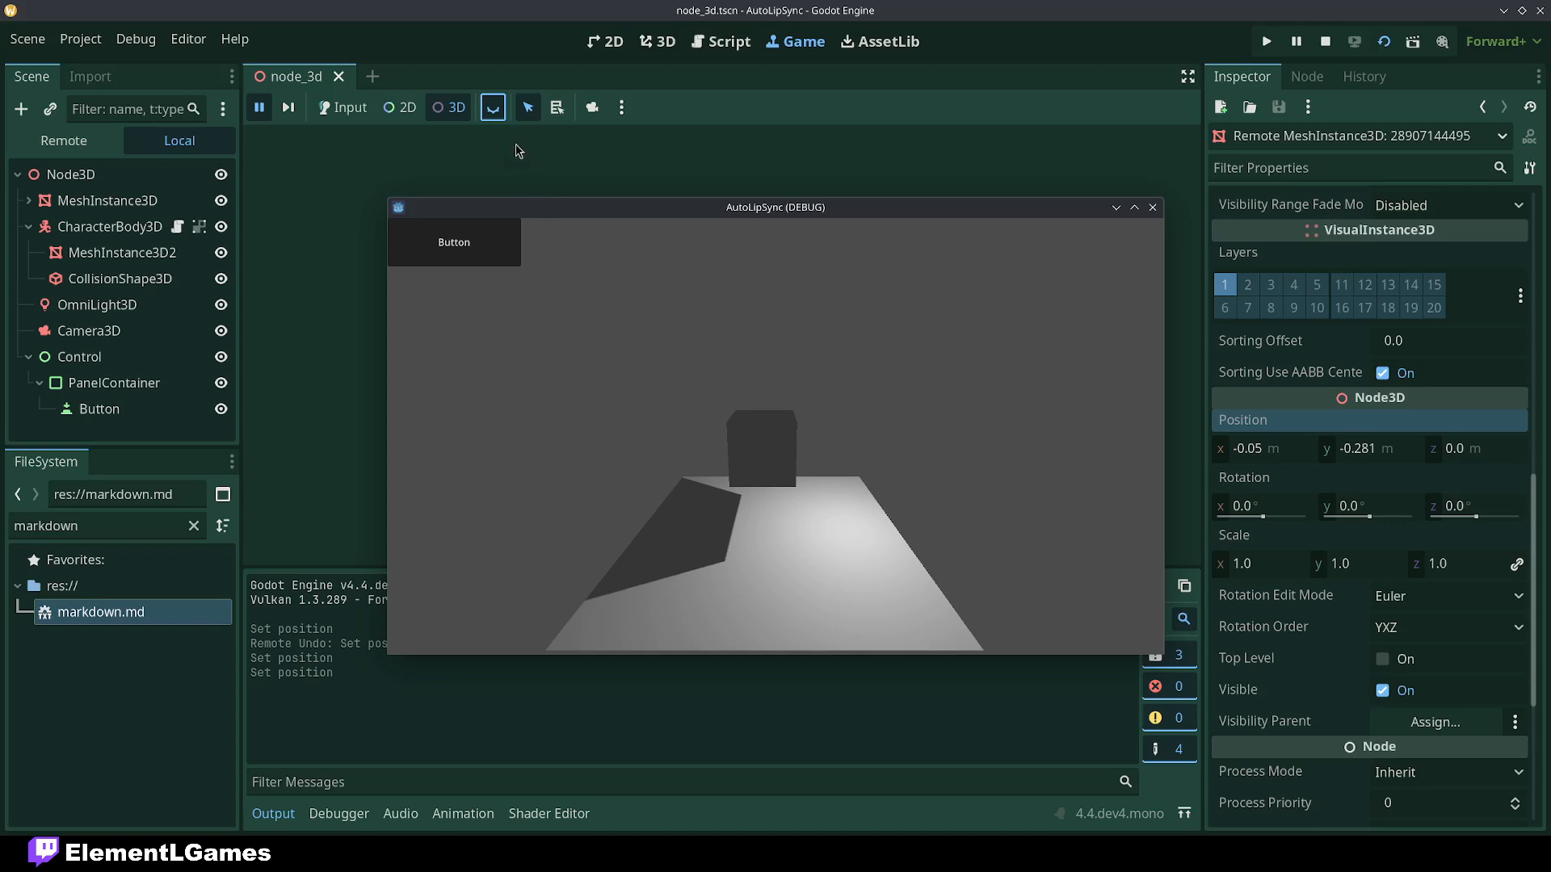
left_click(493, 106)
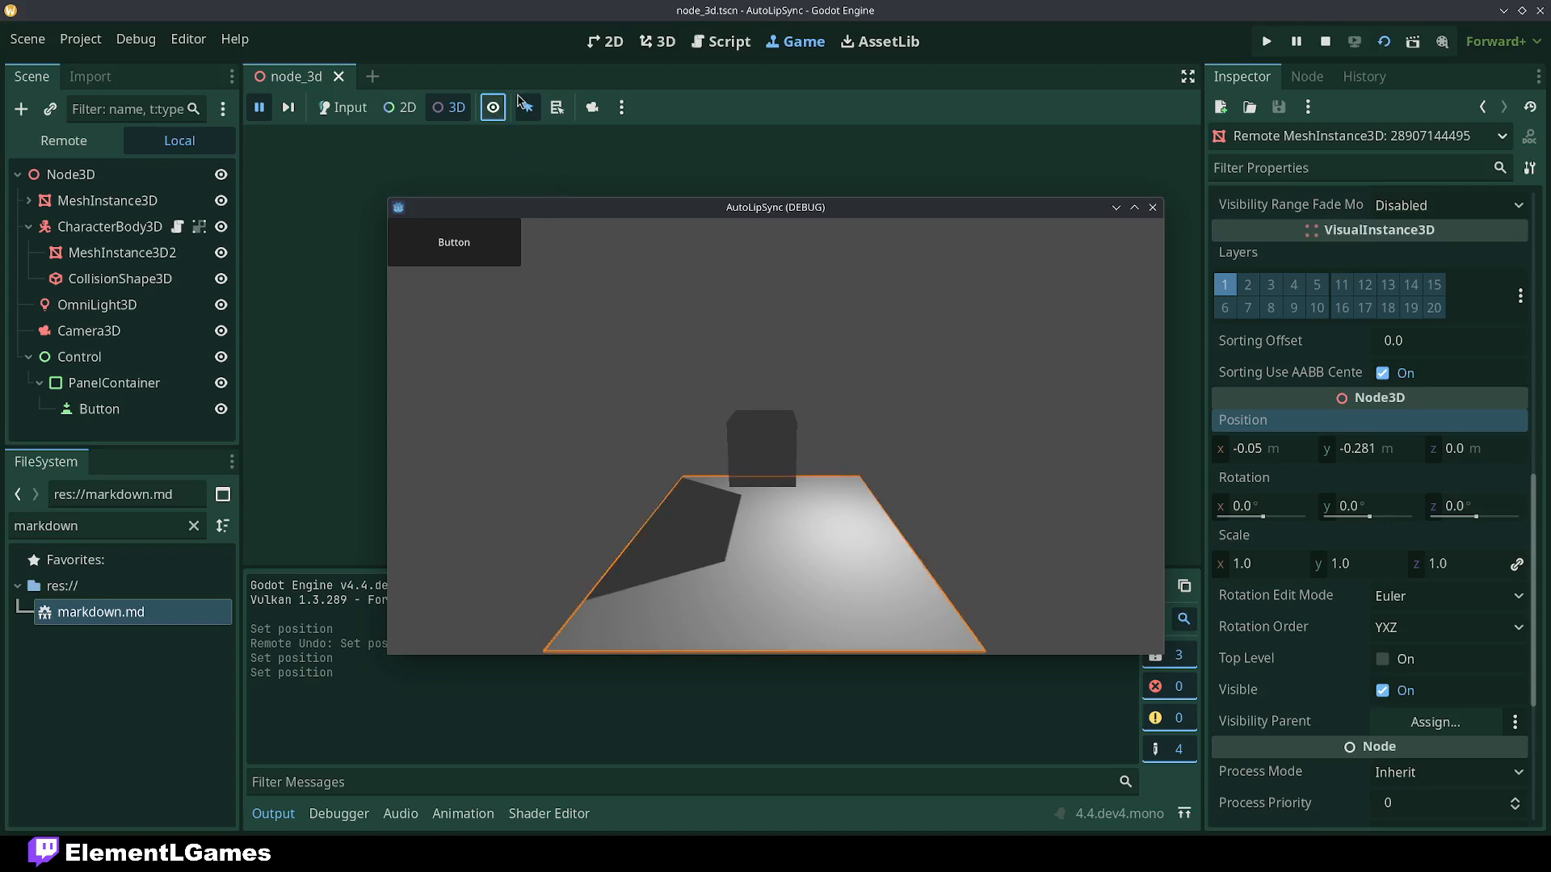
mouse_move(551, 211)
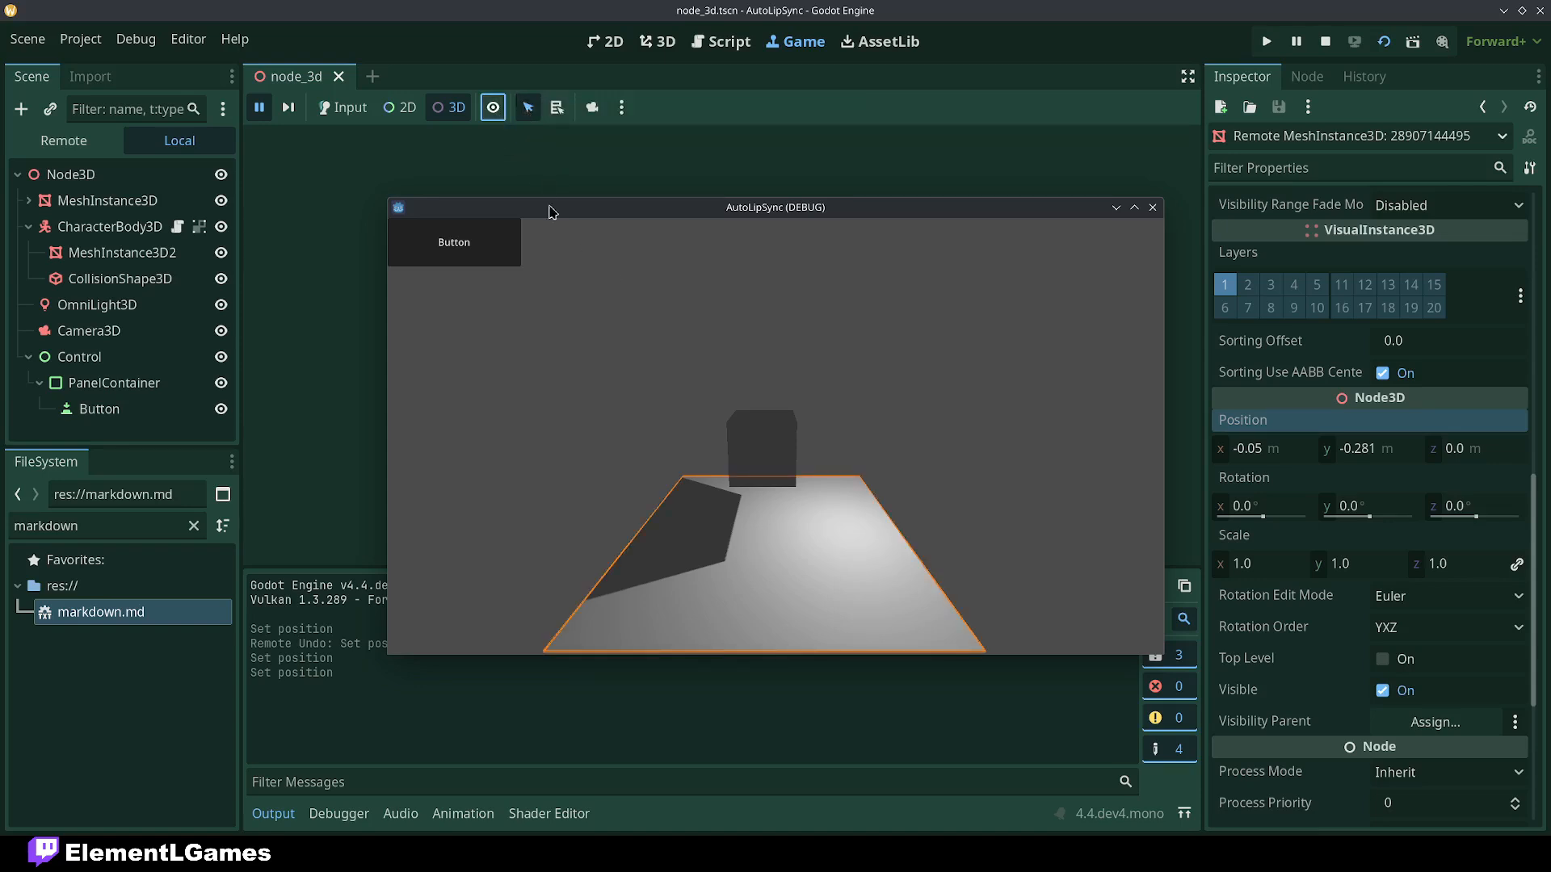
left_click(556, 107)
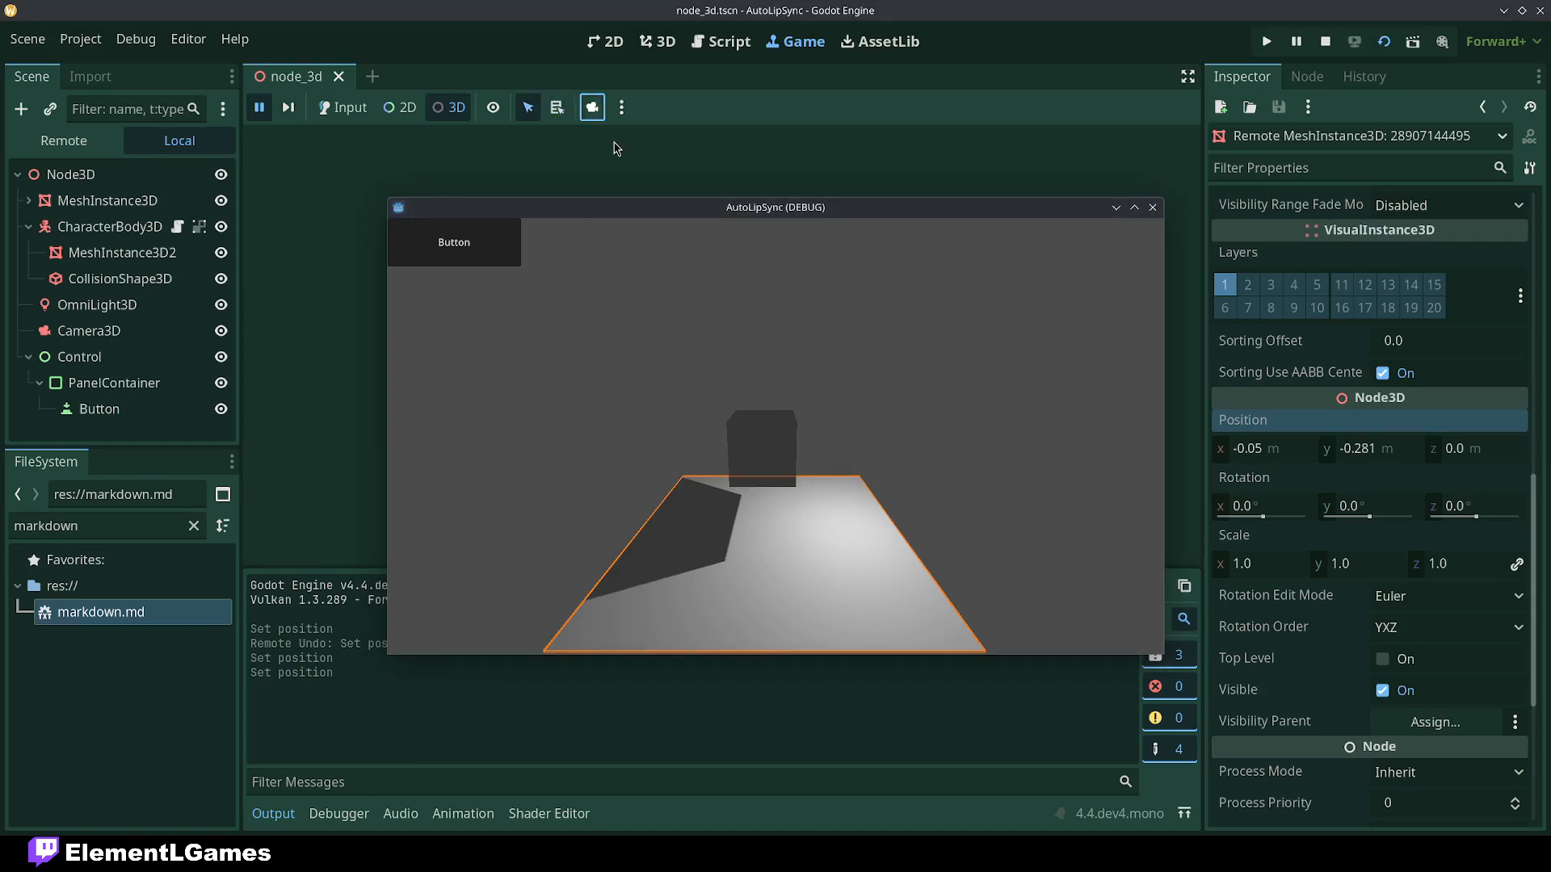
mouse_move(584, 158)
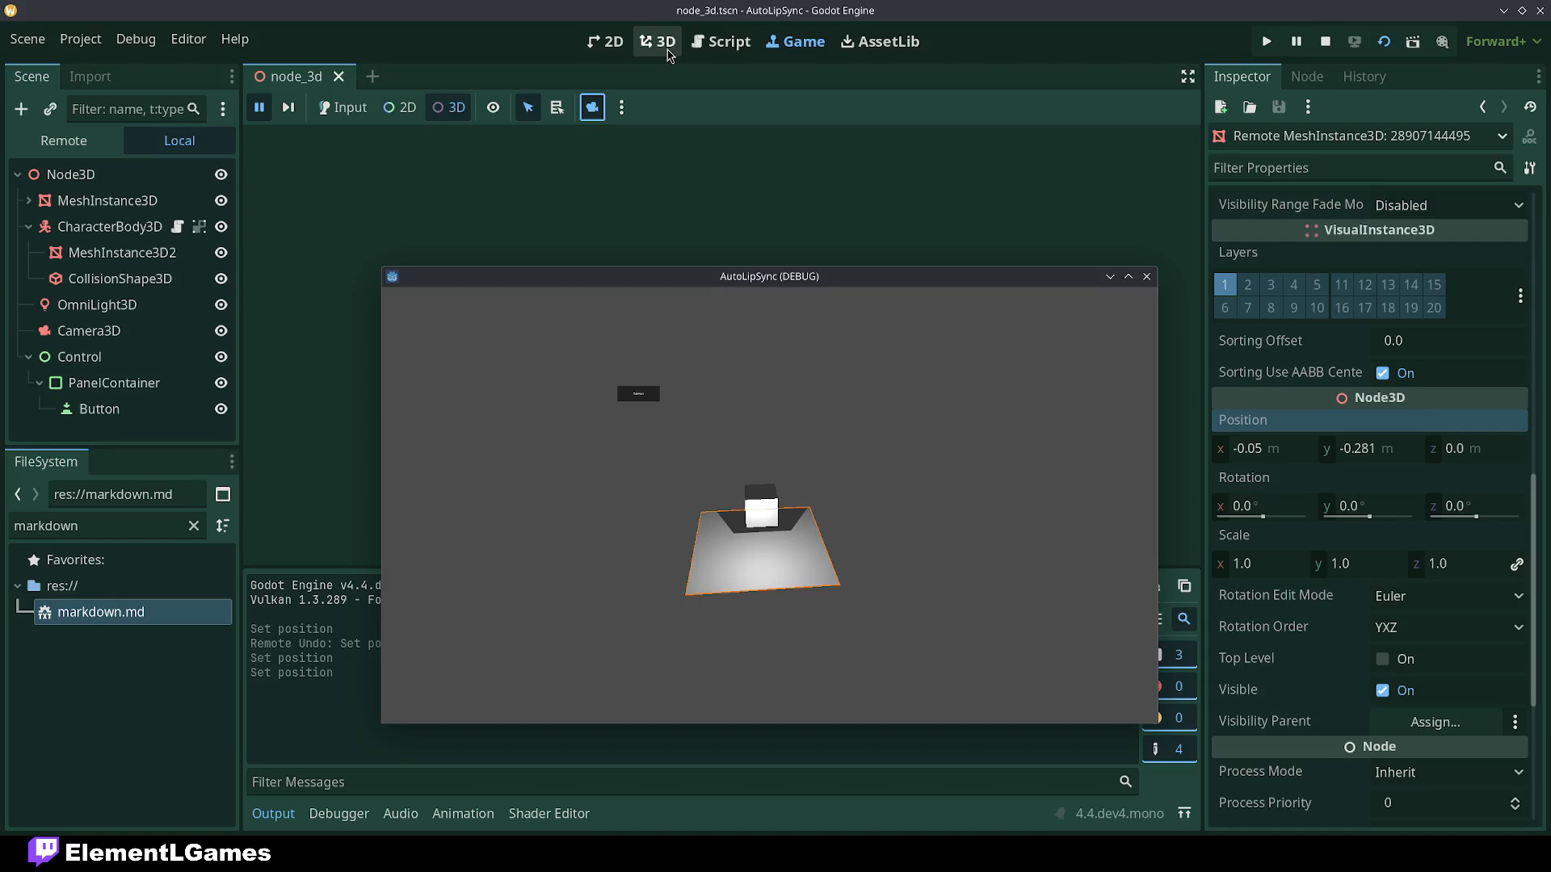
Go back to the 3D scene editor, then return to the embedded Game view
left_click(656, 40)
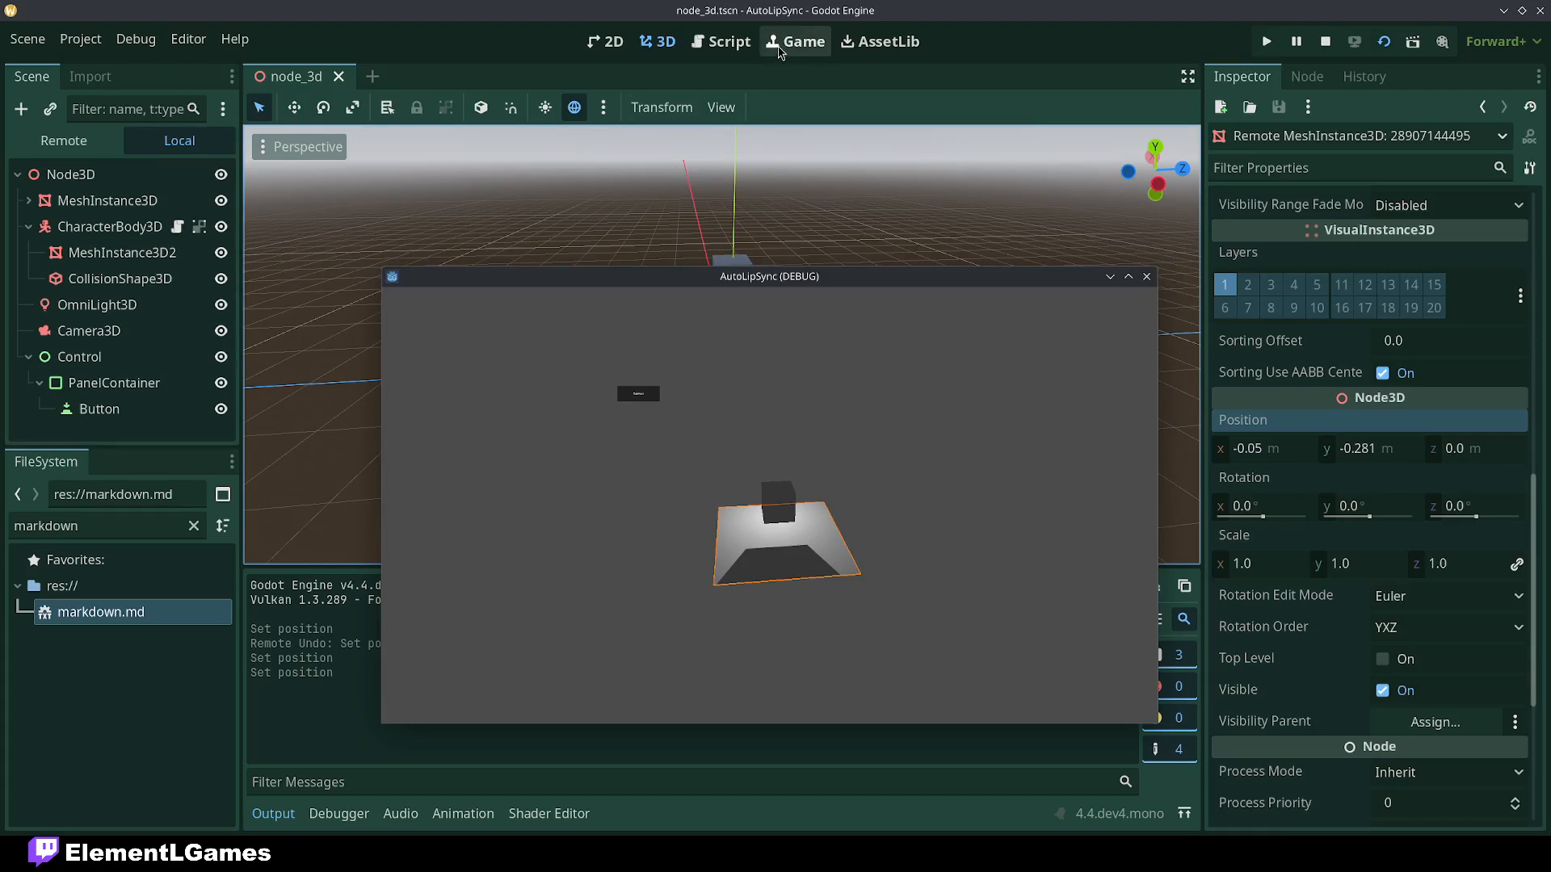
left_click(794, 41)
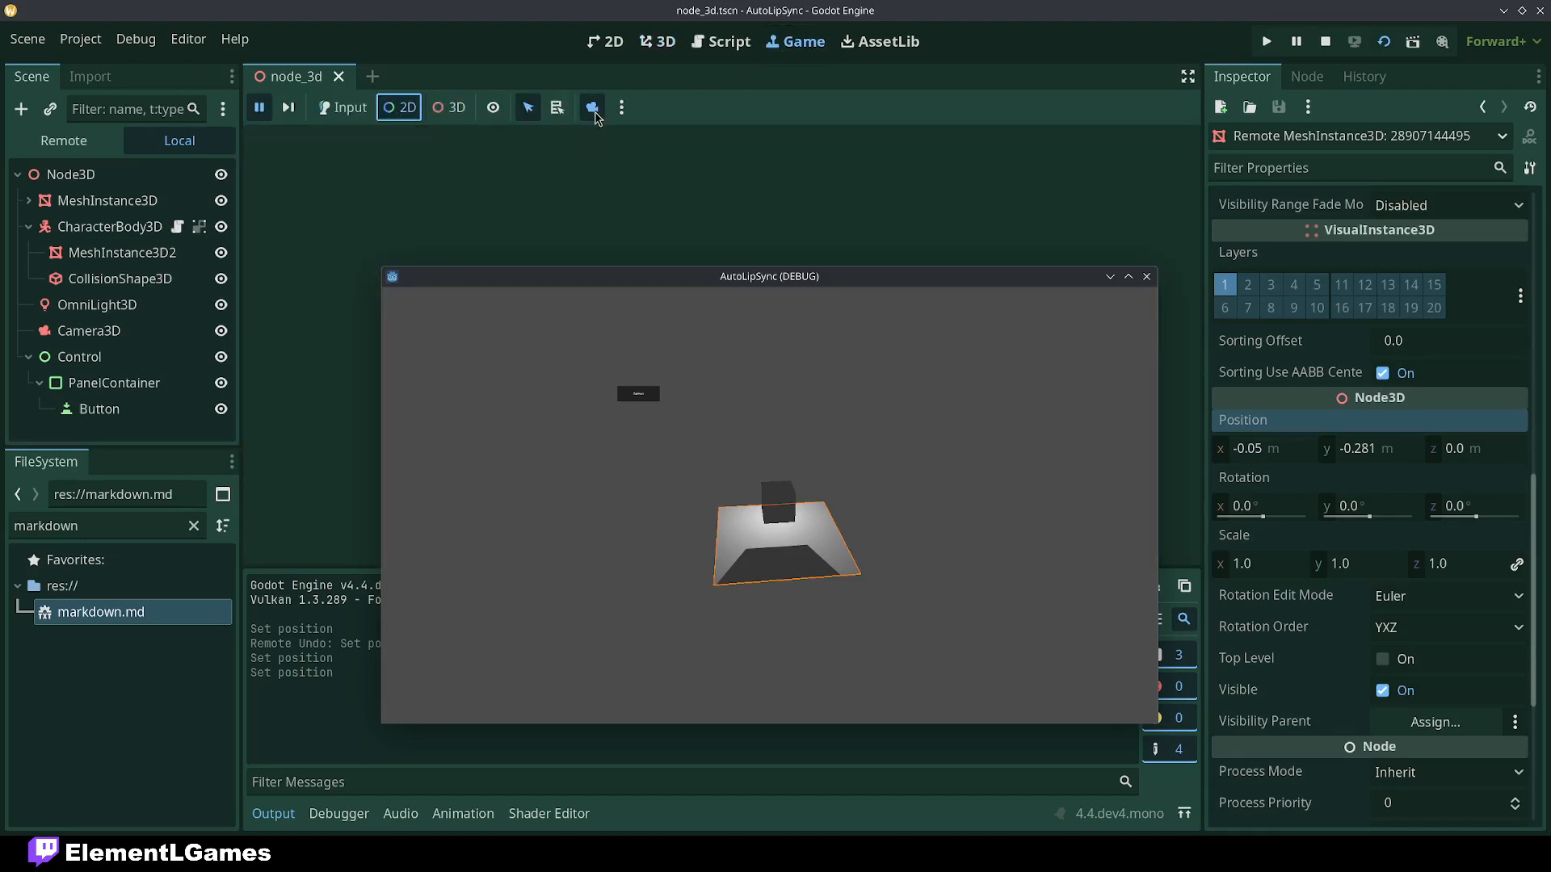
mouse_move(701, 449)
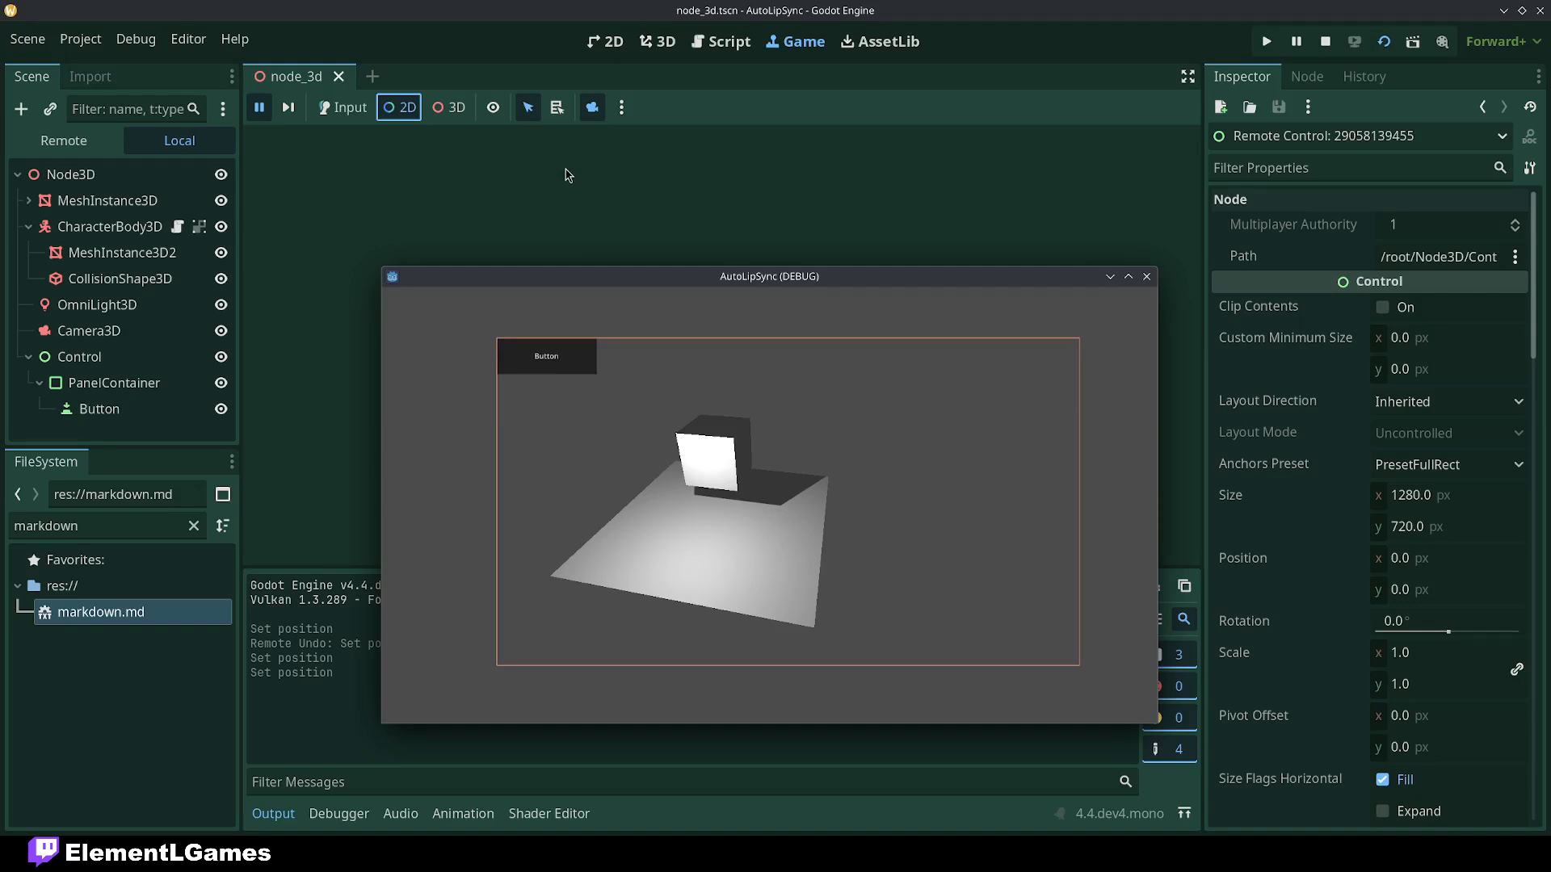
mouse_move(542, 198)
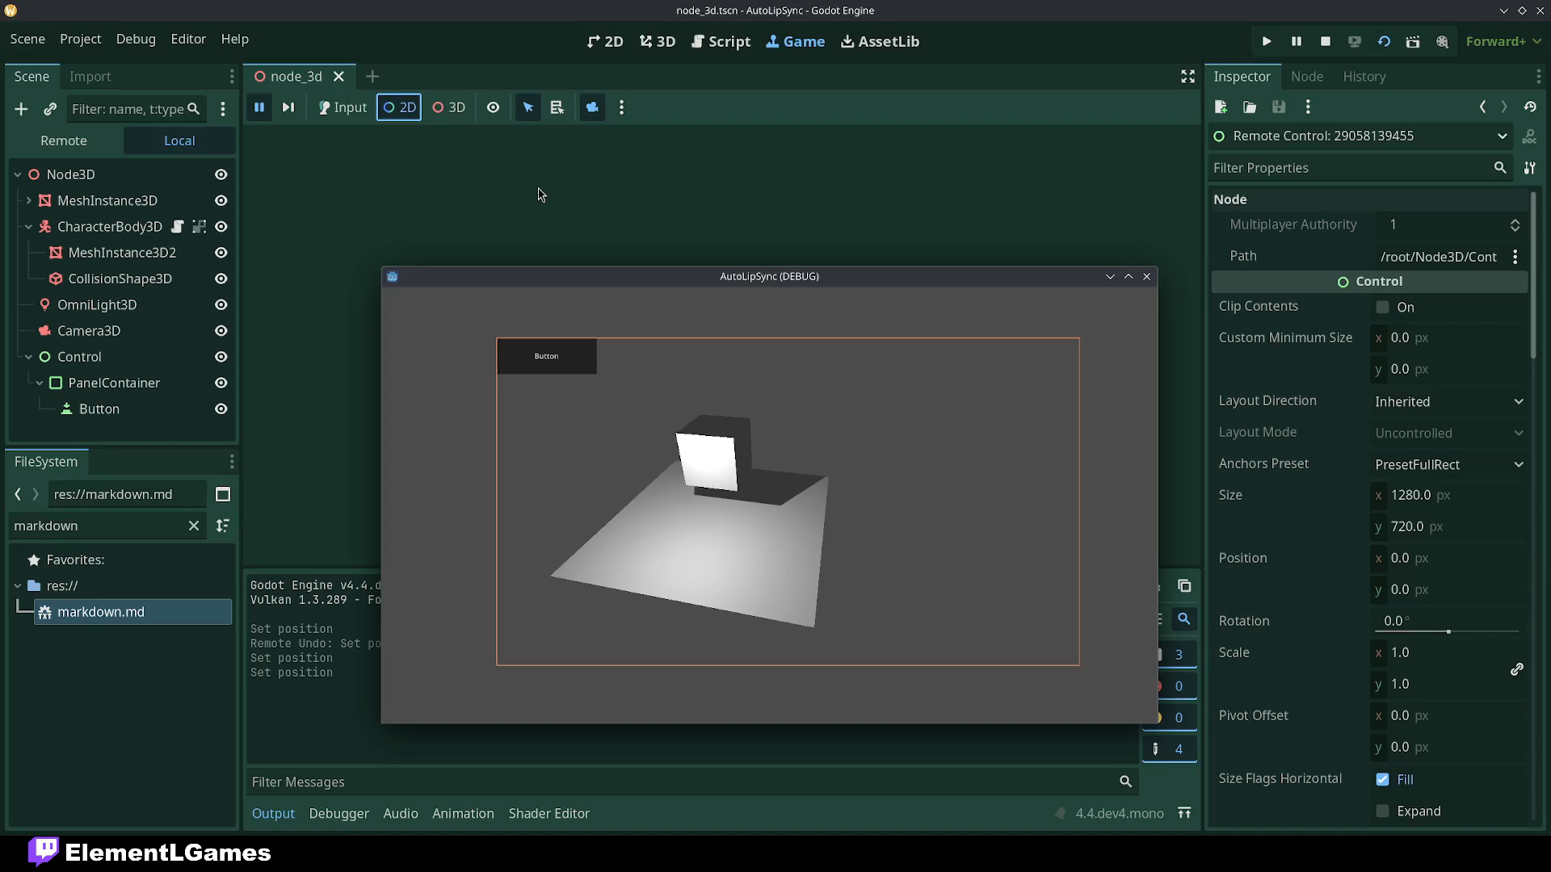
mouse_move(406, 354)
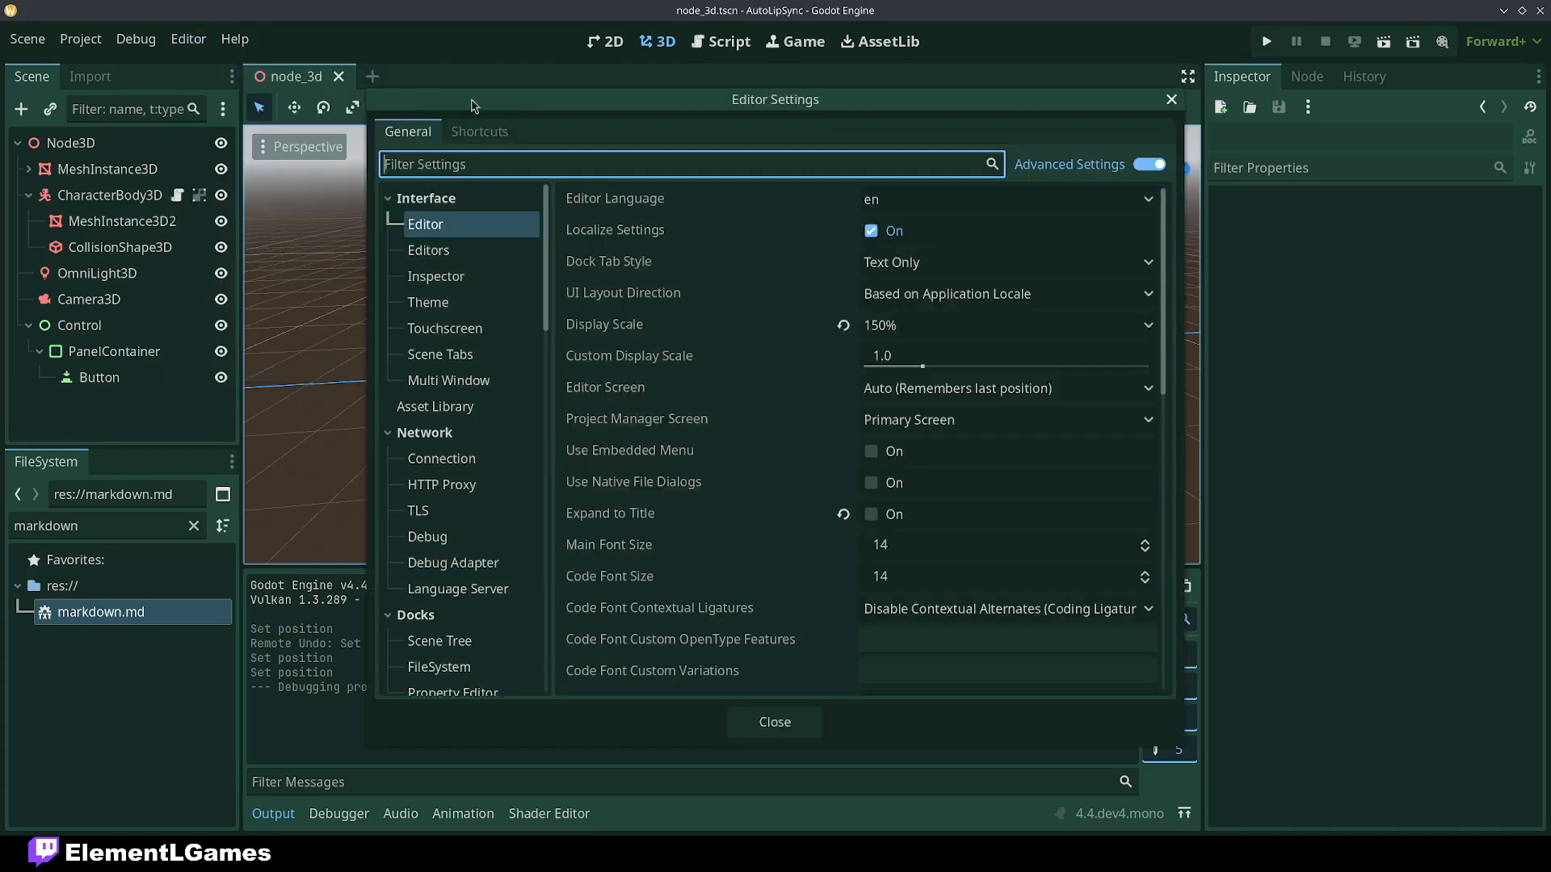
Filter editor shortcuts by 'reposi' to find the Shift+G binding, then close settings
left_click(479, 132)
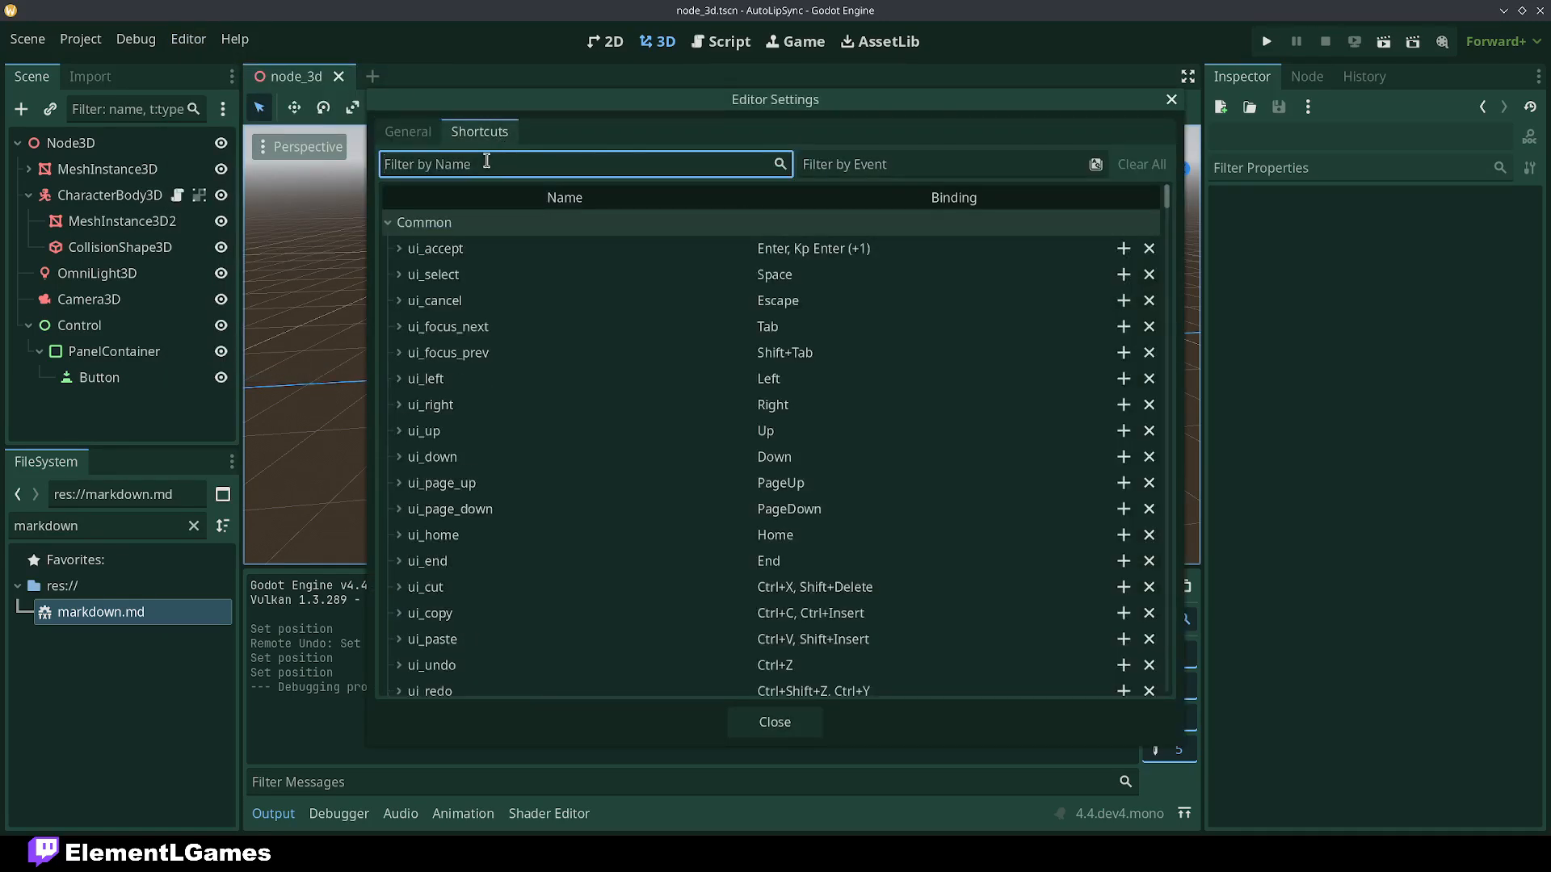
type("reposi")
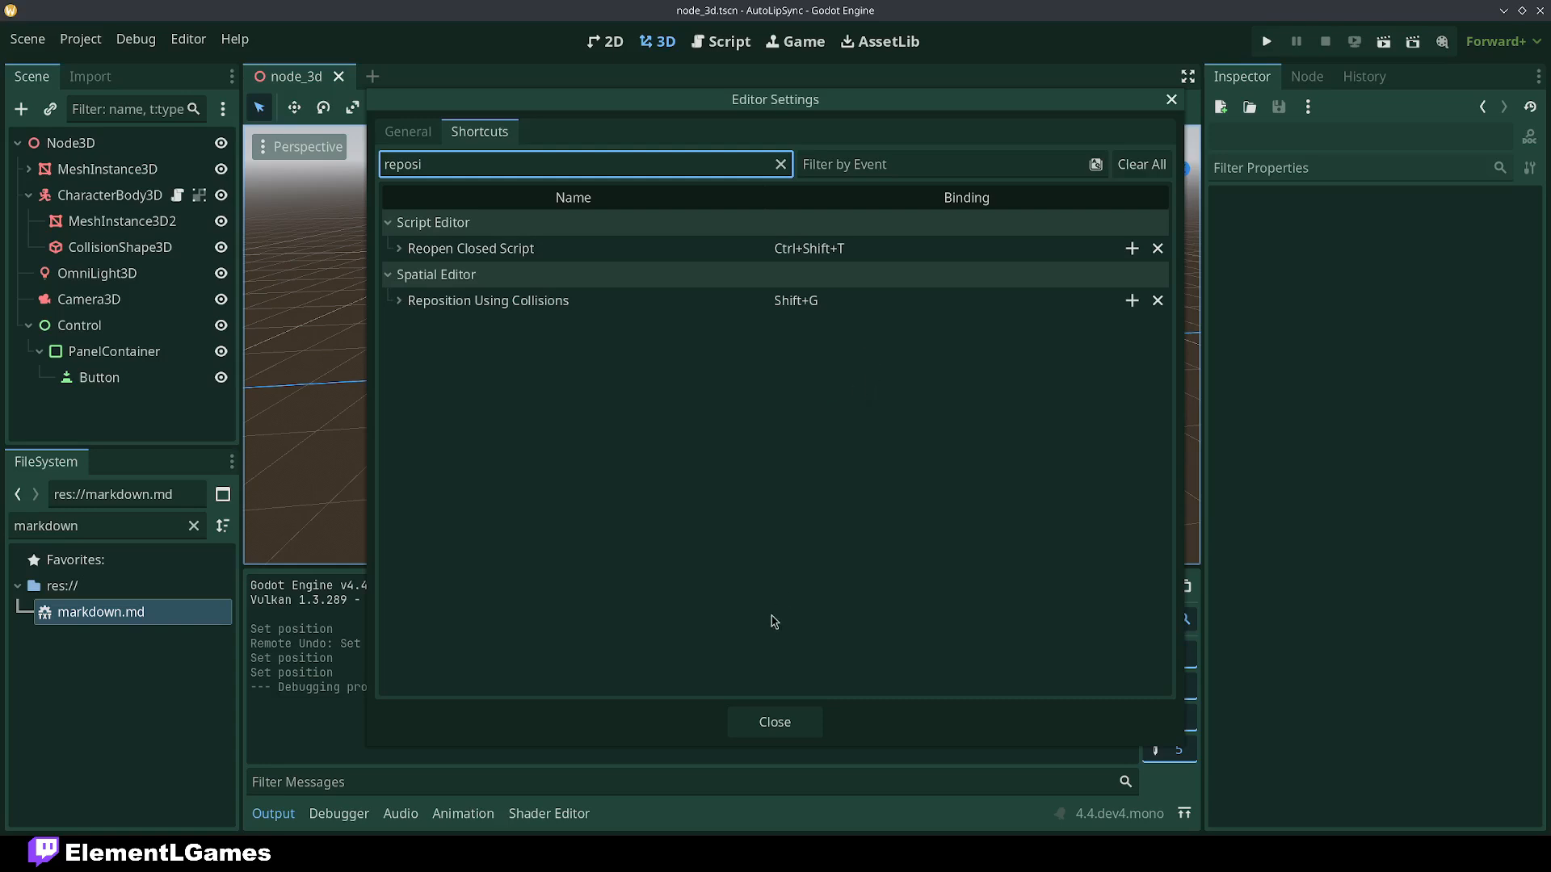
left_click(775, 722)
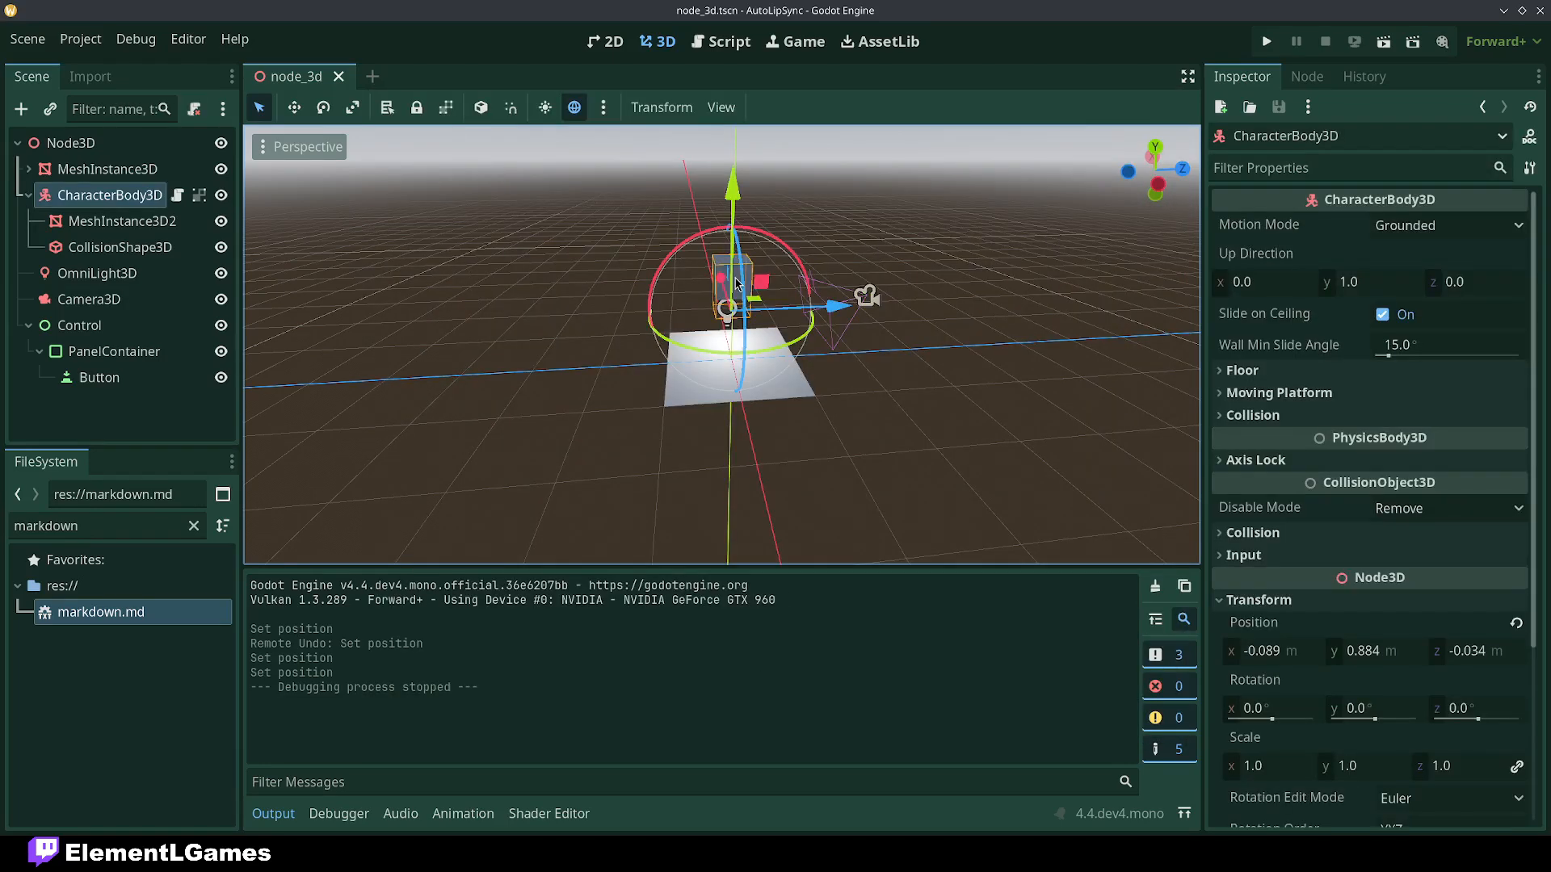
Slide the CharacterBody3D box across the floor with Shift+G collision repositioning
left_click_drag(737, 282, 742, 366)
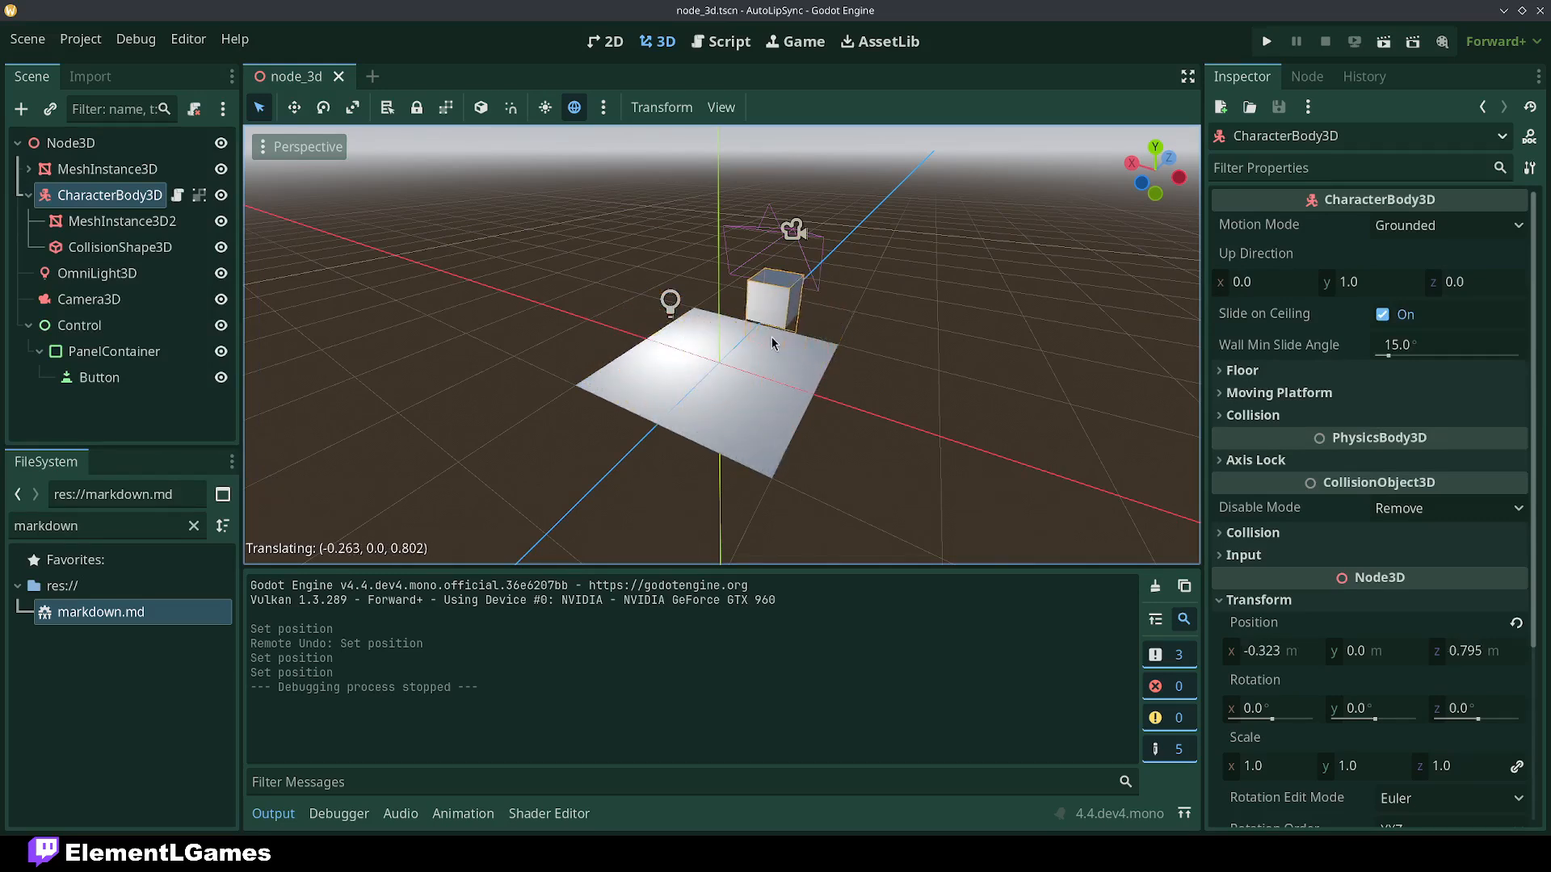
left_click_drag(771, 343, 700, 325)
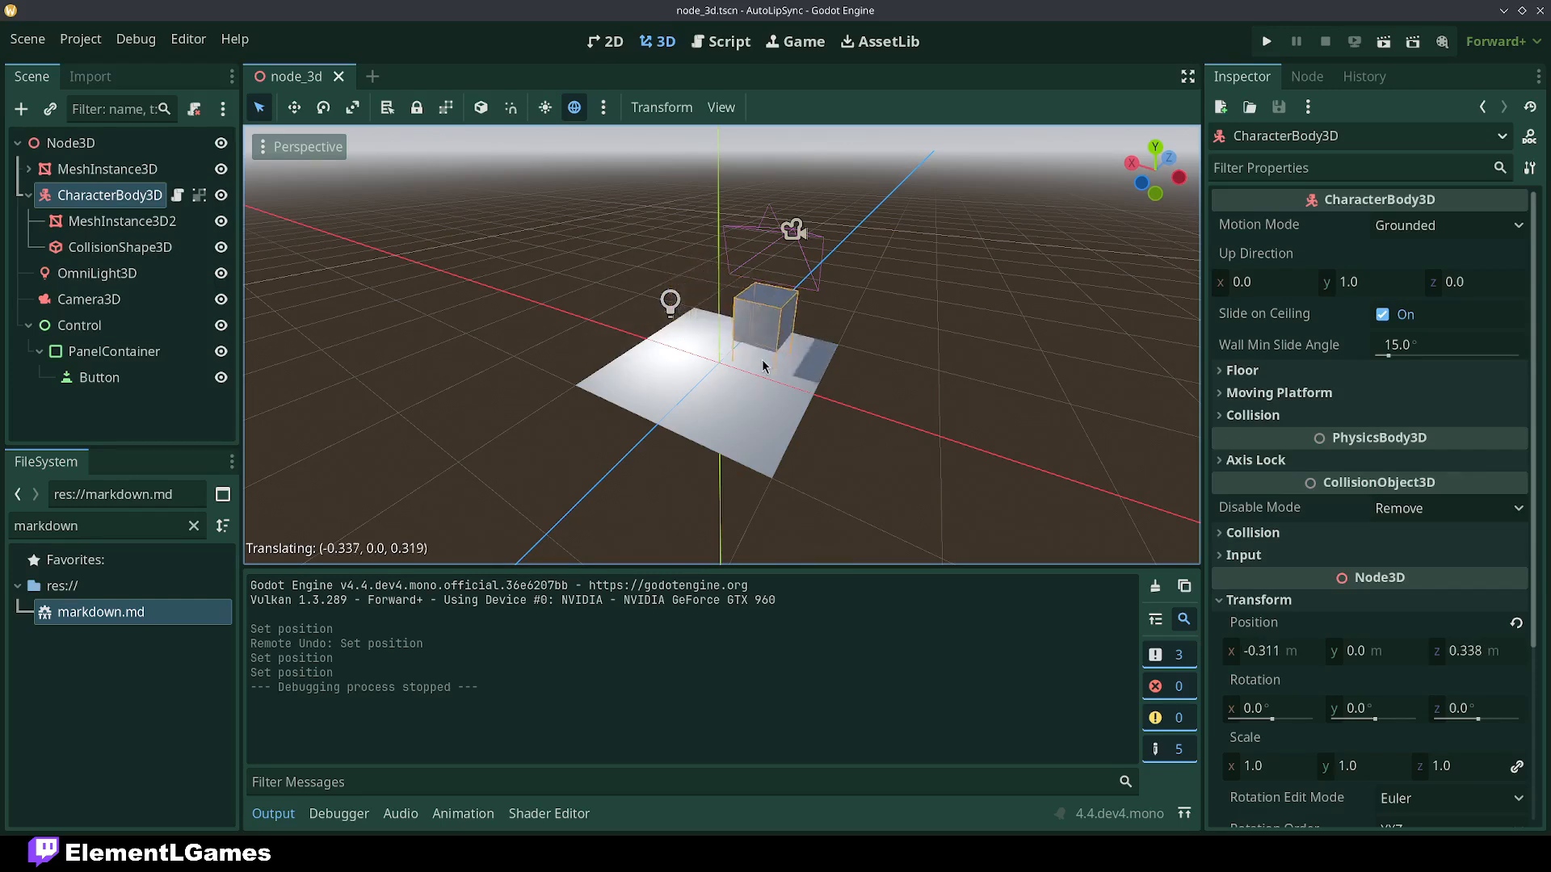
left_click(123, 220)
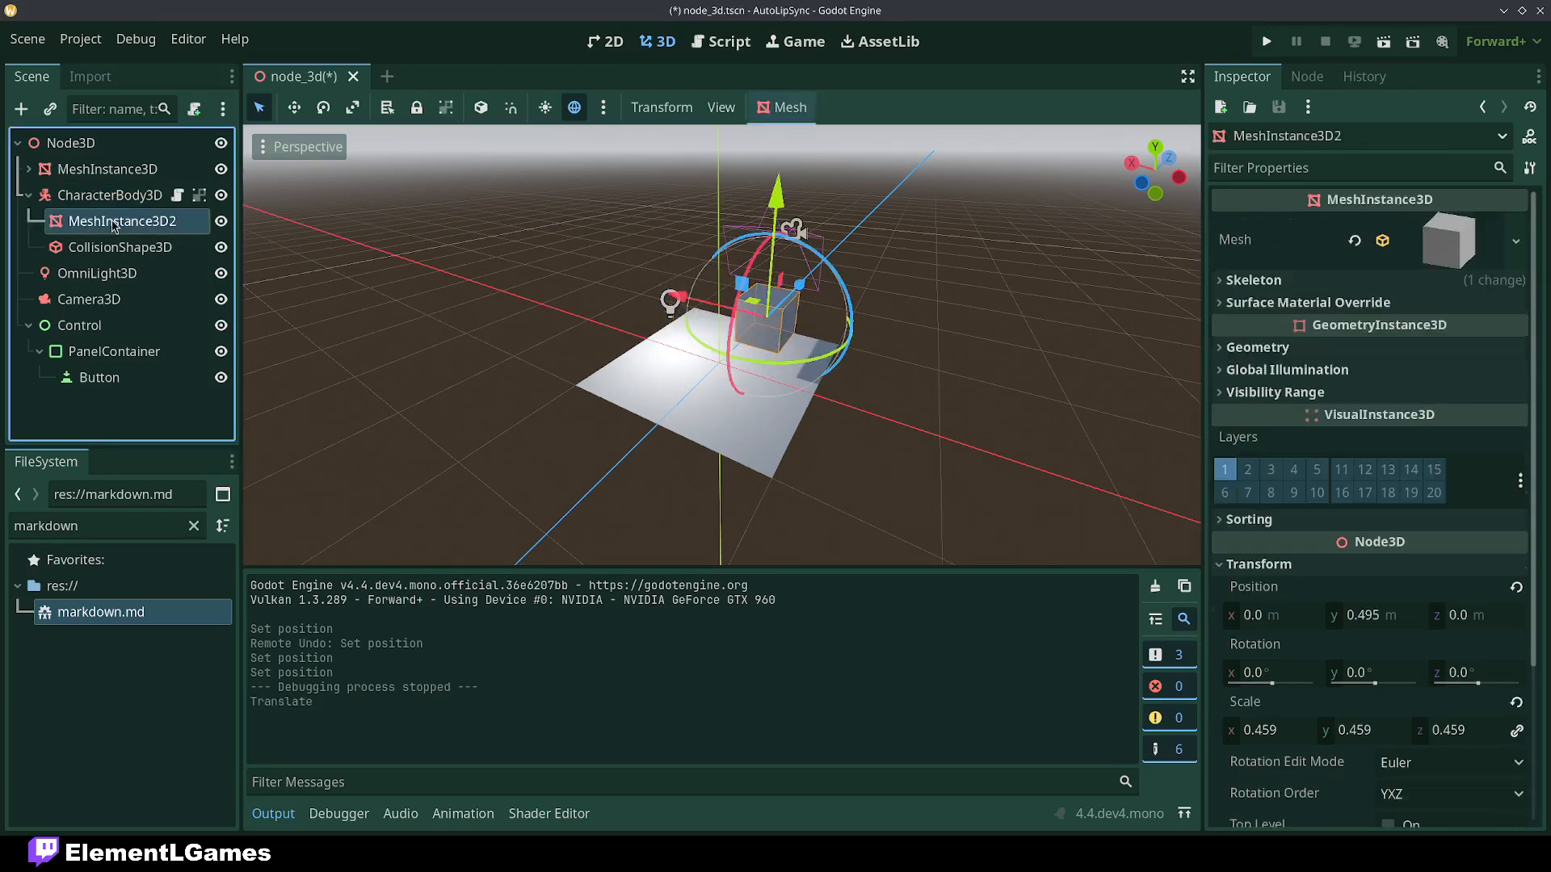
left_click(110, 195)
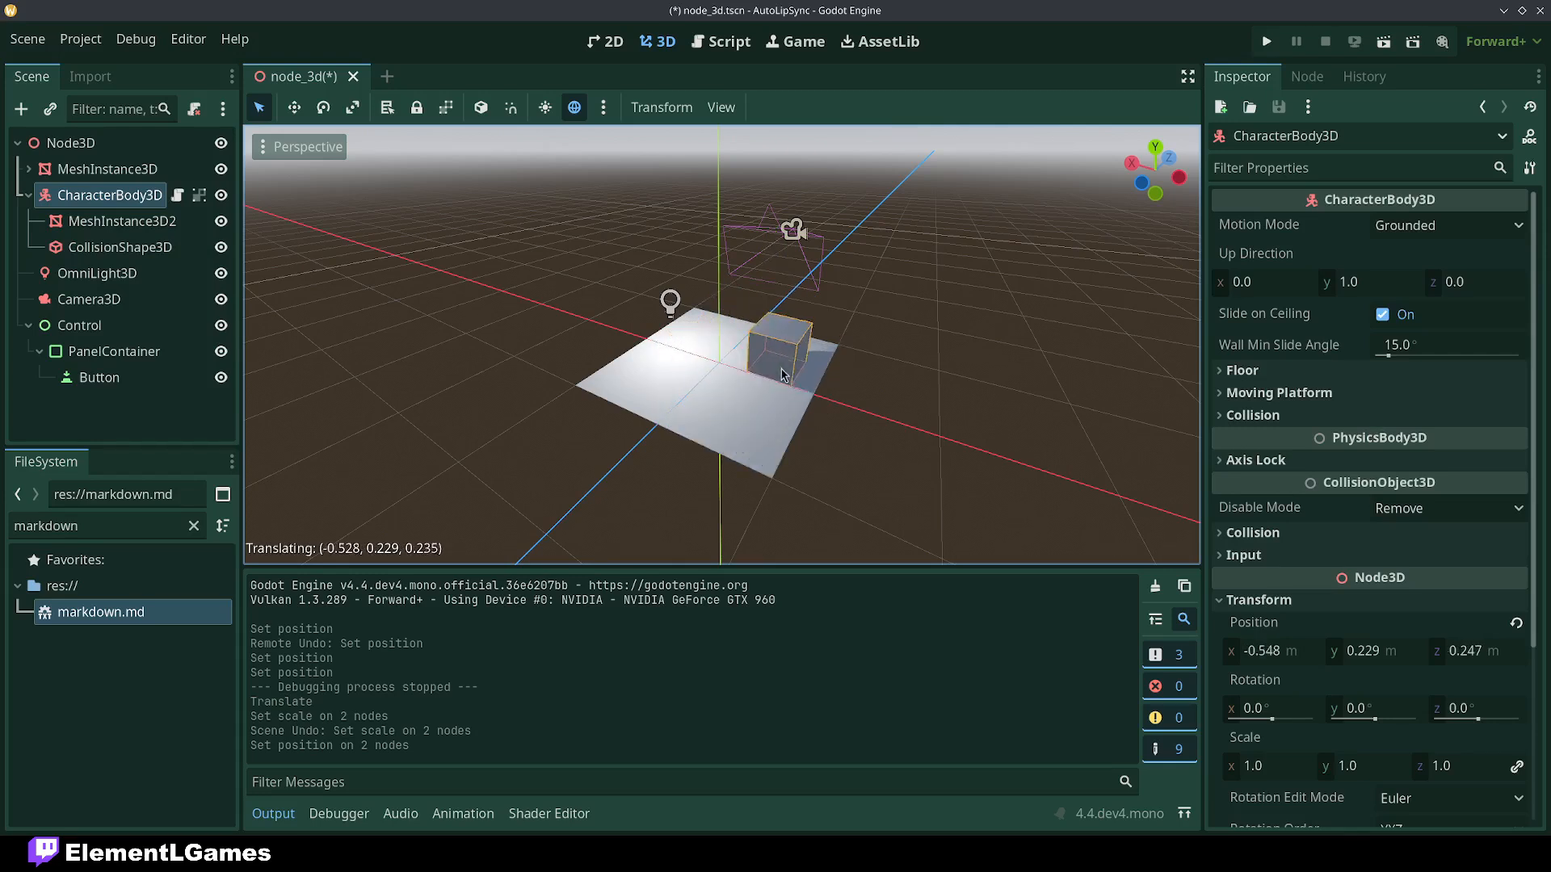
left_click_drag(781, 374, 745, 361)
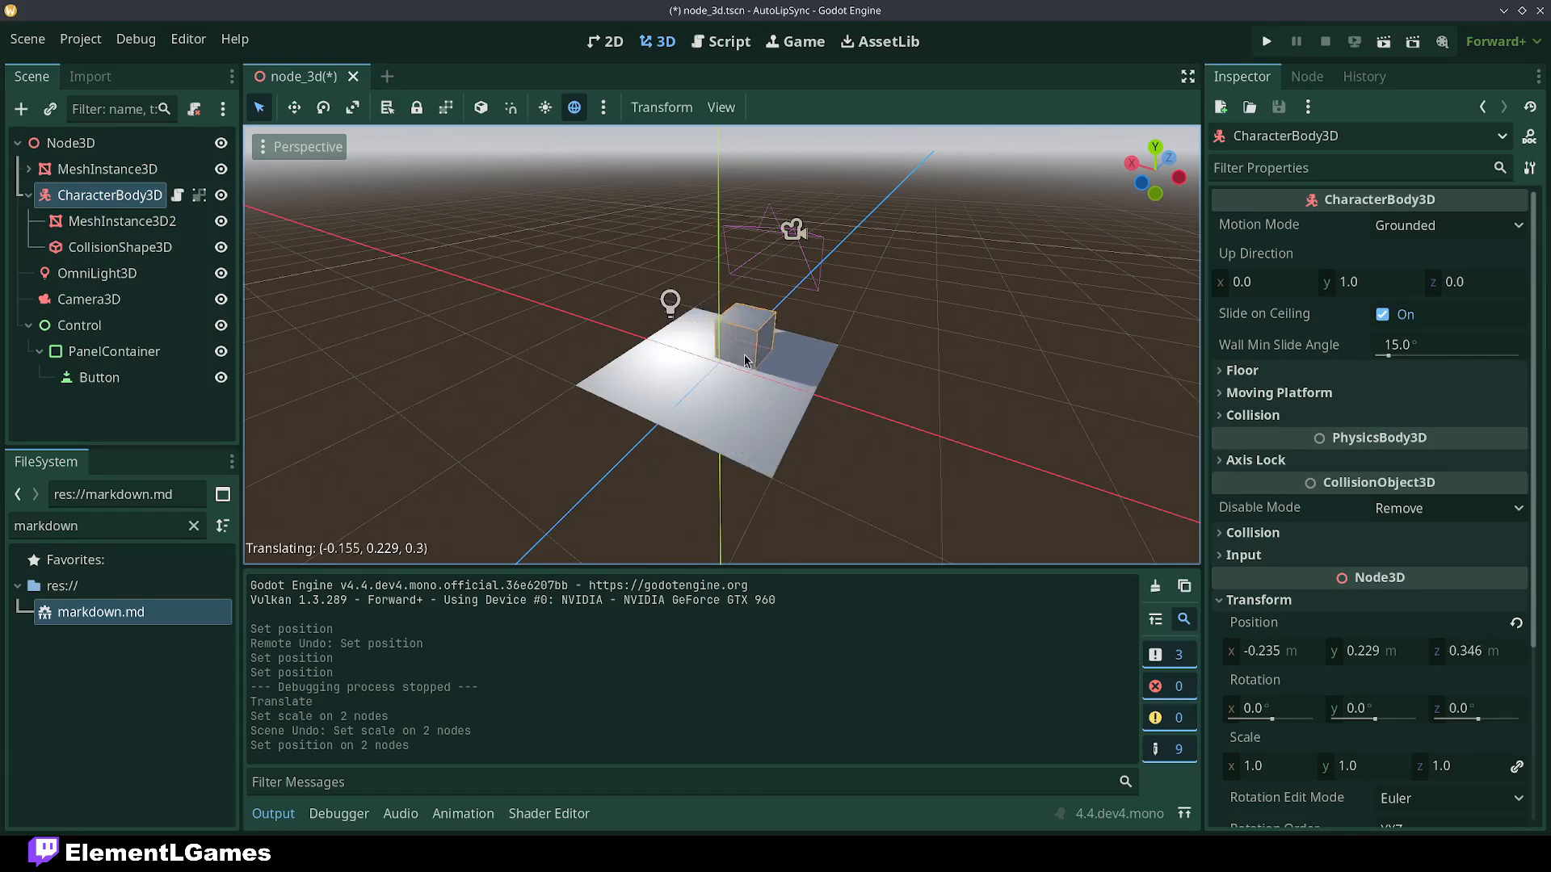
left_click_drag(757, 341, 700, 380)
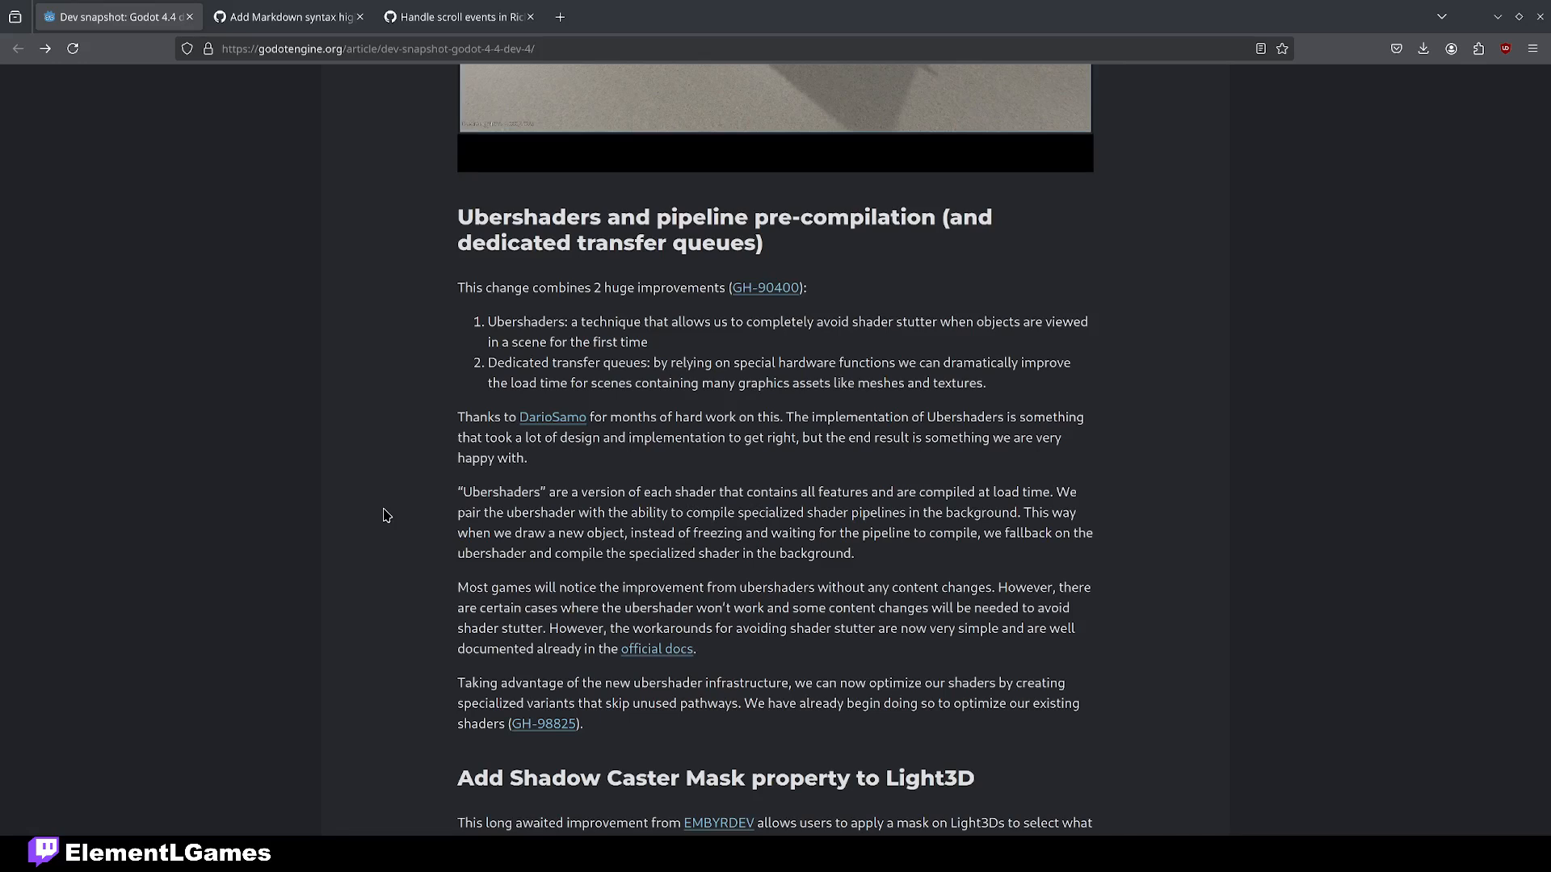
Scroll the release notes to the Light3D Shadow Caster Mask section
scroll("down", 3)
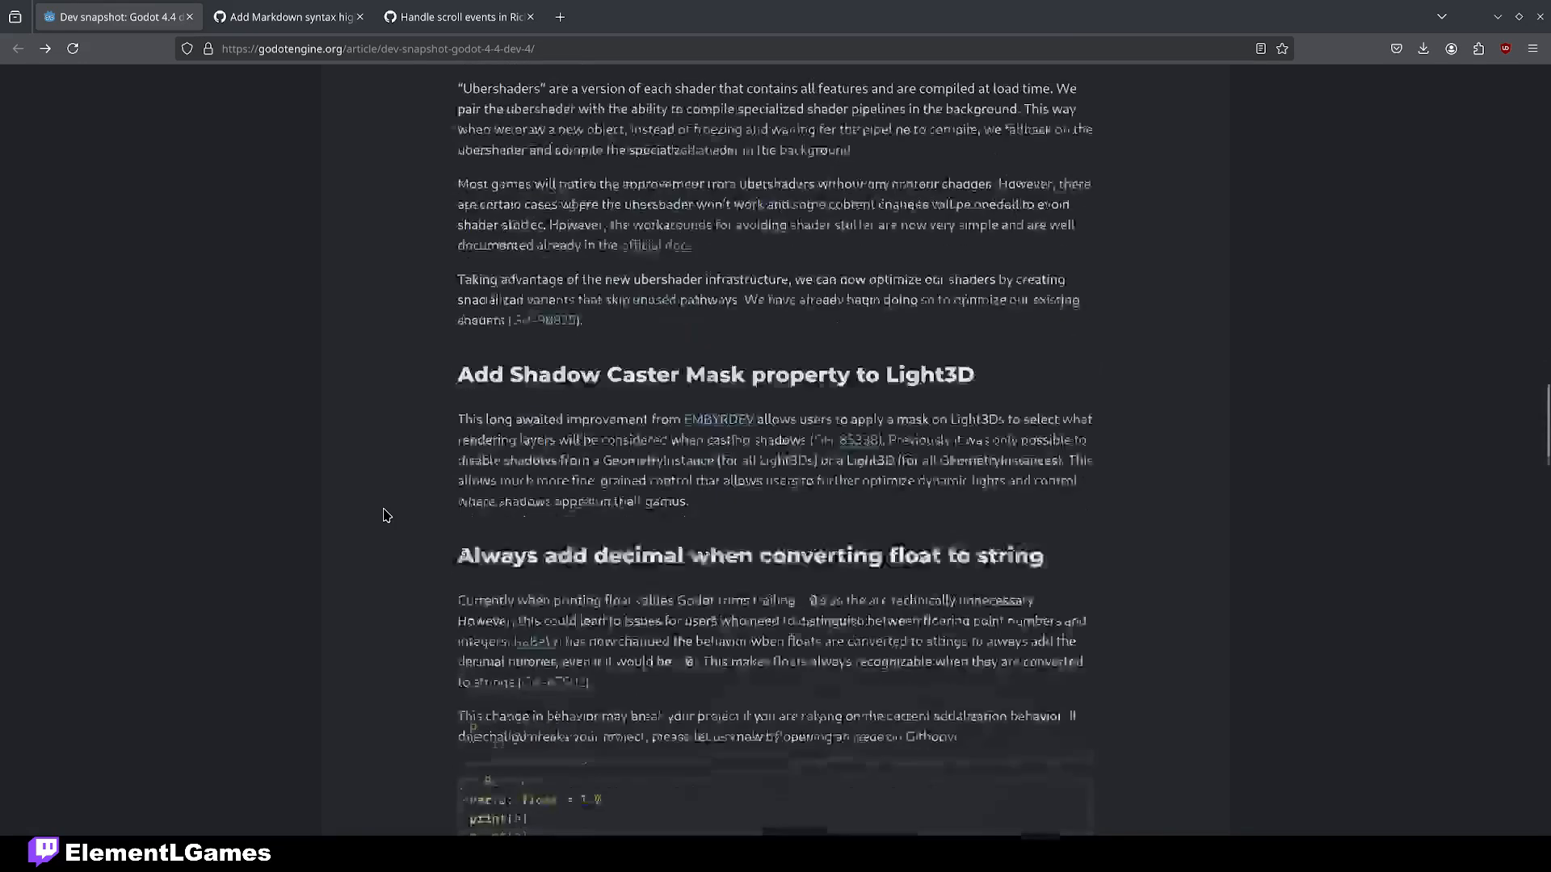
scroll("down", 3)
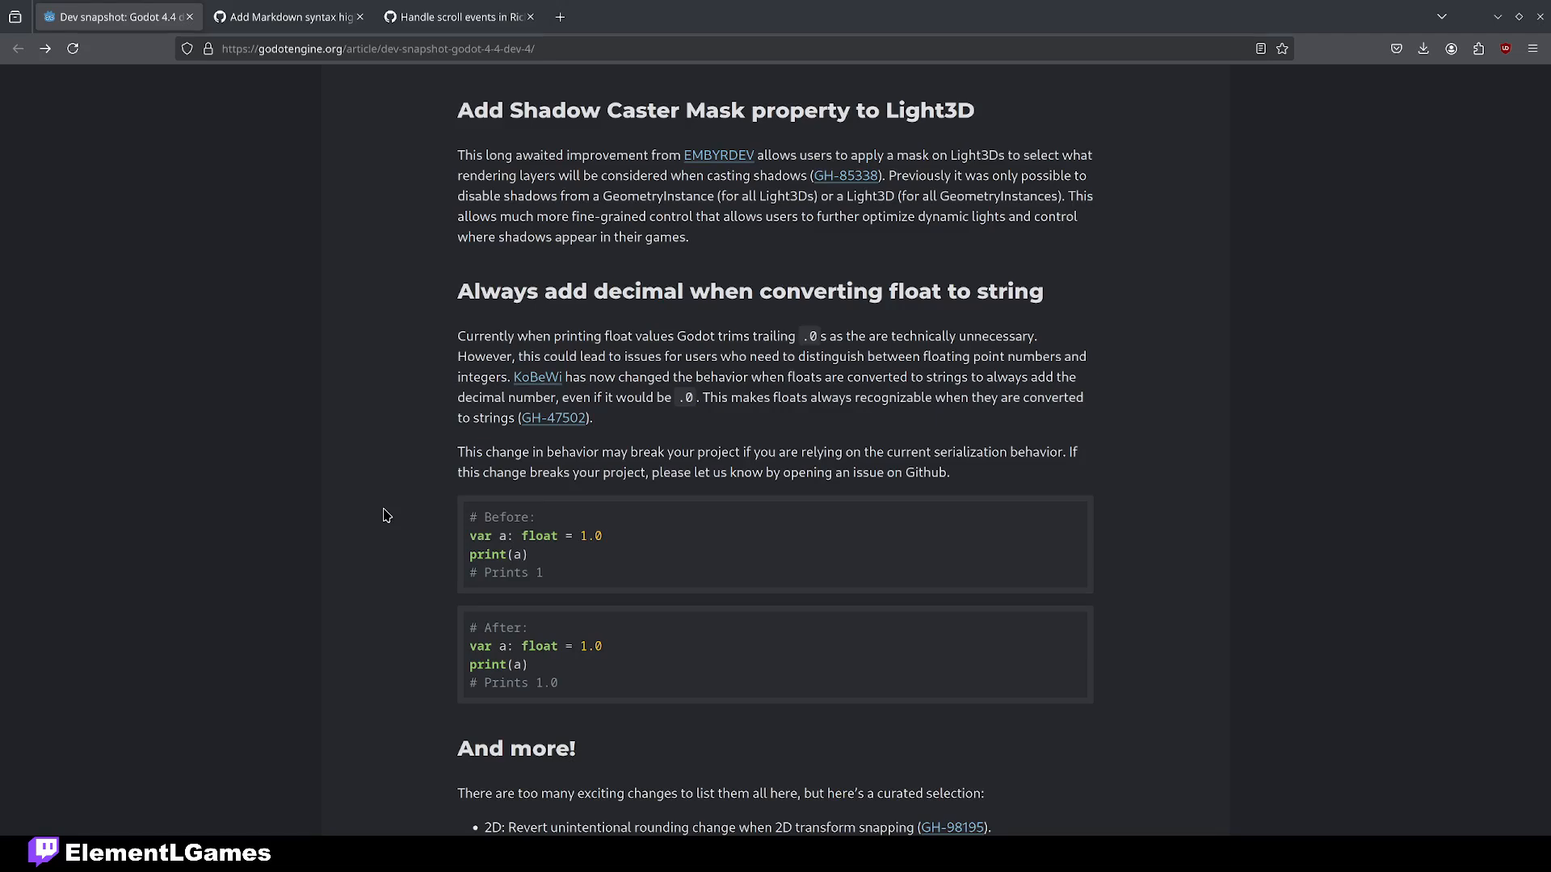
mouse_move(367, 828)
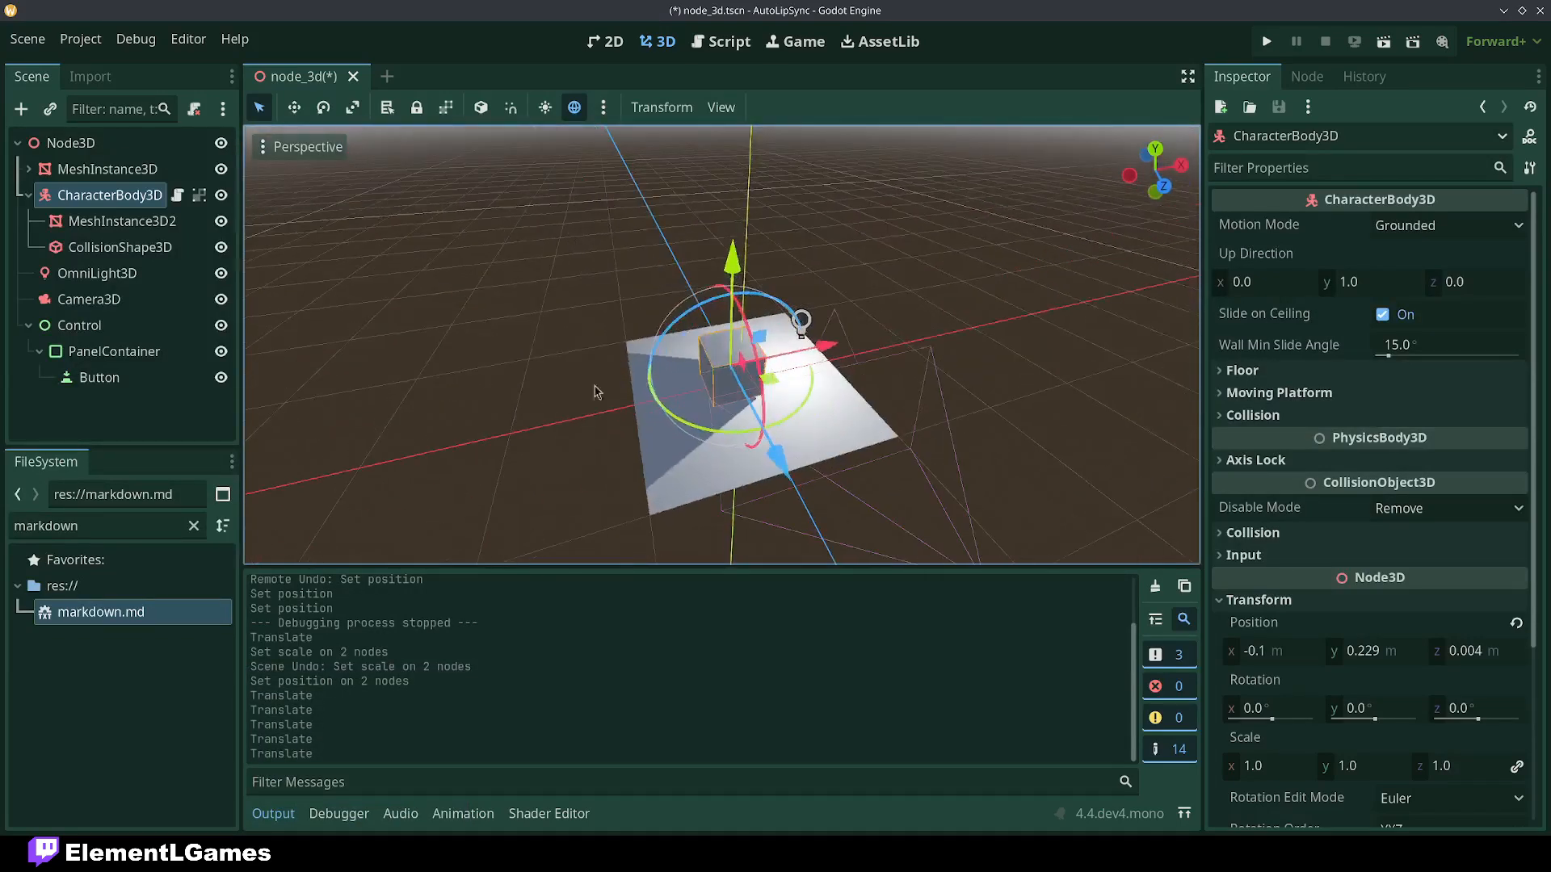
Toggle layers in the OmniLight3D's Shadow Caster Mask grid
left_click(98, 273)
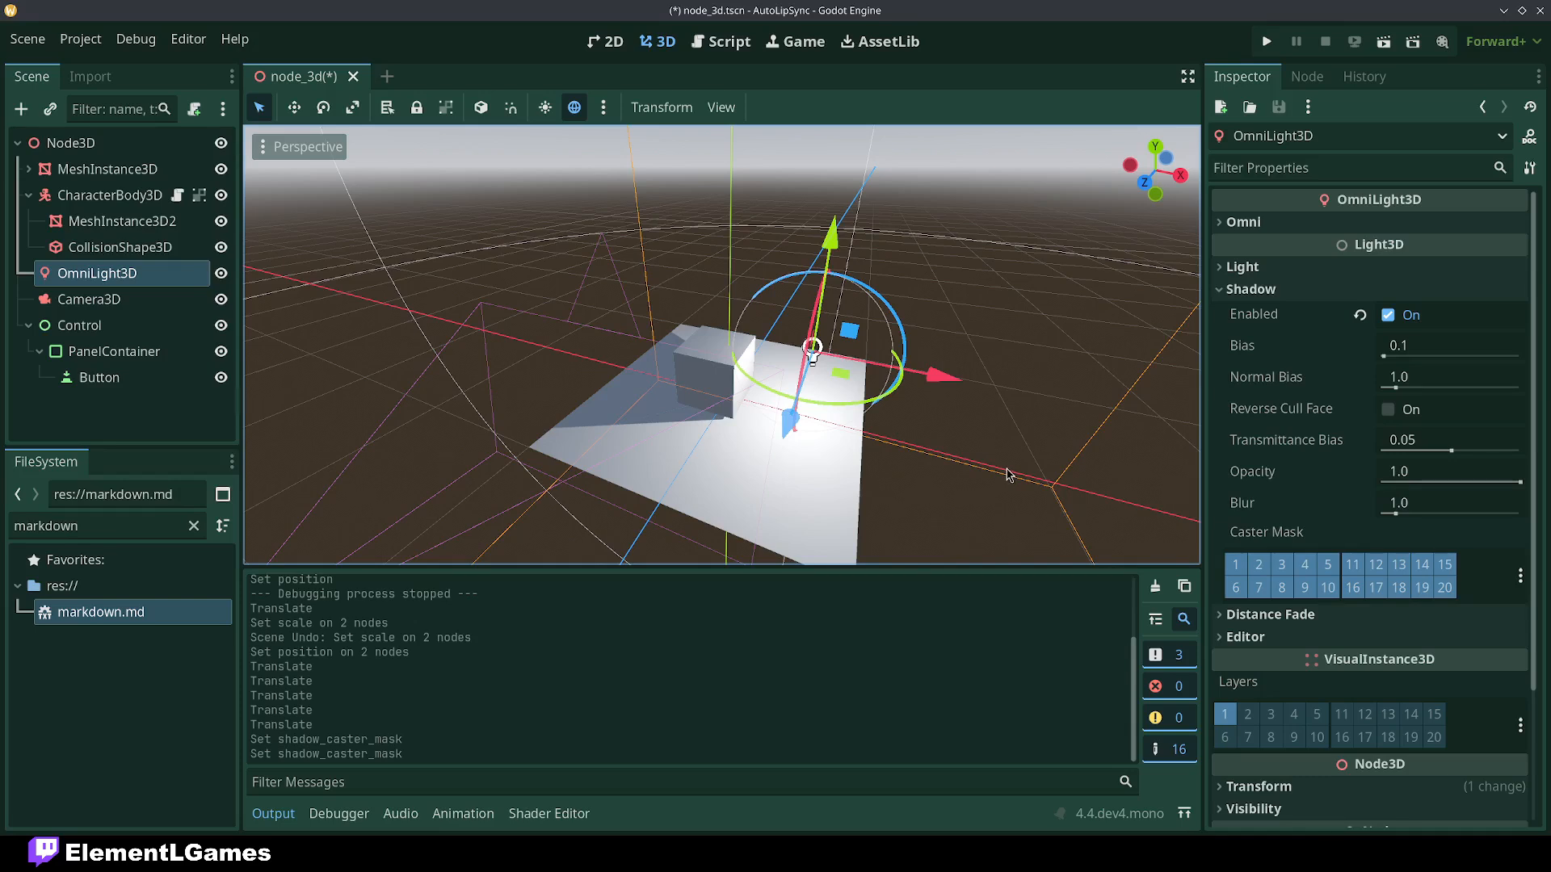
mouse_move(993, 475)
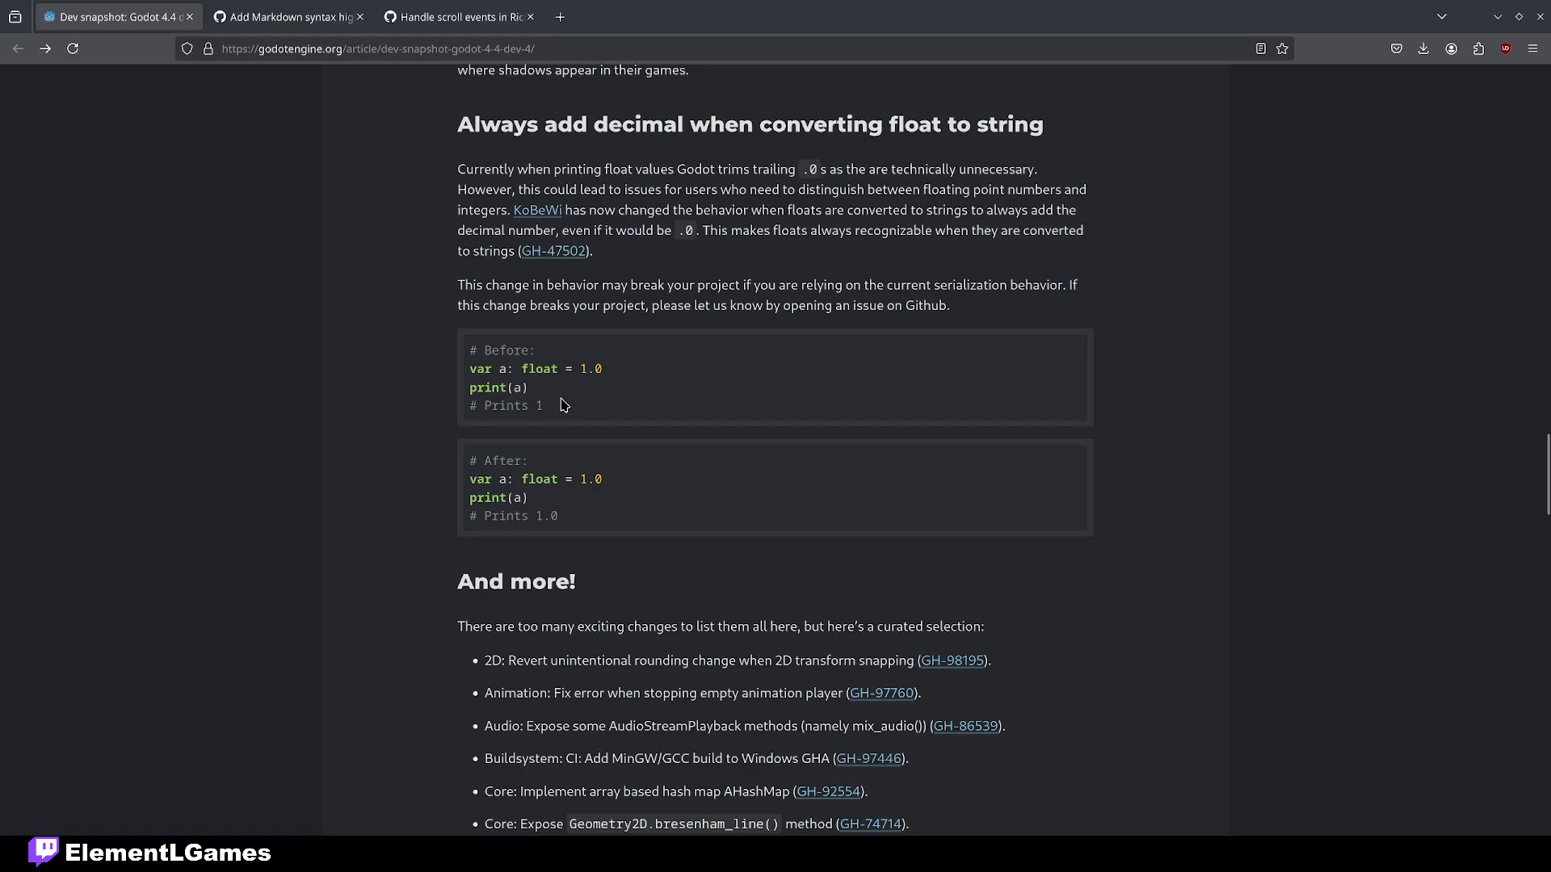
mouse_move(583, 473)
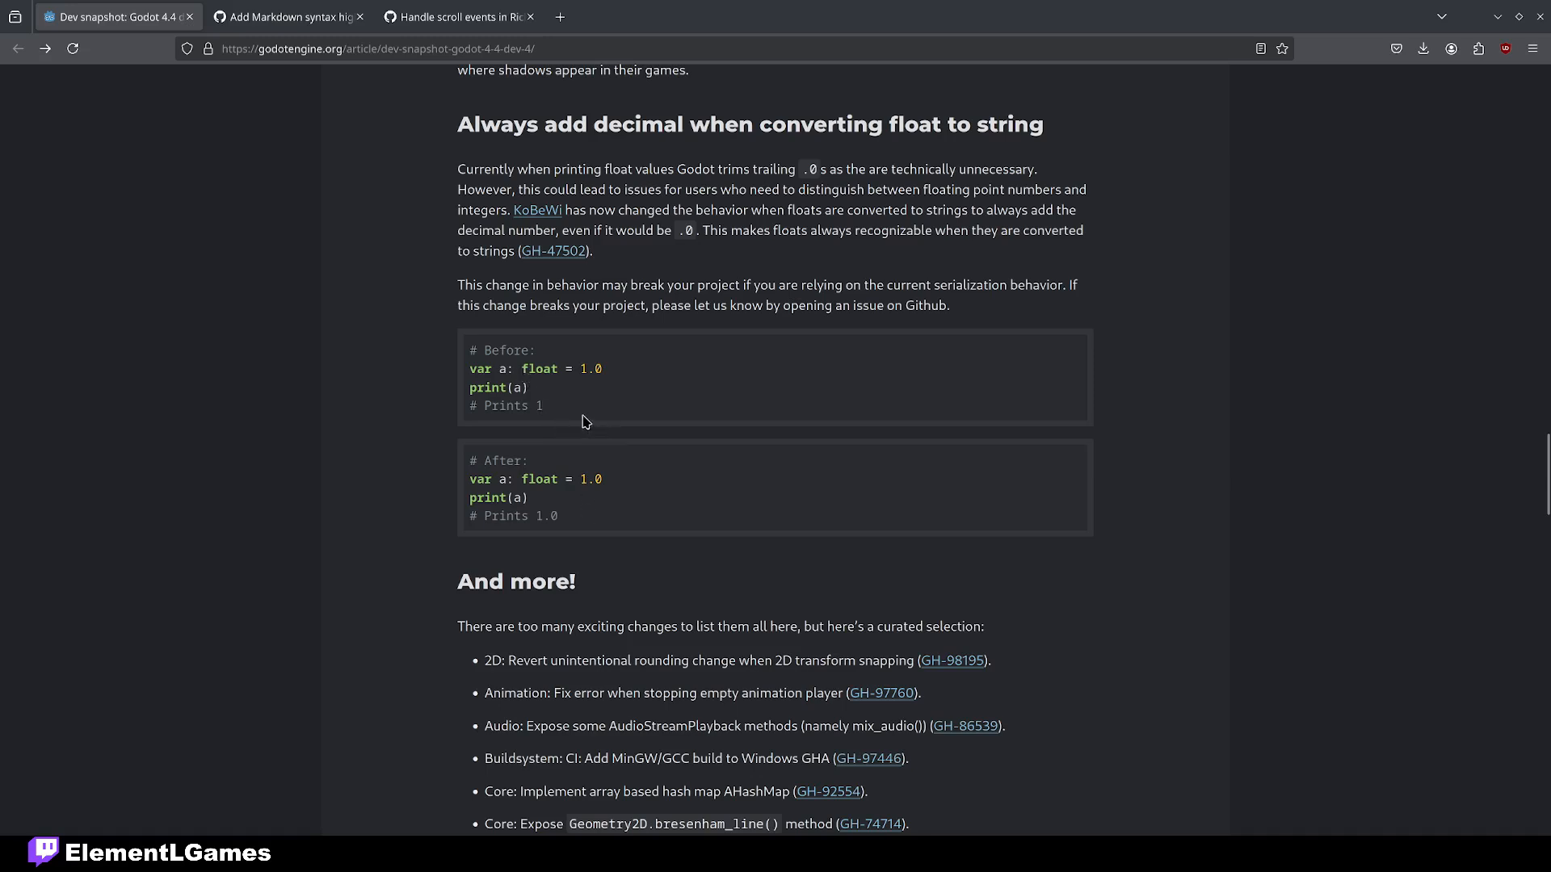
Highlight the printed '1' in the Before example and '1.0' in the After example
double_click(538, 406)
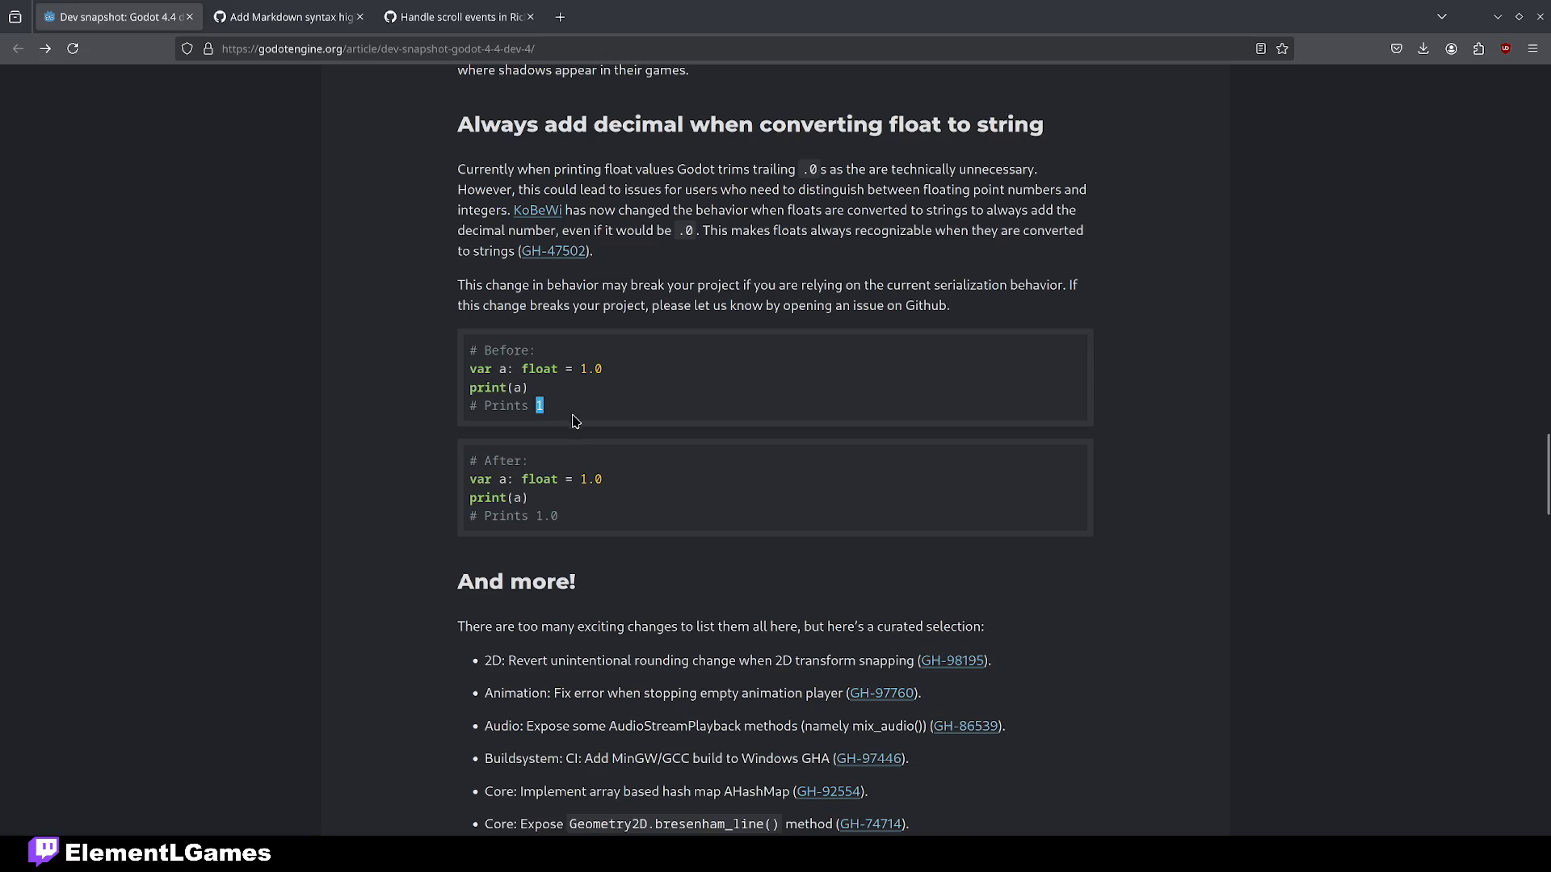
double_click(545, 515)
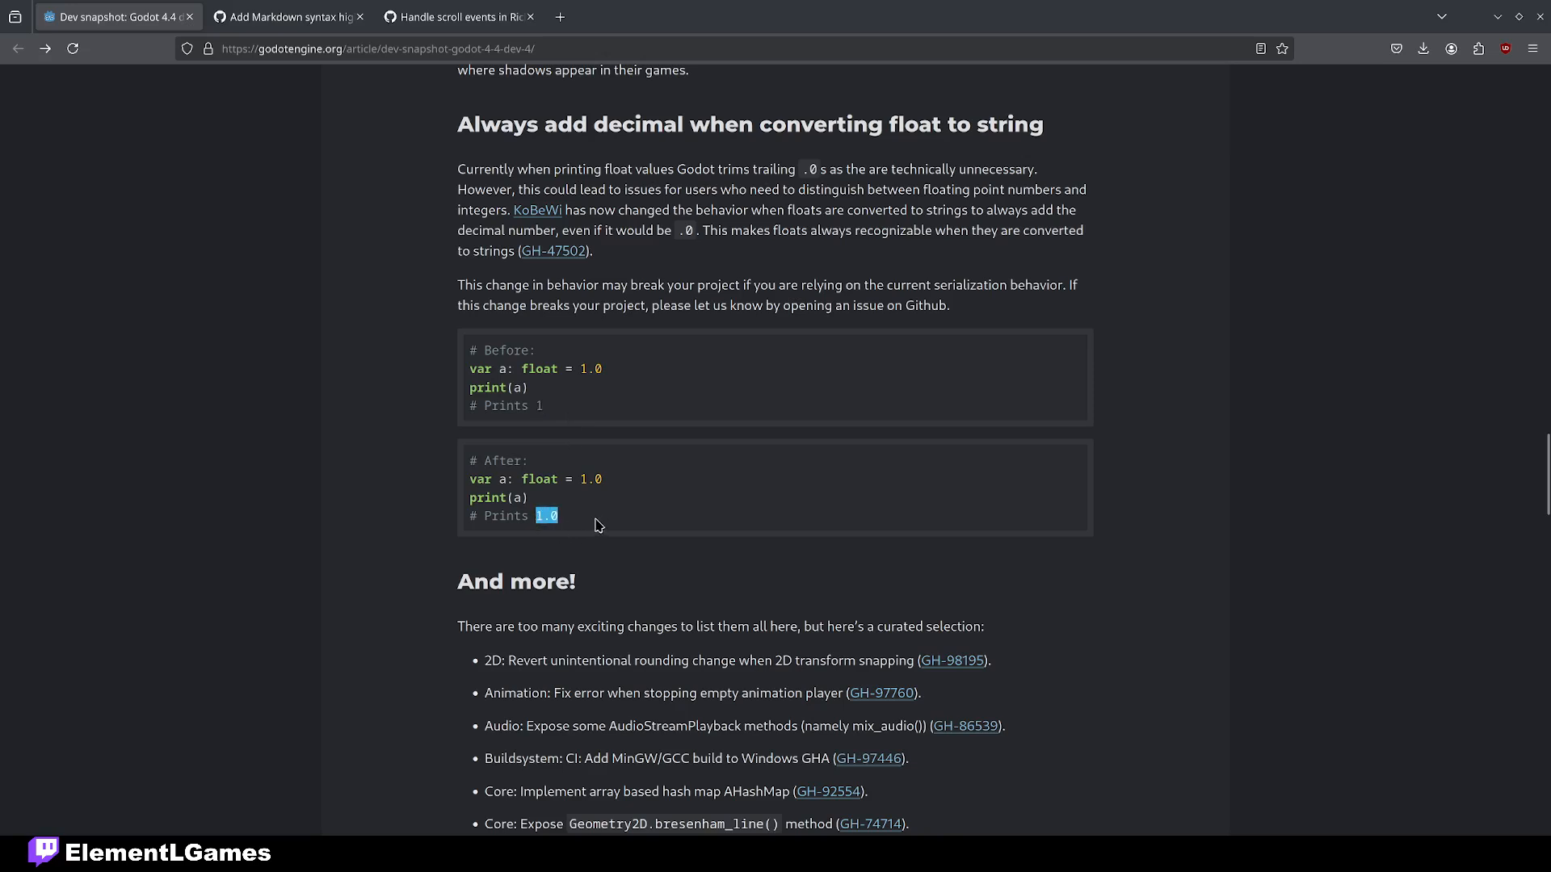
scroll("down", 3)
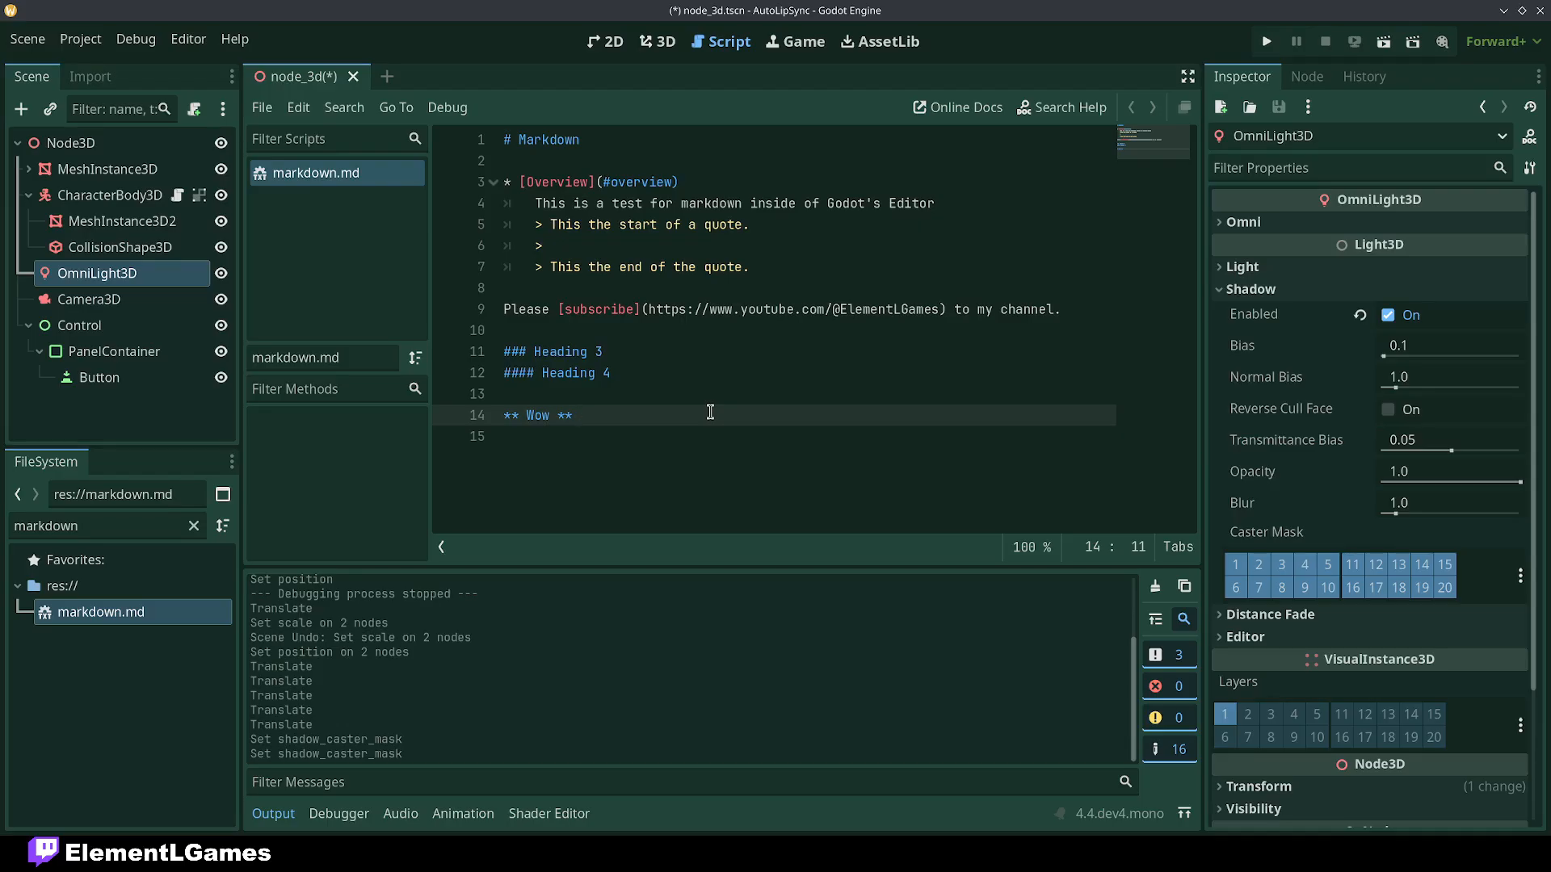
mouse_move(702, 404)
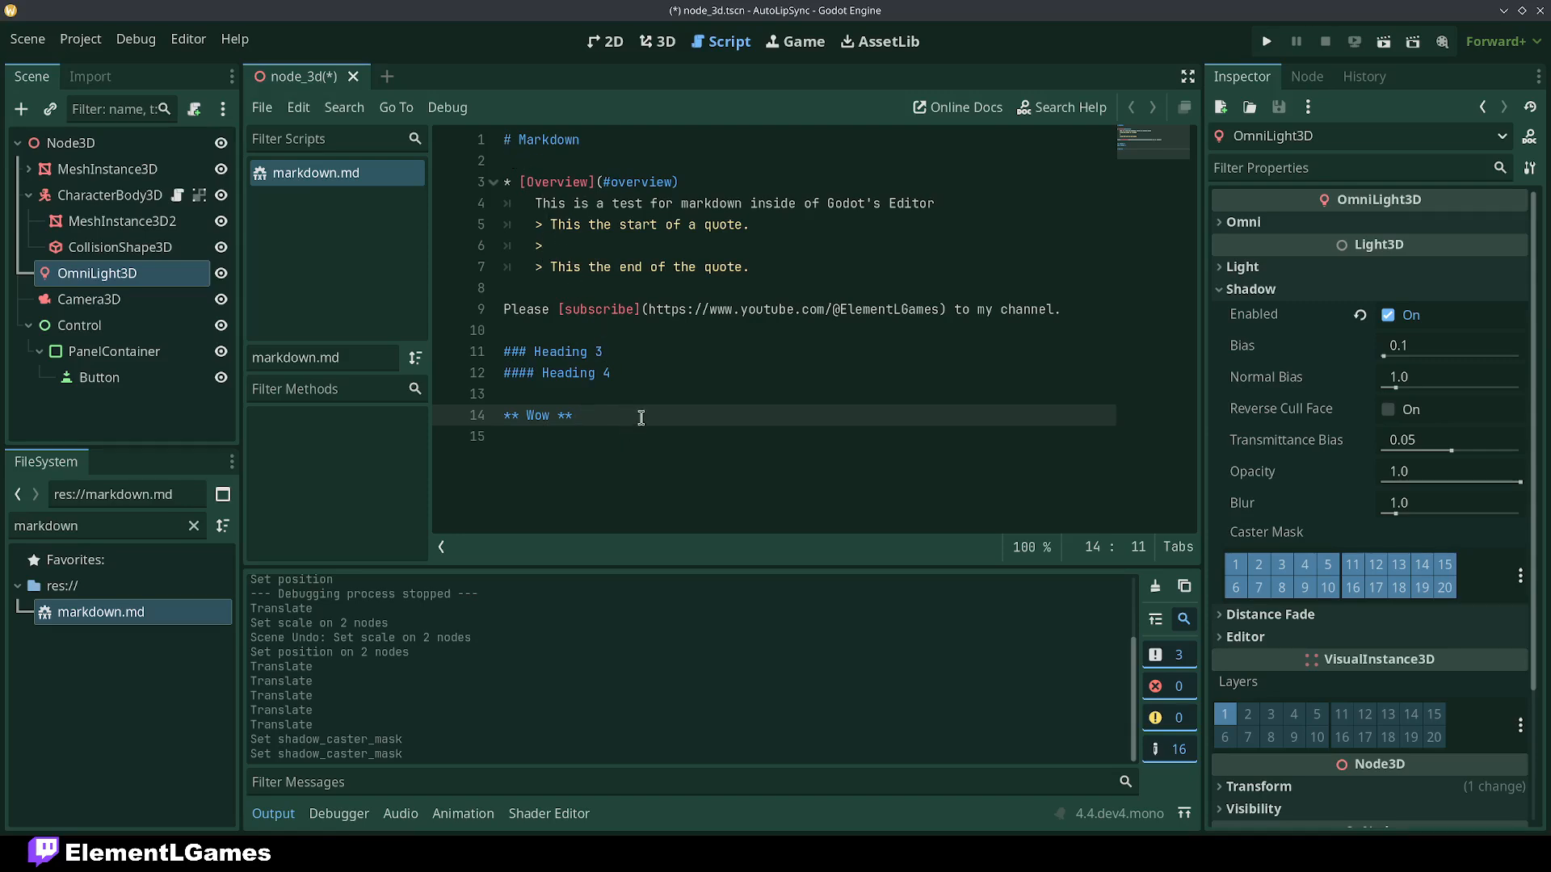
Place the cursor on the 'Wow' line of markdown.md in the script editor
left_click(750, 268)
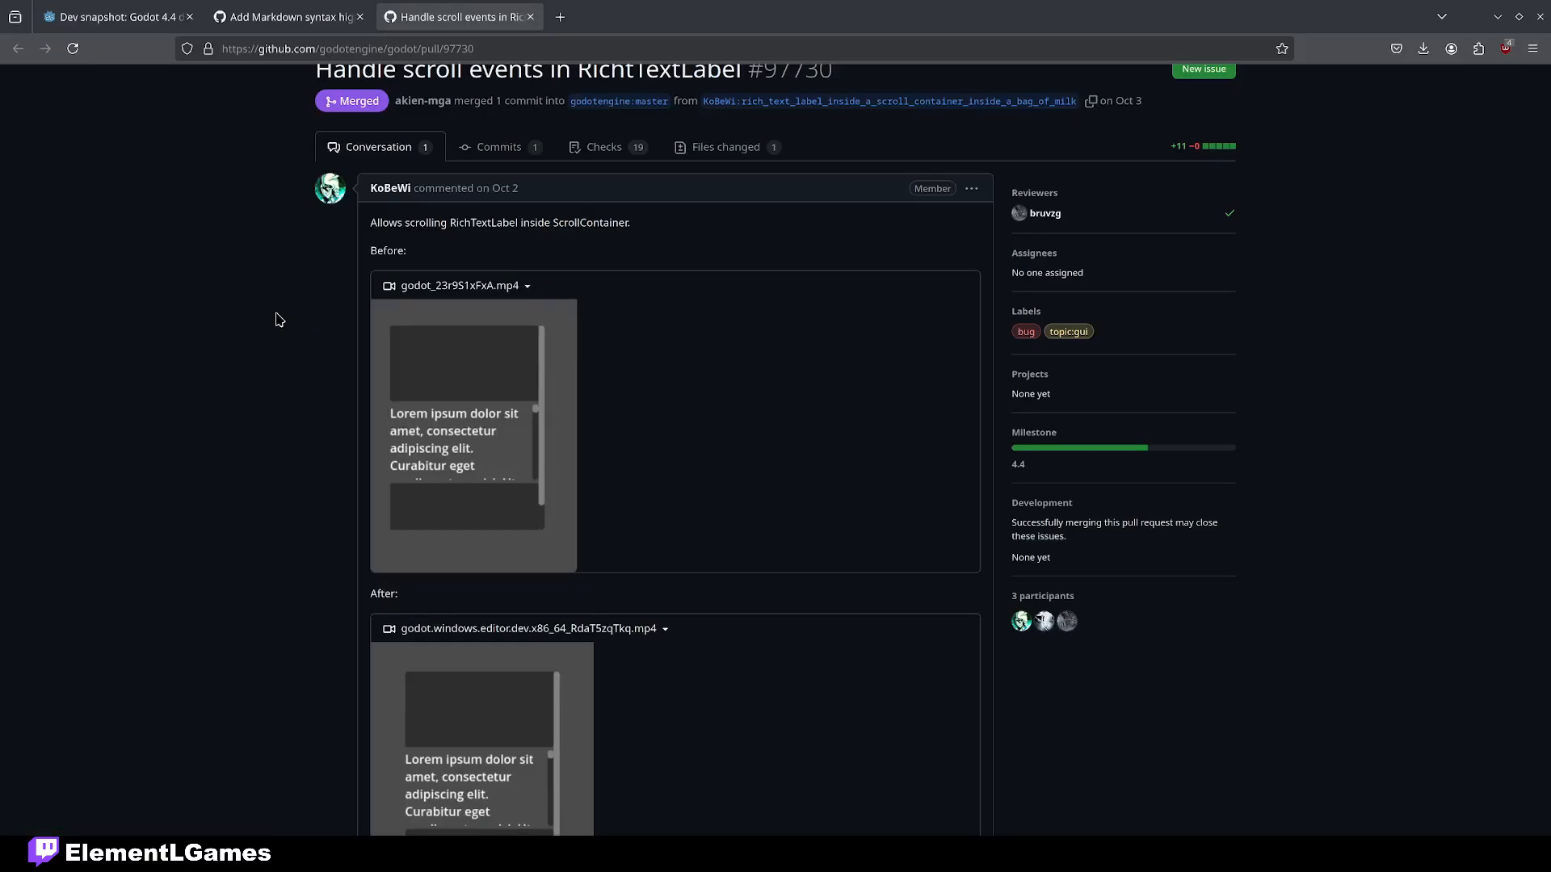
mouse_move(502, 249)
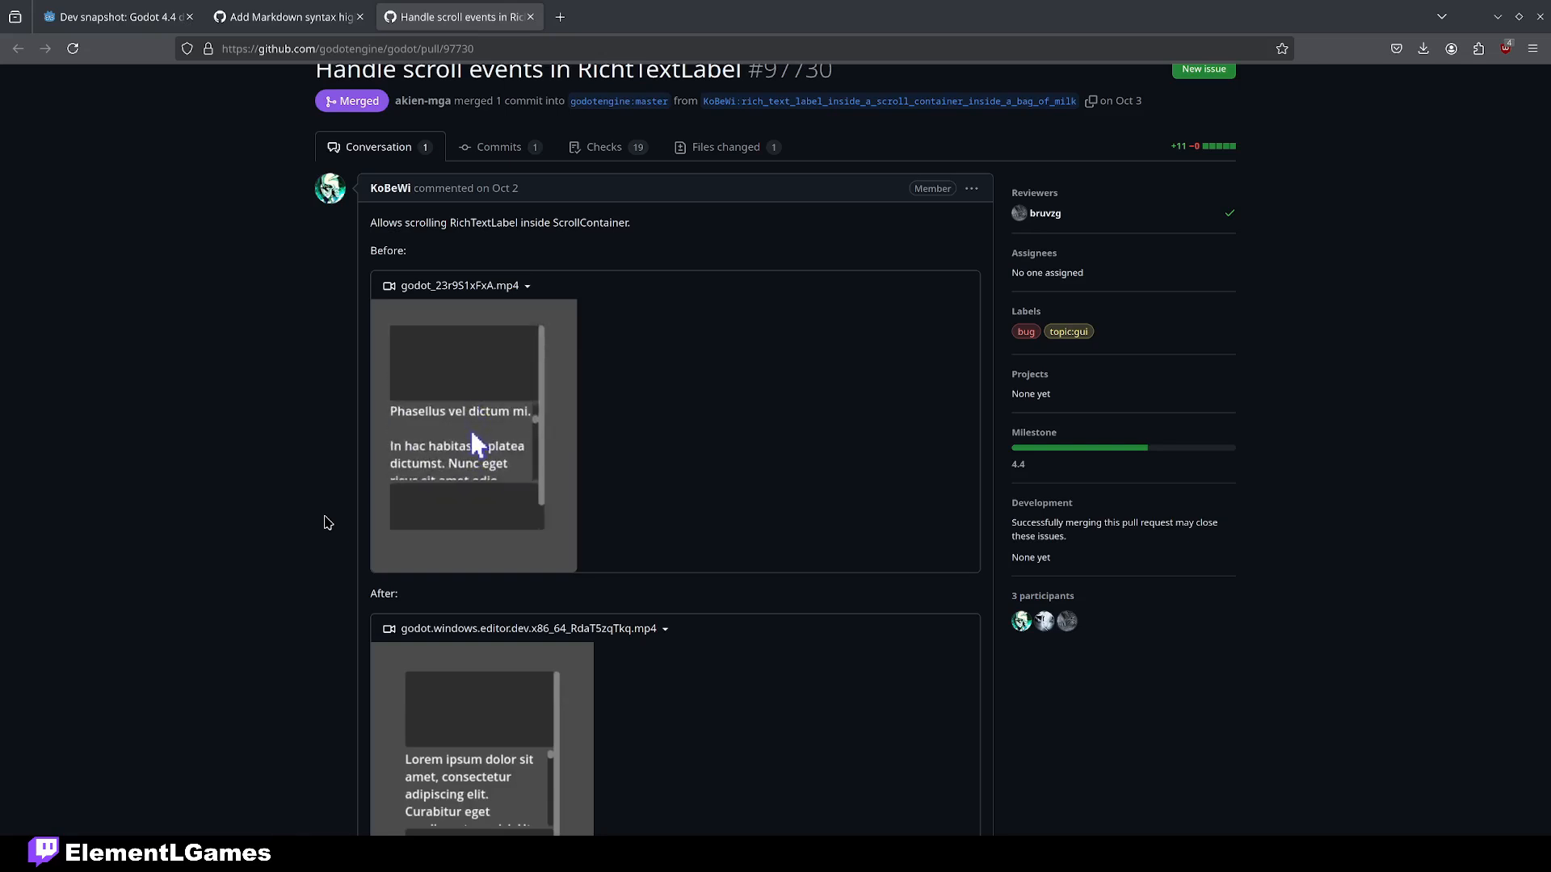
Play the RichTextLabel scroll fix After video, then return to the dev snapshot release notes
scroll("down", 3)
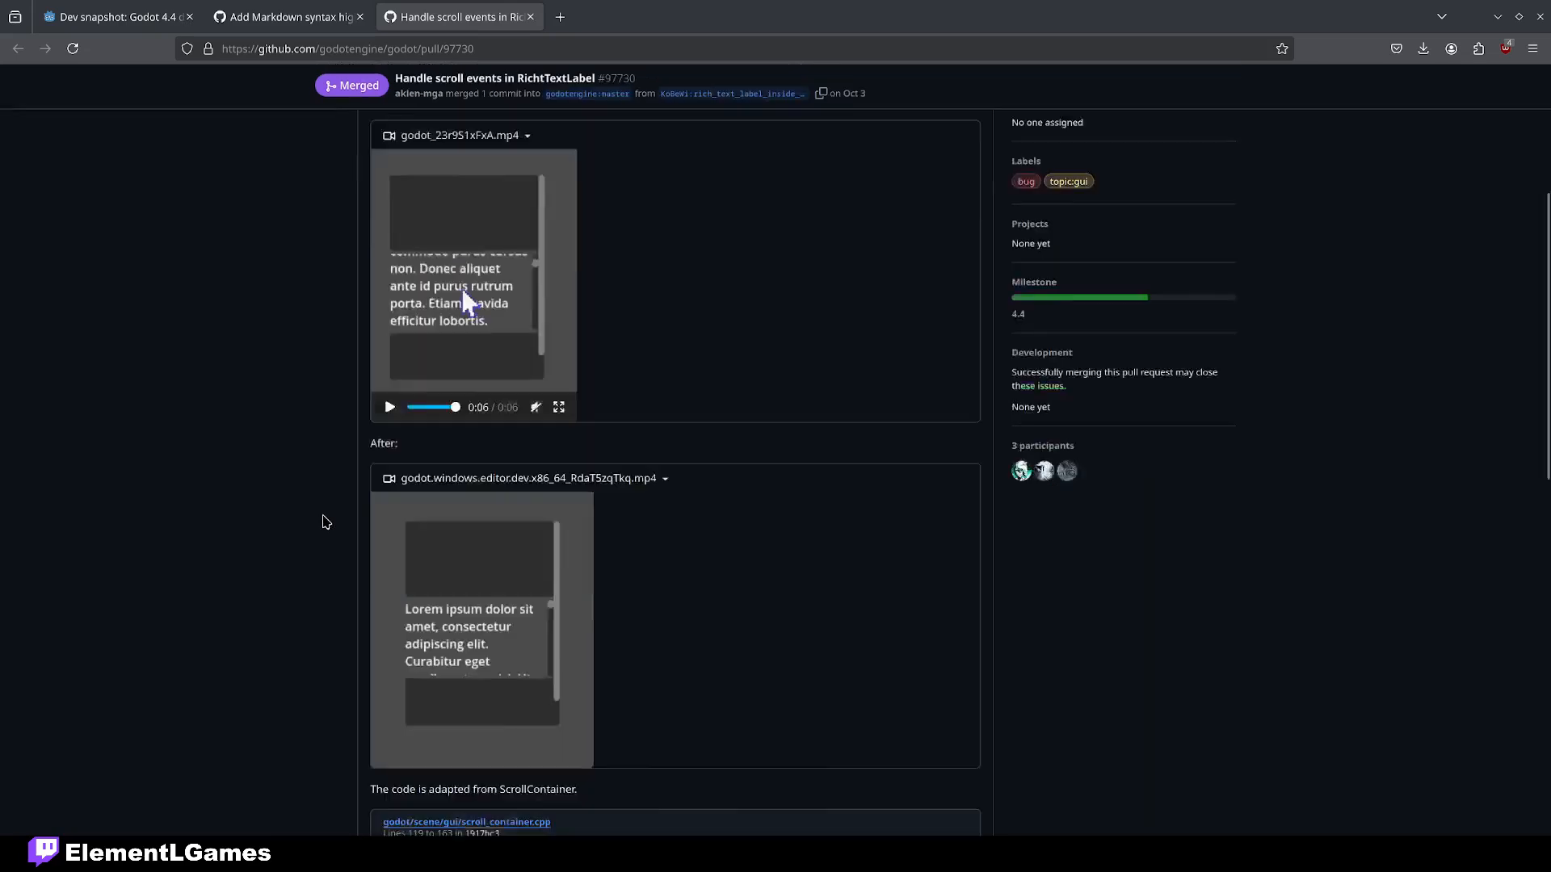
left_click(390, 568)
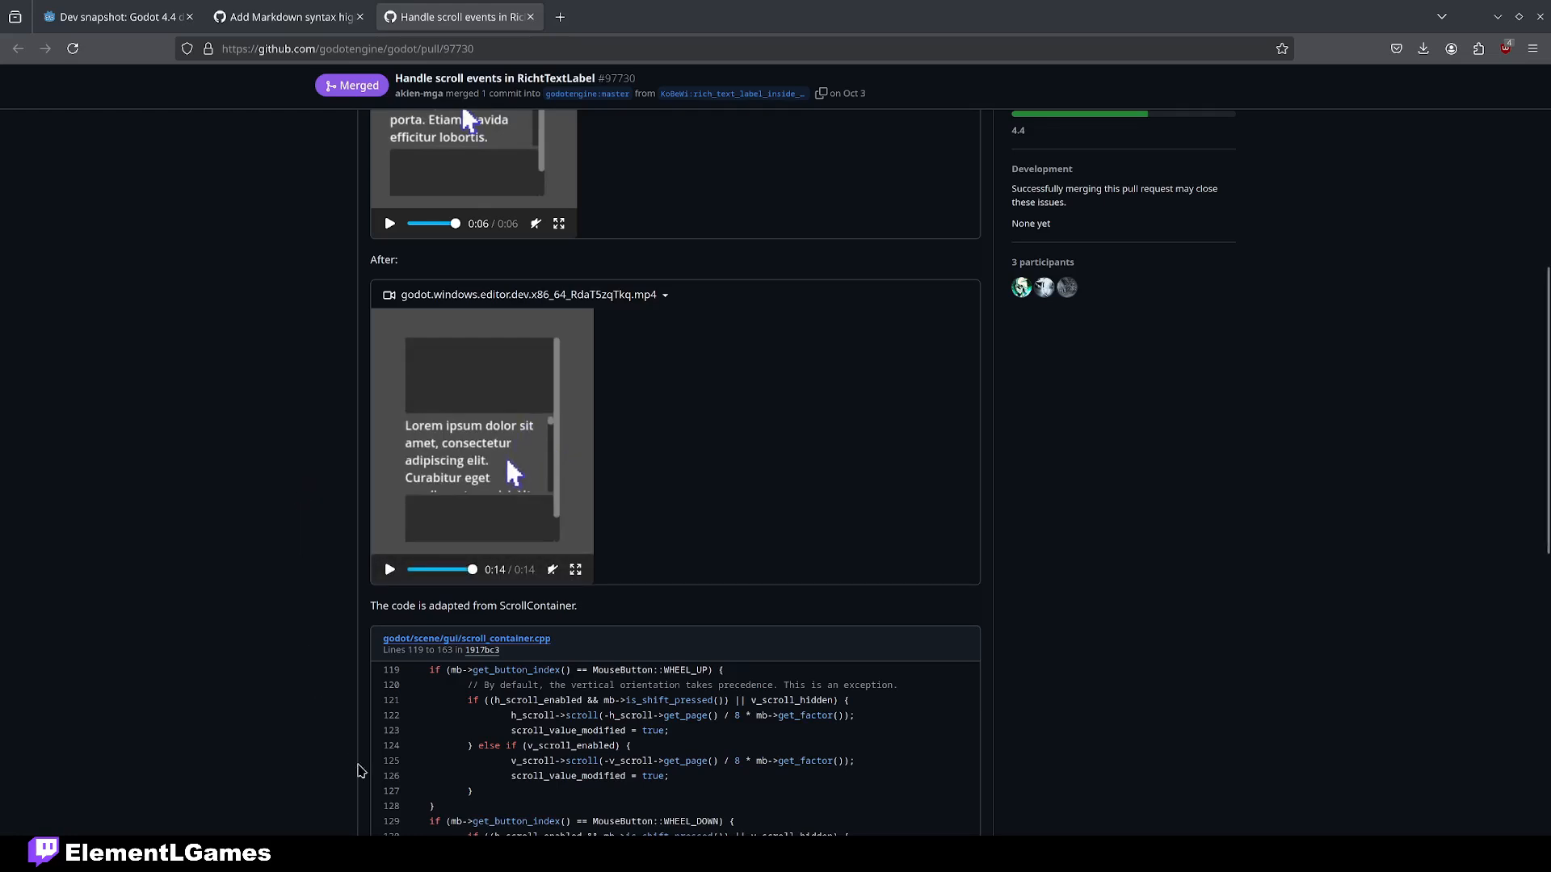
left_click(109, 17)
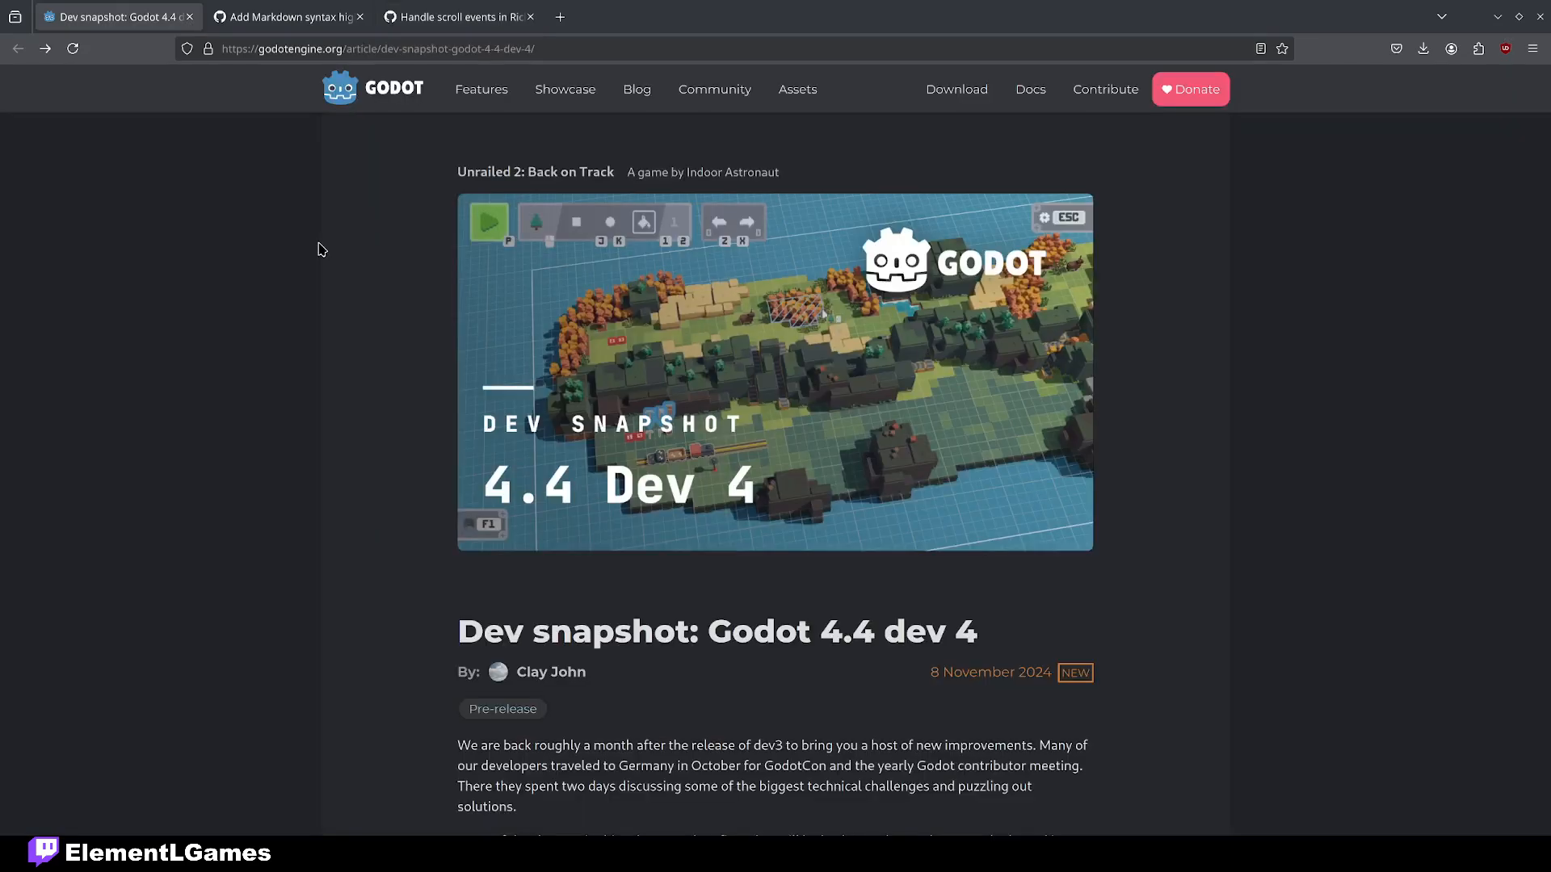